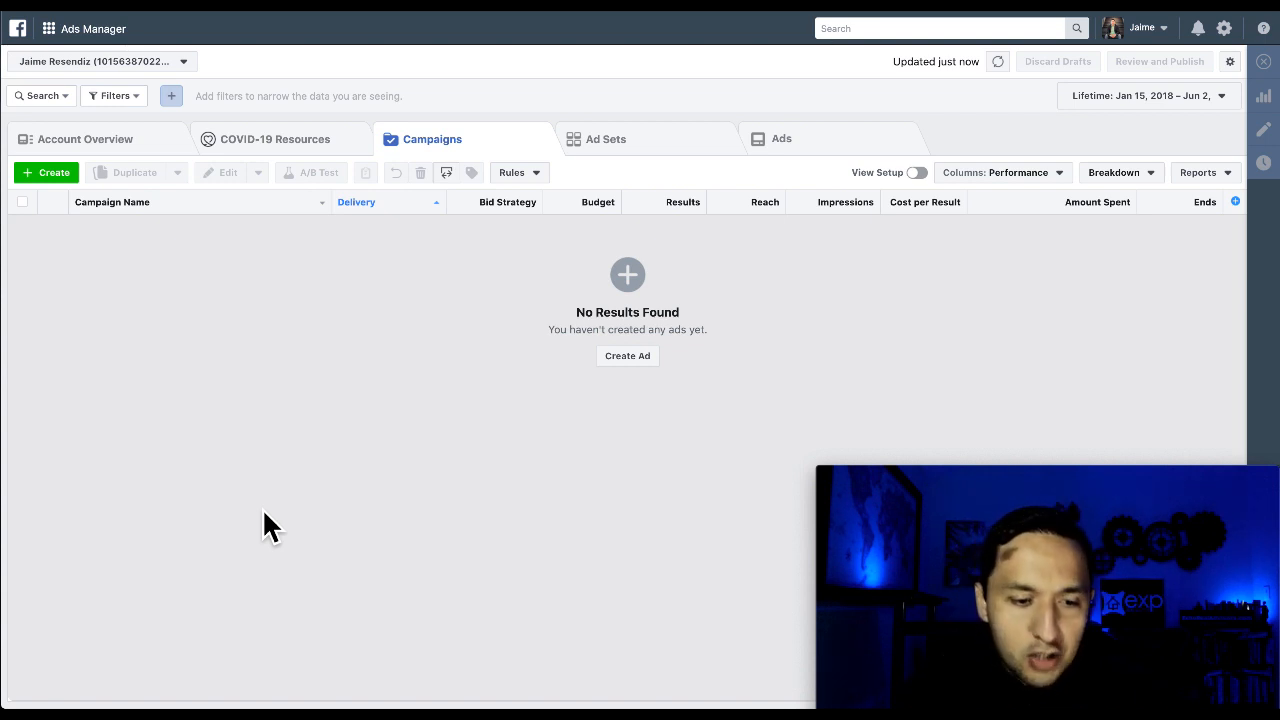
pyautogui.moveTo(100, 160)
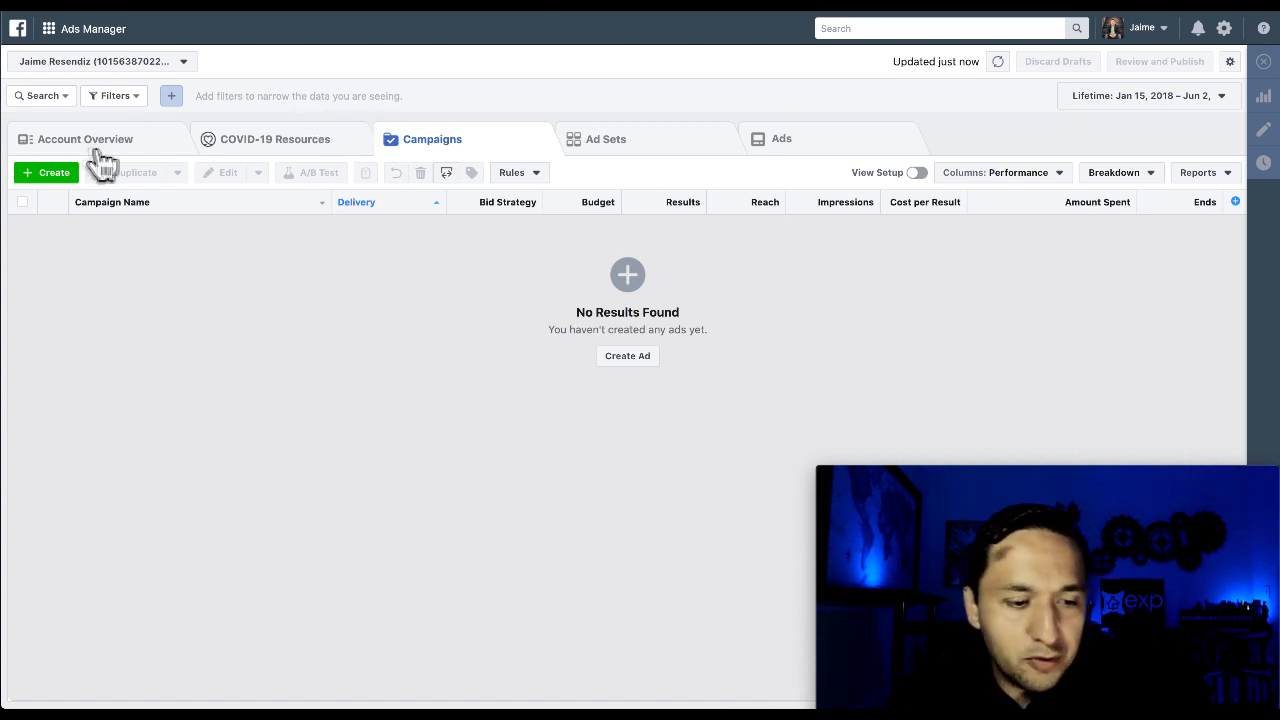
pyautogui.moveTo(380, 136)
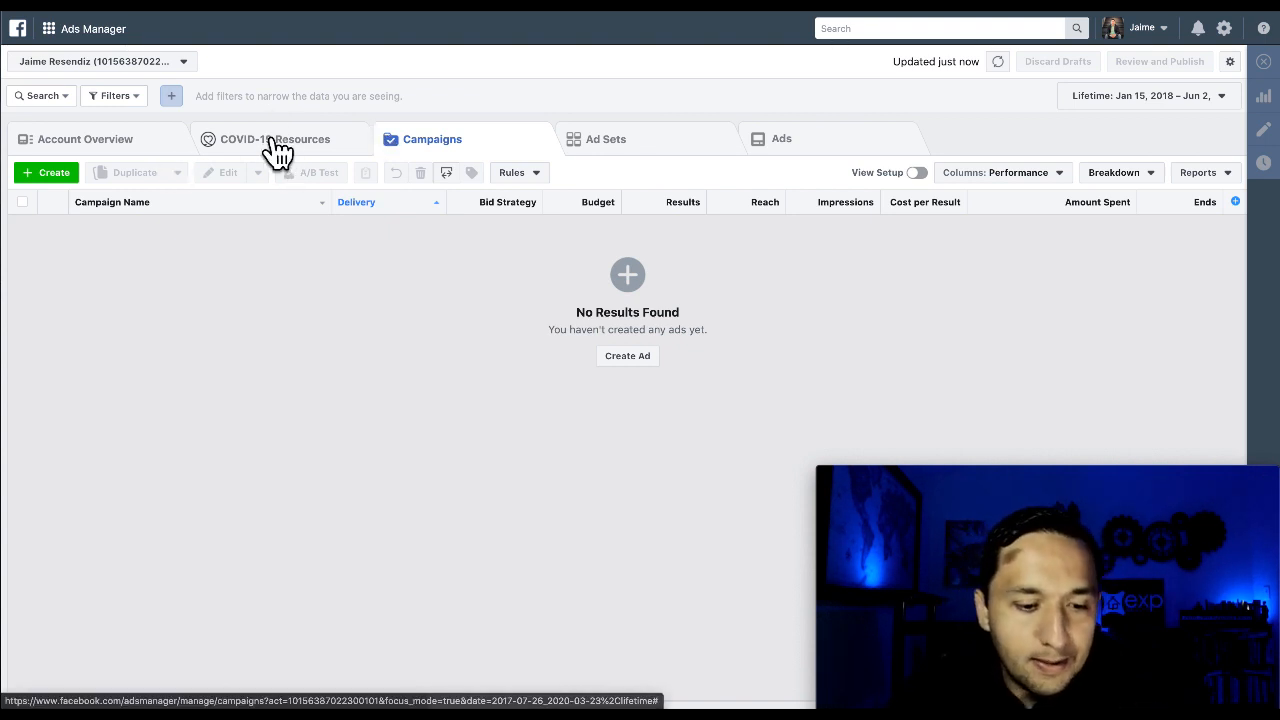
# Show the COVID-19 Resources page with policy updates, tools and small business relief links
pyautogui.click(276, 138)
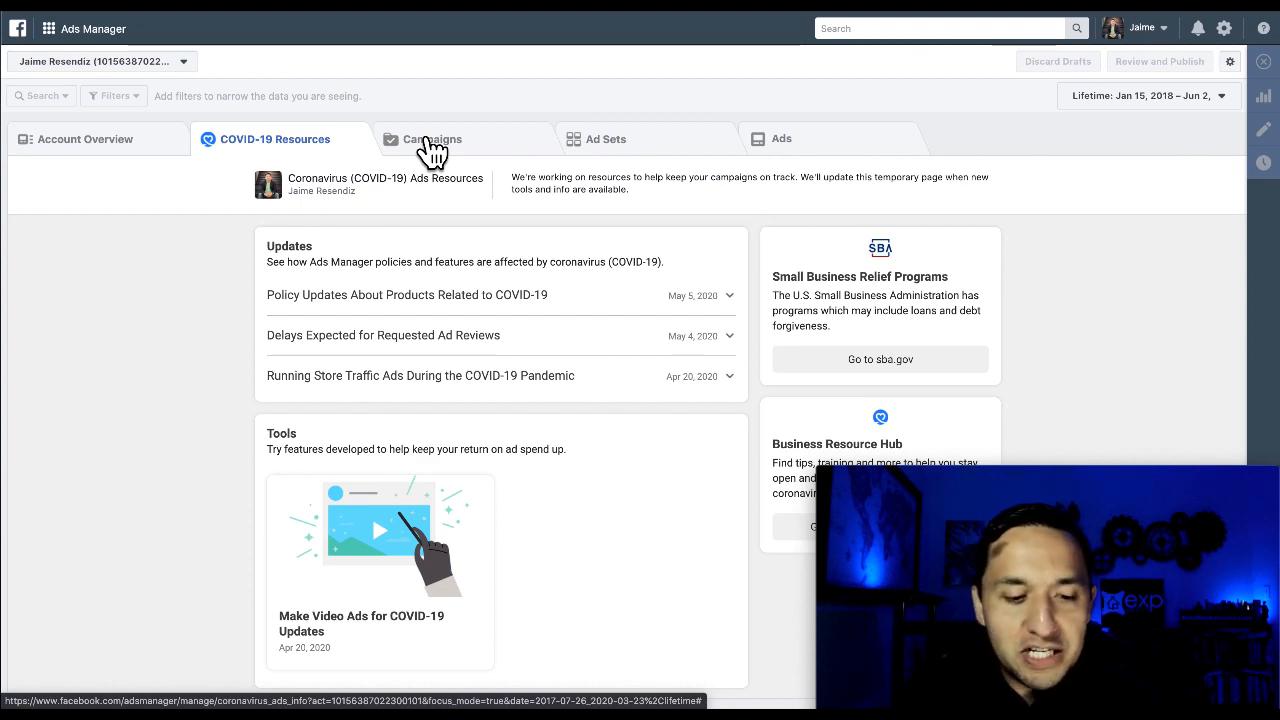
# View the campaign objective chooser without creating anything, then land on the empty Ad Sets list
pyautogui.click(432, 140)
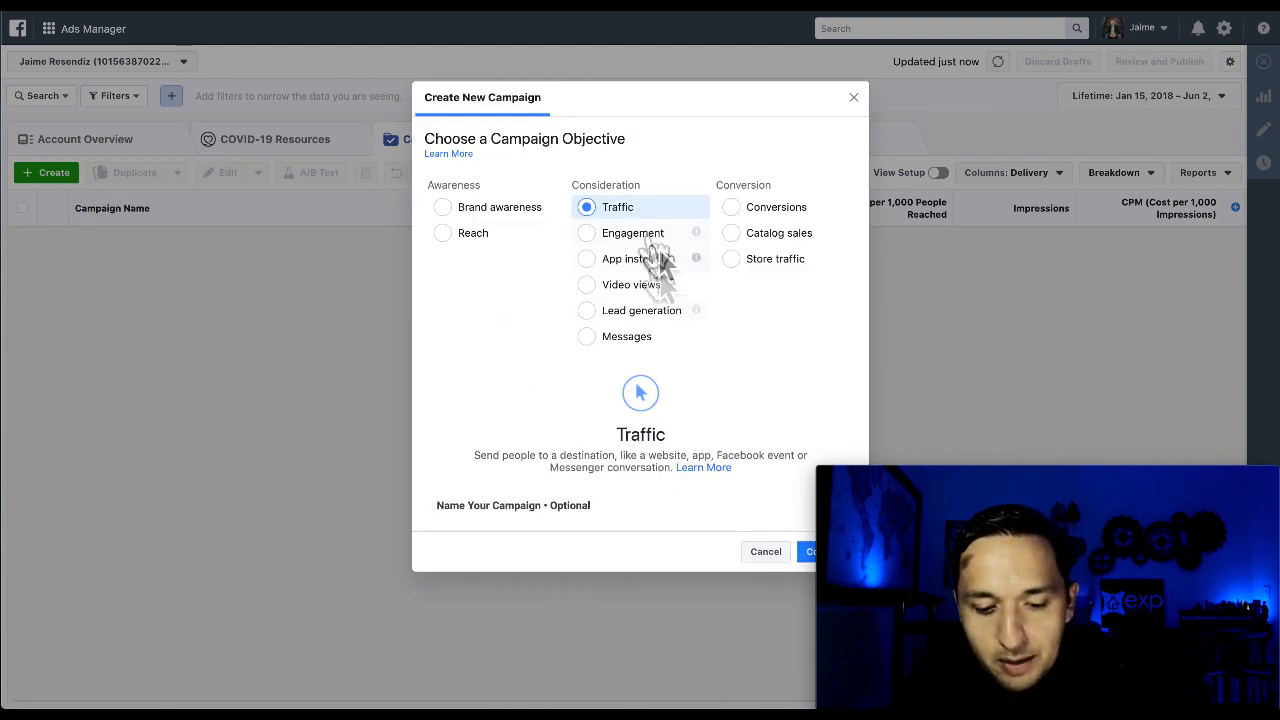
pyautogui.moveTo(644, 360)
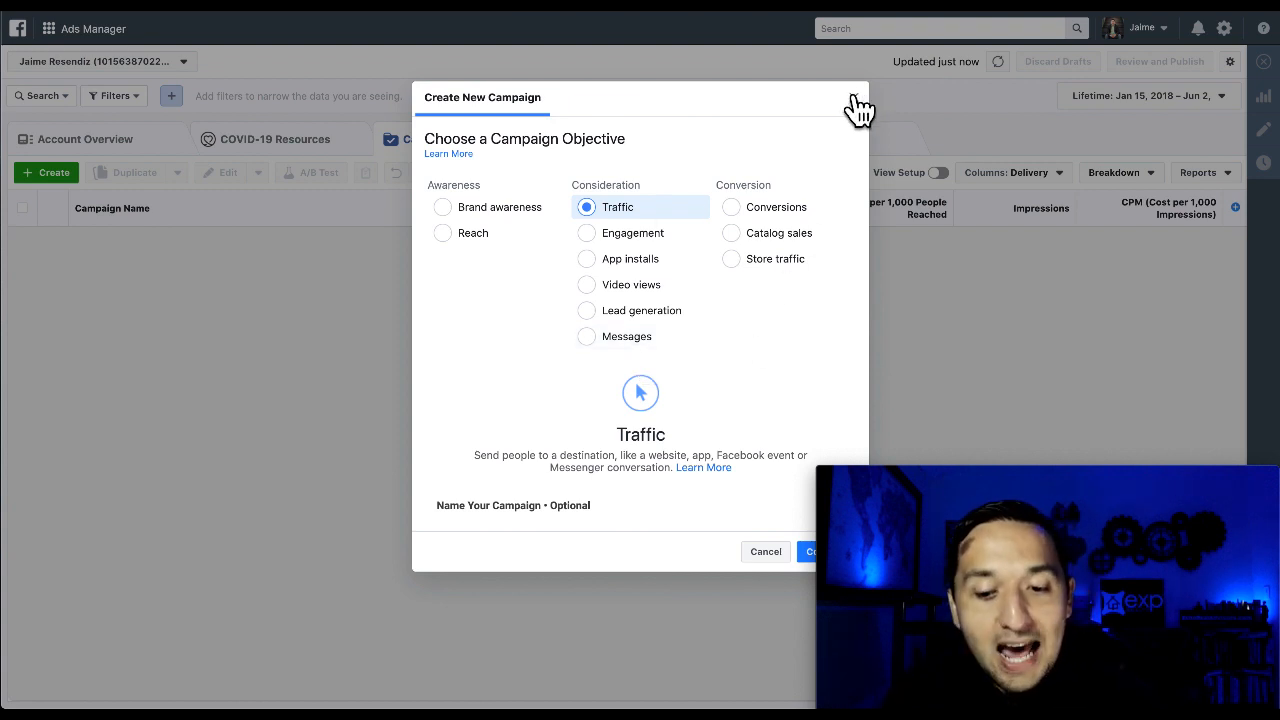
pyautogui.click(764, 552)
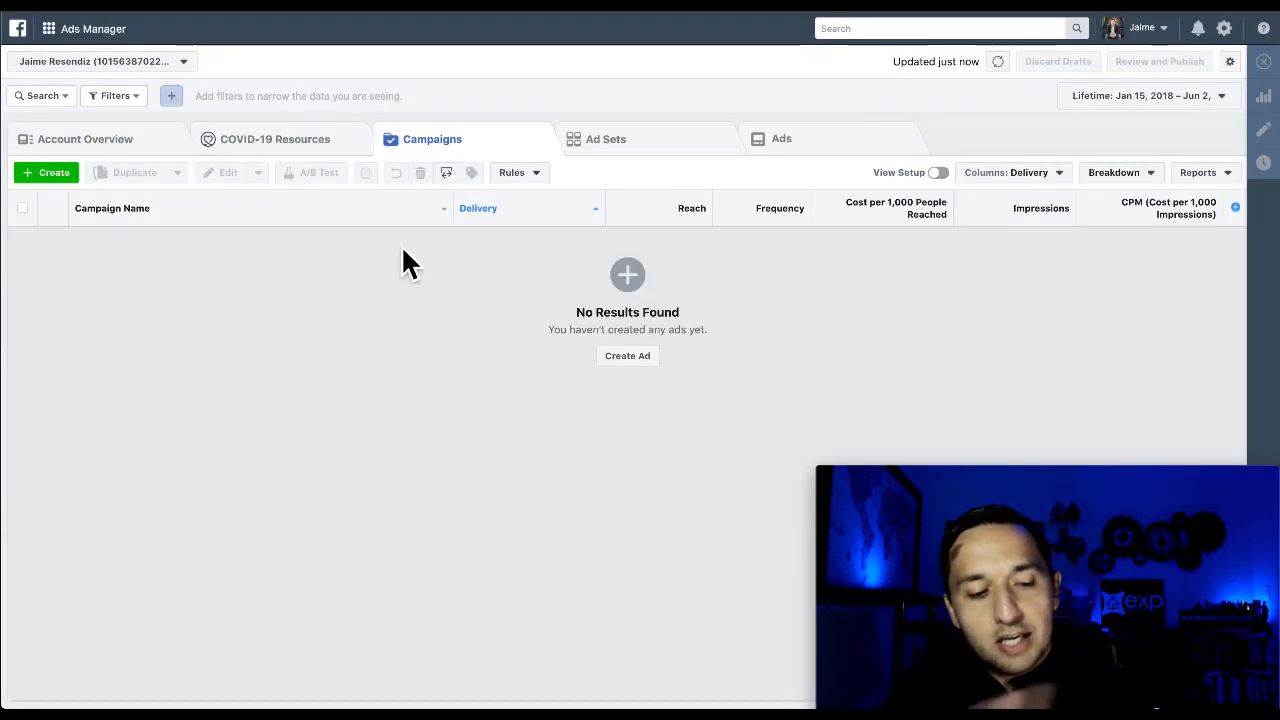
pyautogui.moveTo(440, 404)
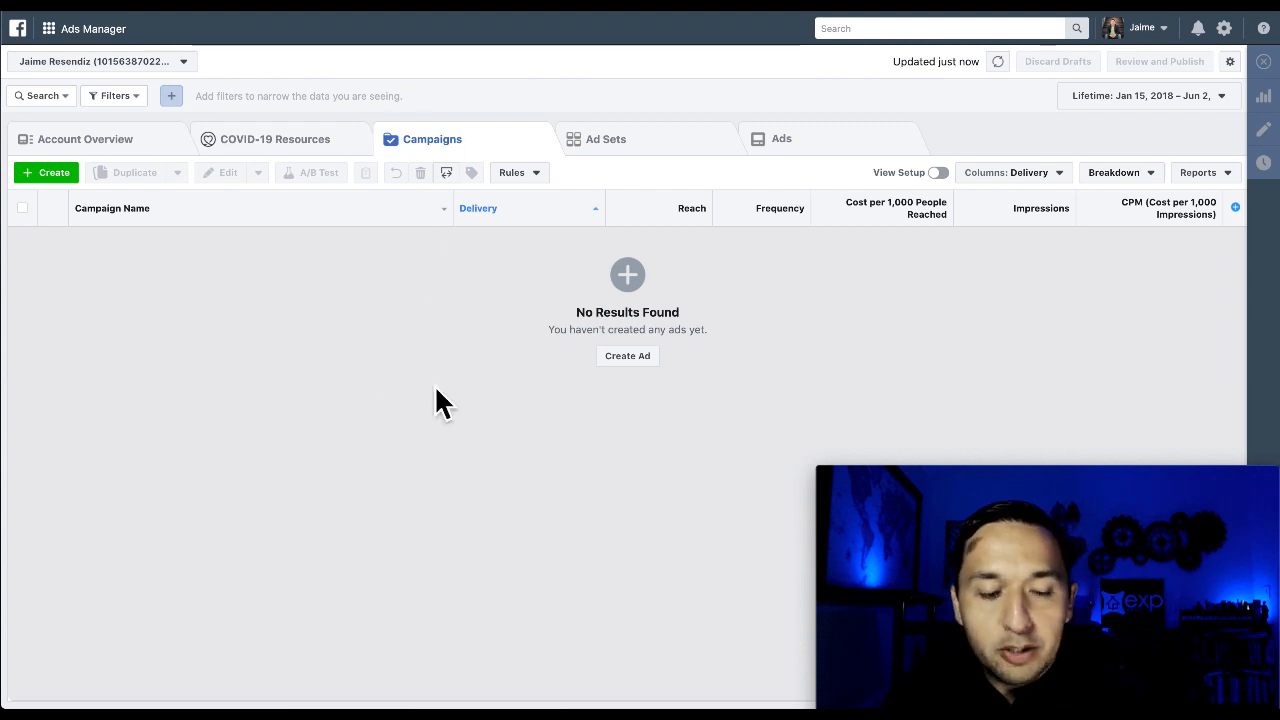
pyautogui.click(606, 138)
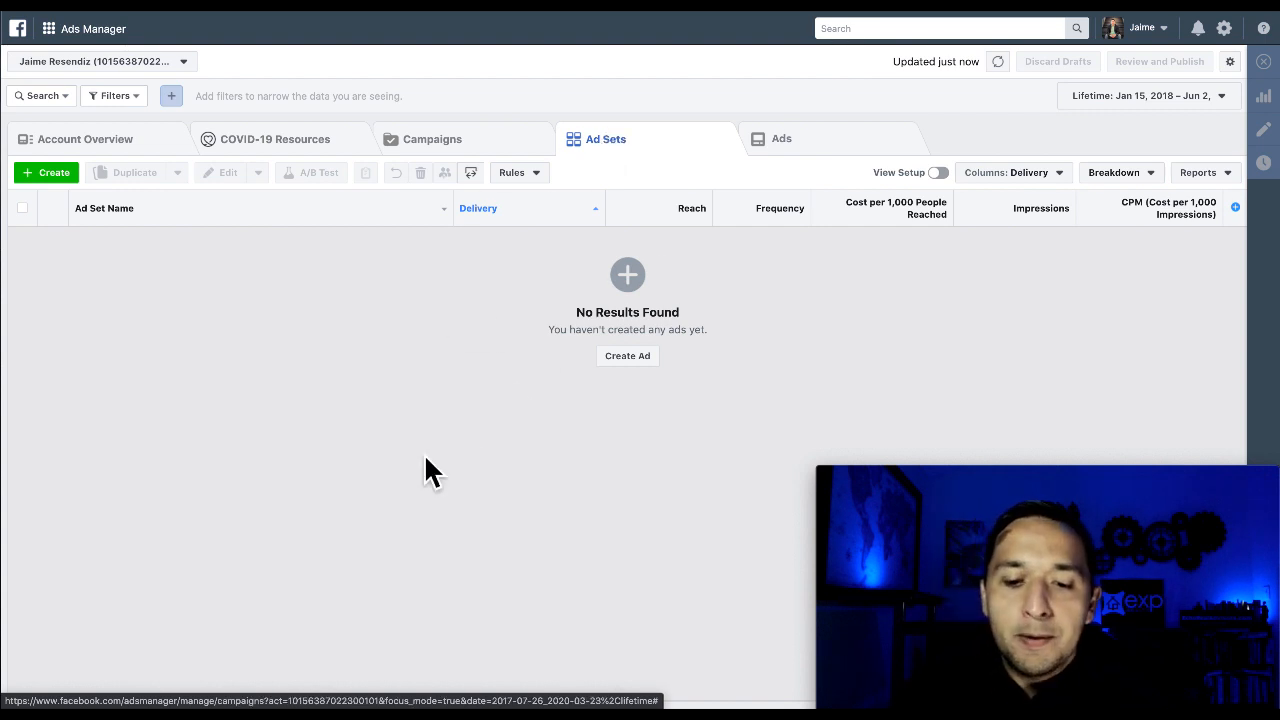
# Switch to the Ads list, which reports no ads created yet
pyautogui.click(780, 138)
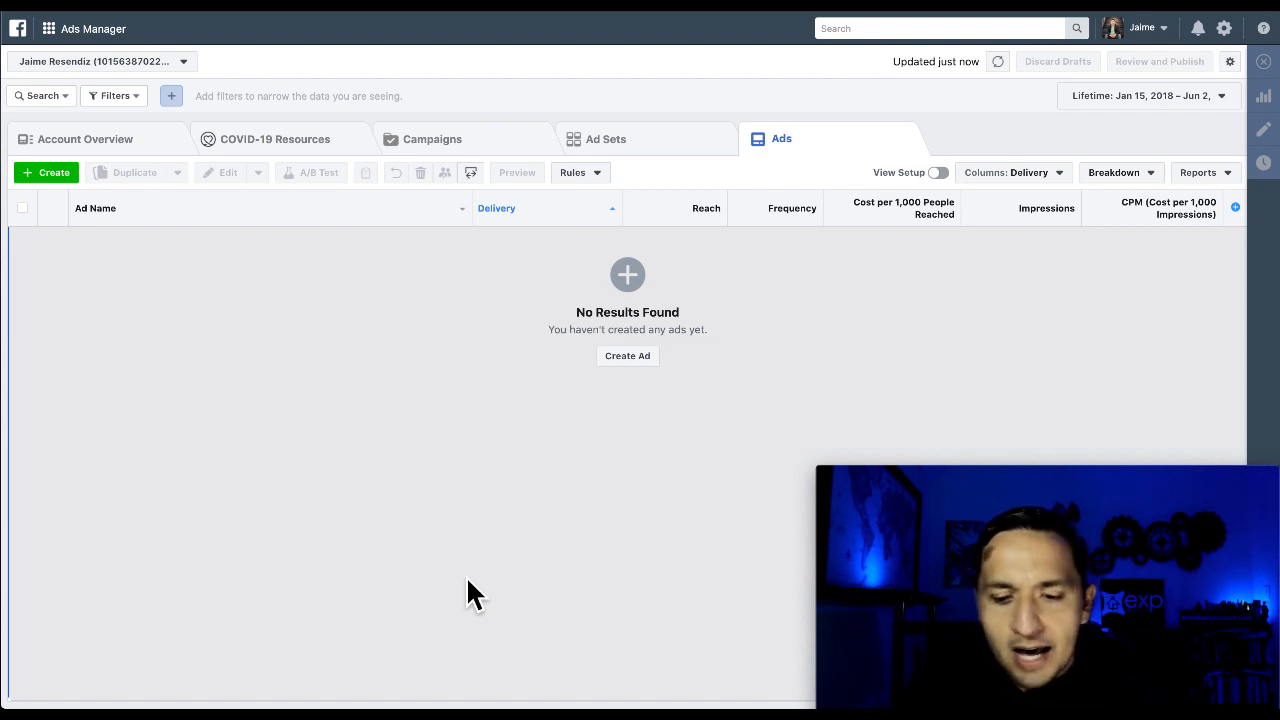
pyautogui.moveTo(1024, 180)
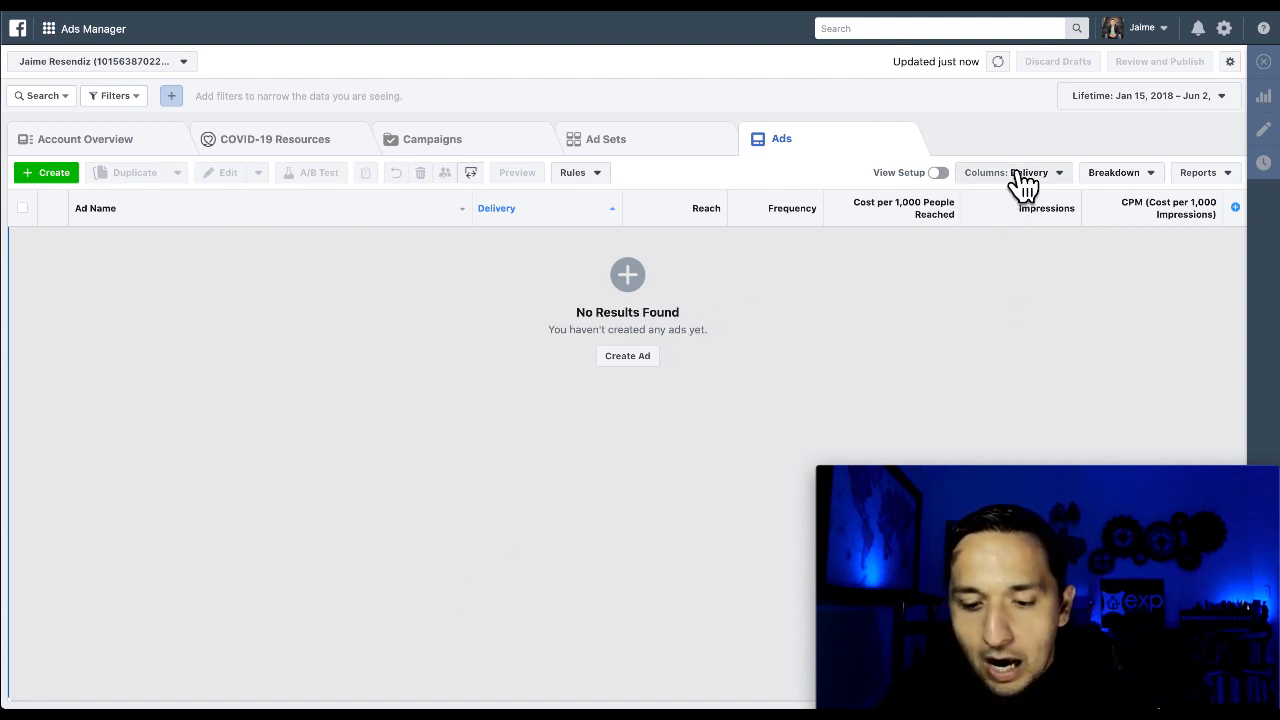
pyautogui.moveTo(996, 224)
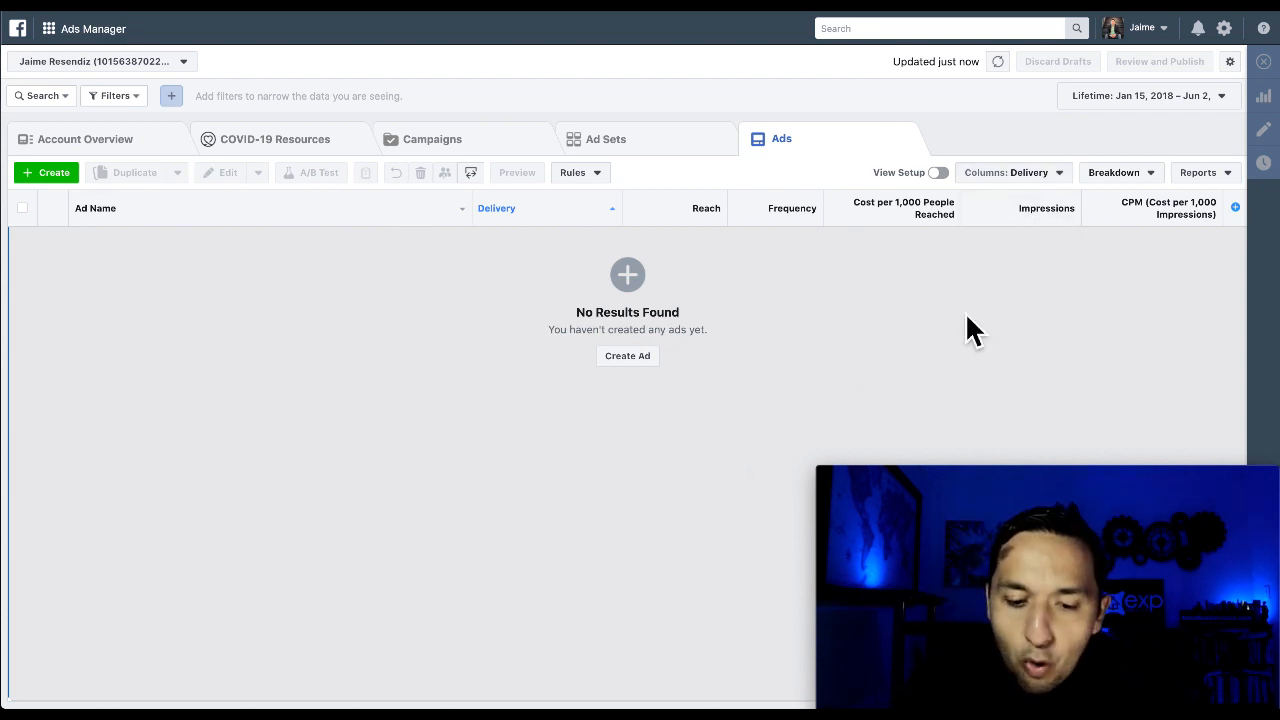
# Try the Performance and Clicks preset, settle on Messaging Engagement columns, and dismiss Customize Columns
pyautogui.click(1010, 172)
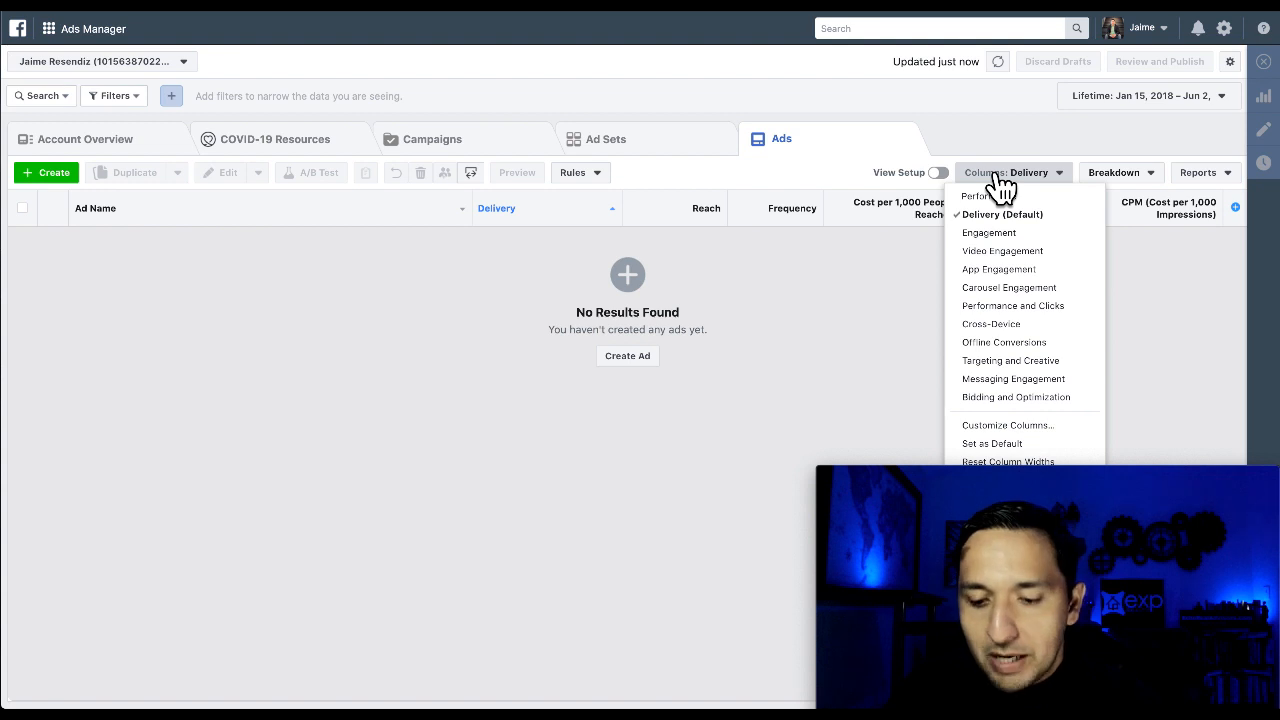
pyautogui.click(988, 232)
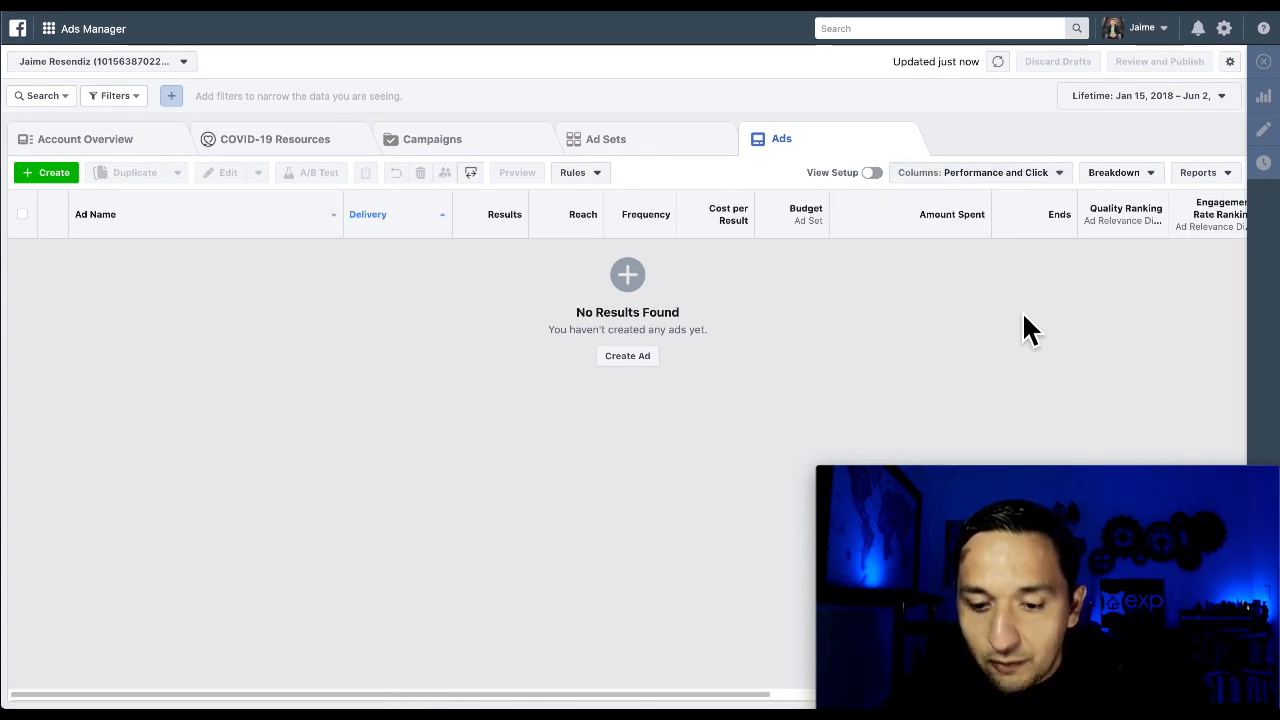
pyautogui.click(976, 172)
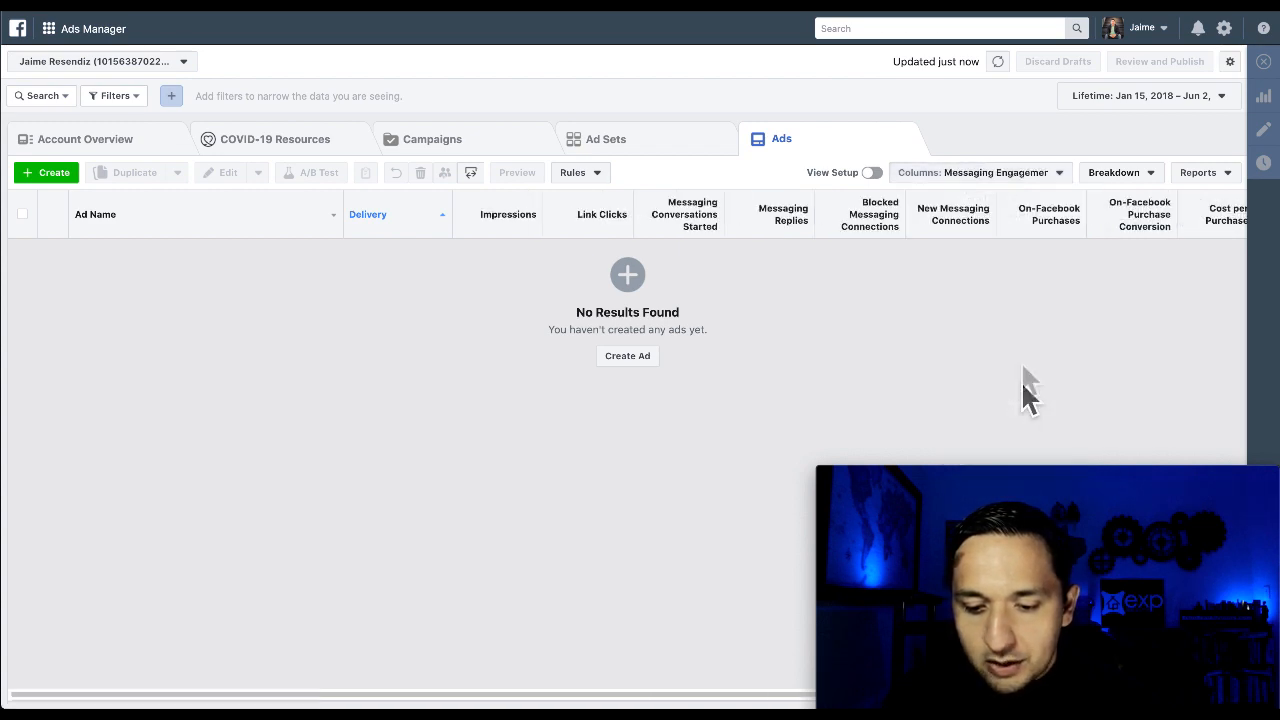
pyautogui.click(974, 172)
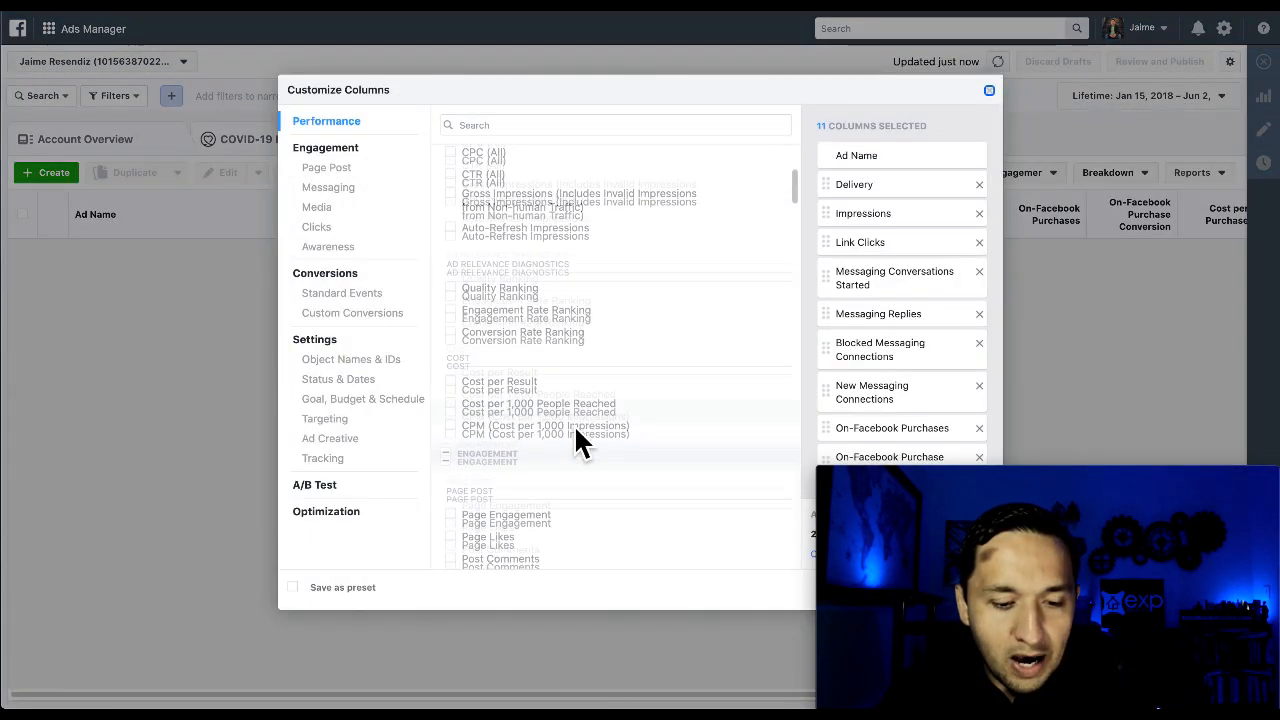
pyautogui.click(316, 226)
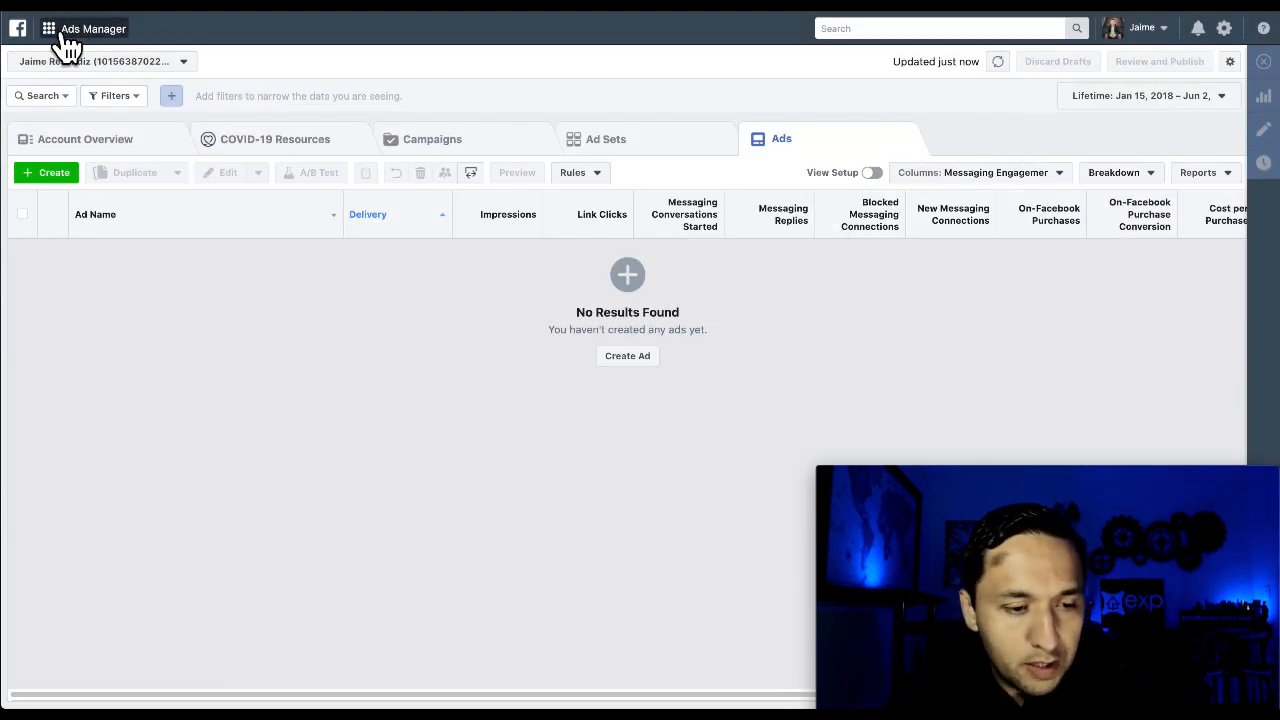
# Browse the business tools grid menu's shortcuts and tool list, ending back on the Campaigns list
pyautogui.click(48, 28)
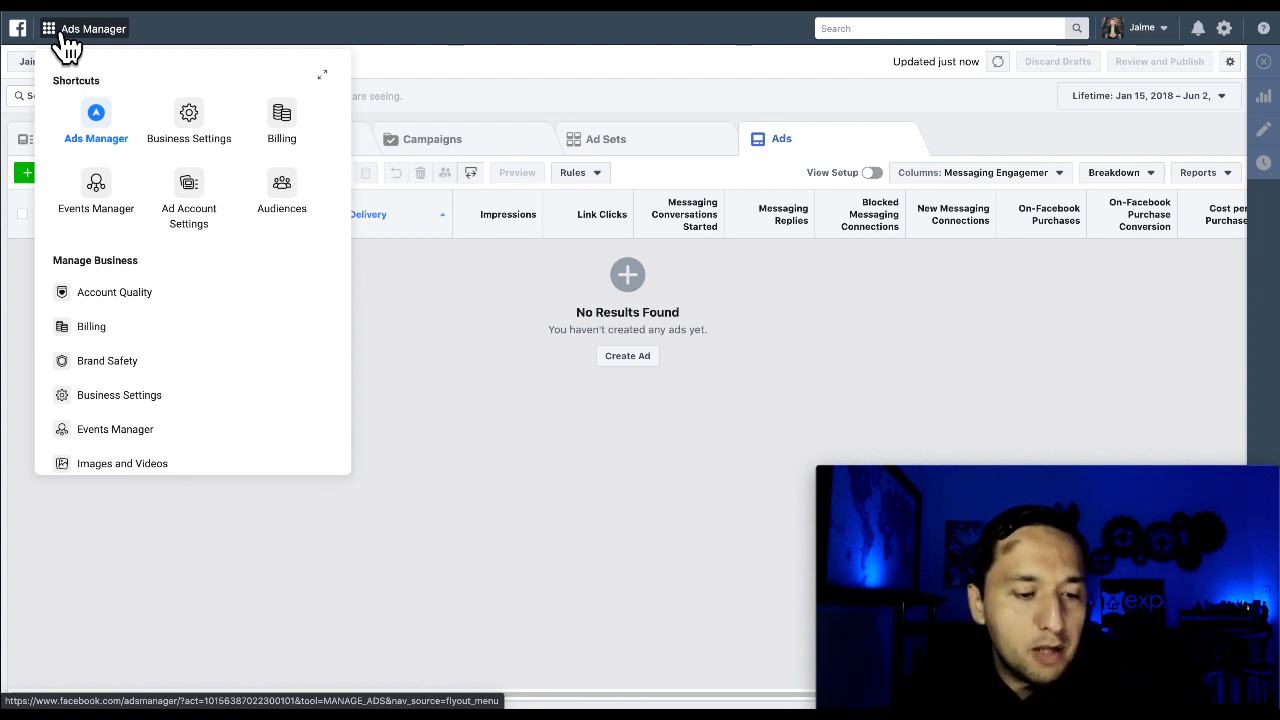
pyautogui.moveTo(164, 56)
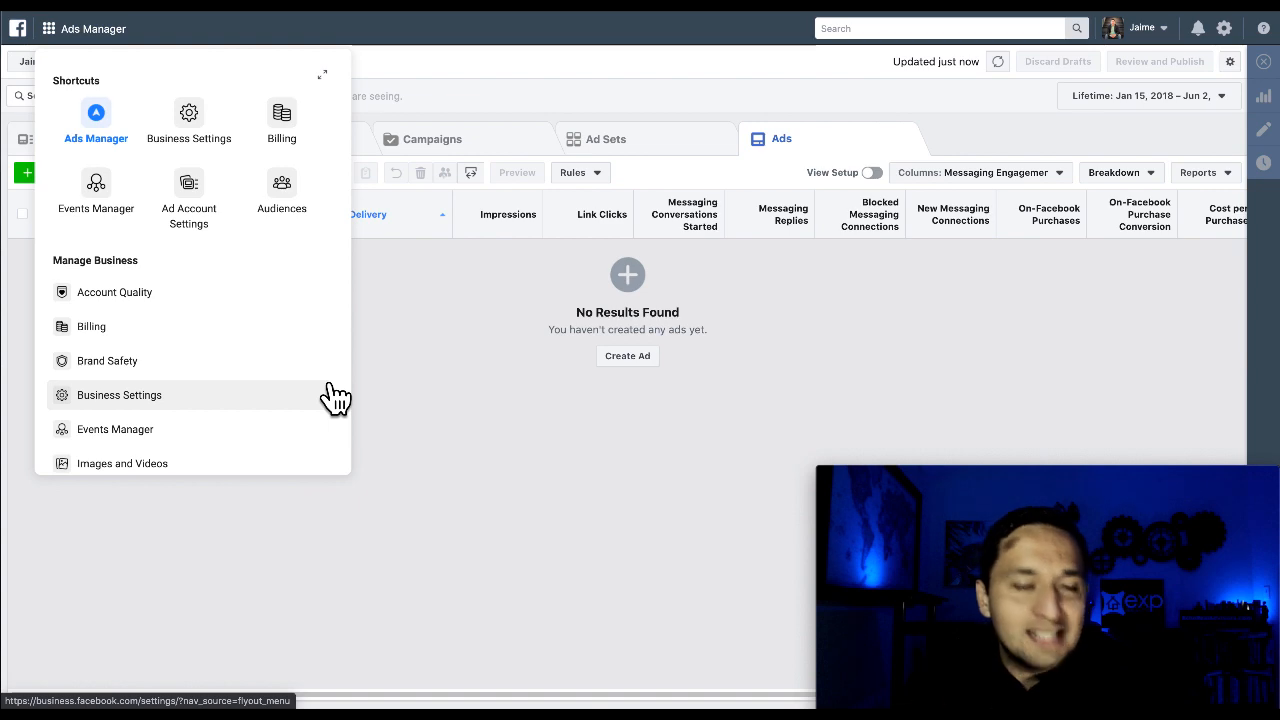
pyautogui.moveTo(336, 398)
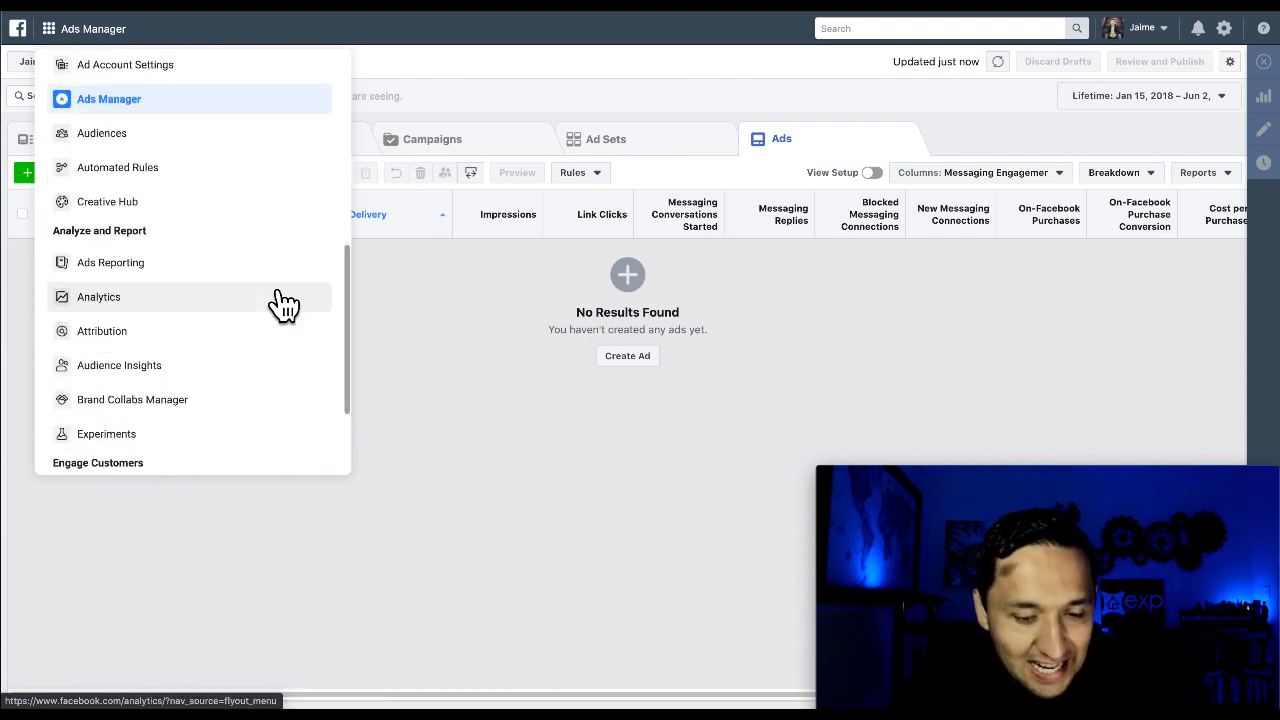
pyautogui.scroll(-3)
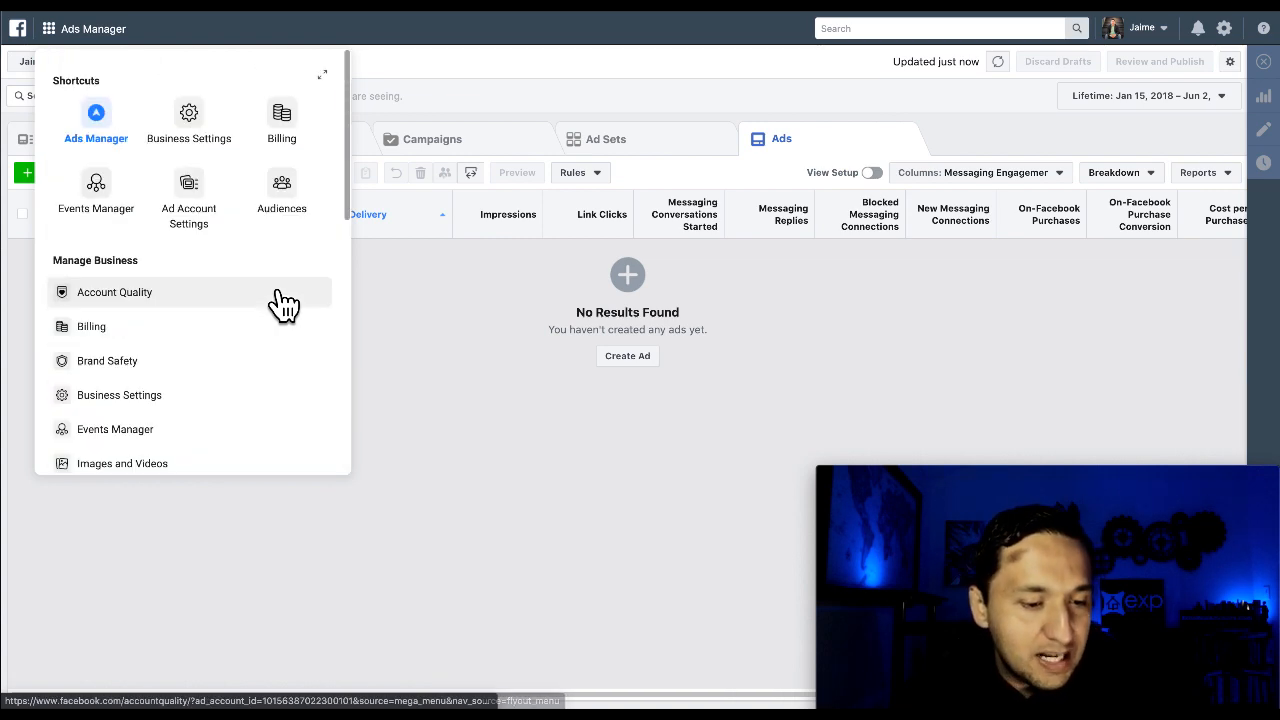
pyautogui.moveTo(284, 256)
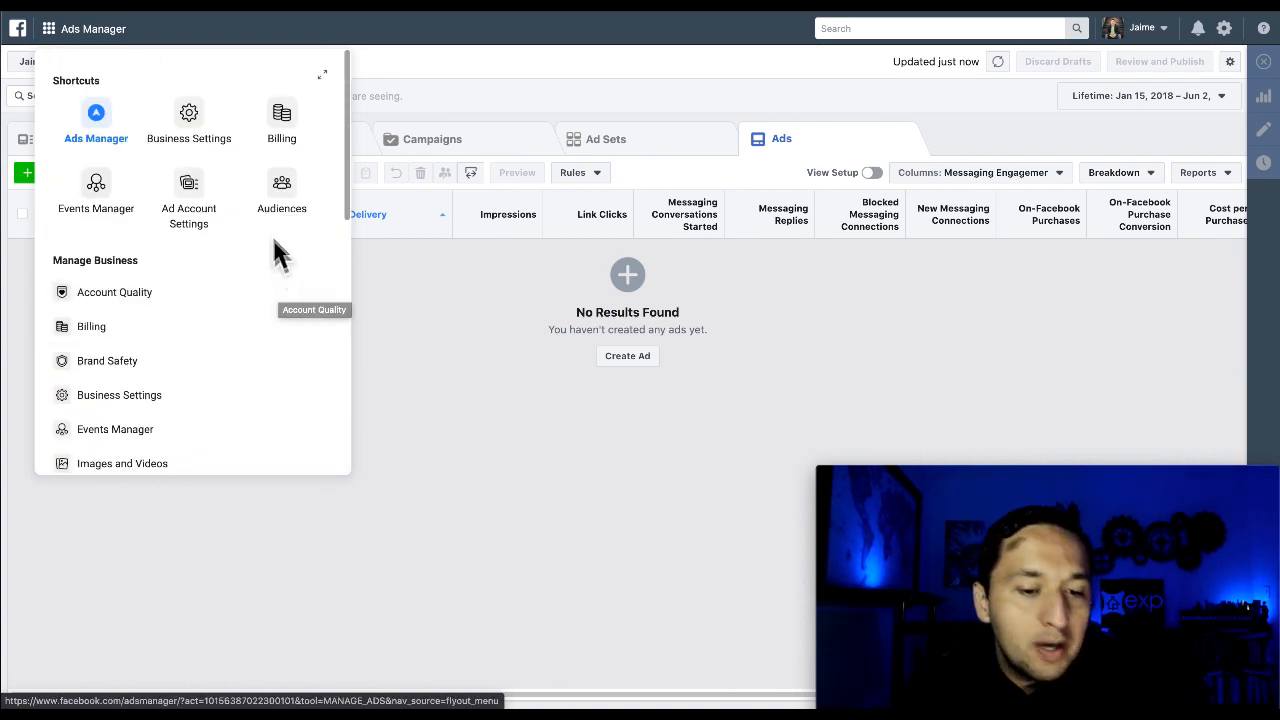
pyautogui.scroll(-3)
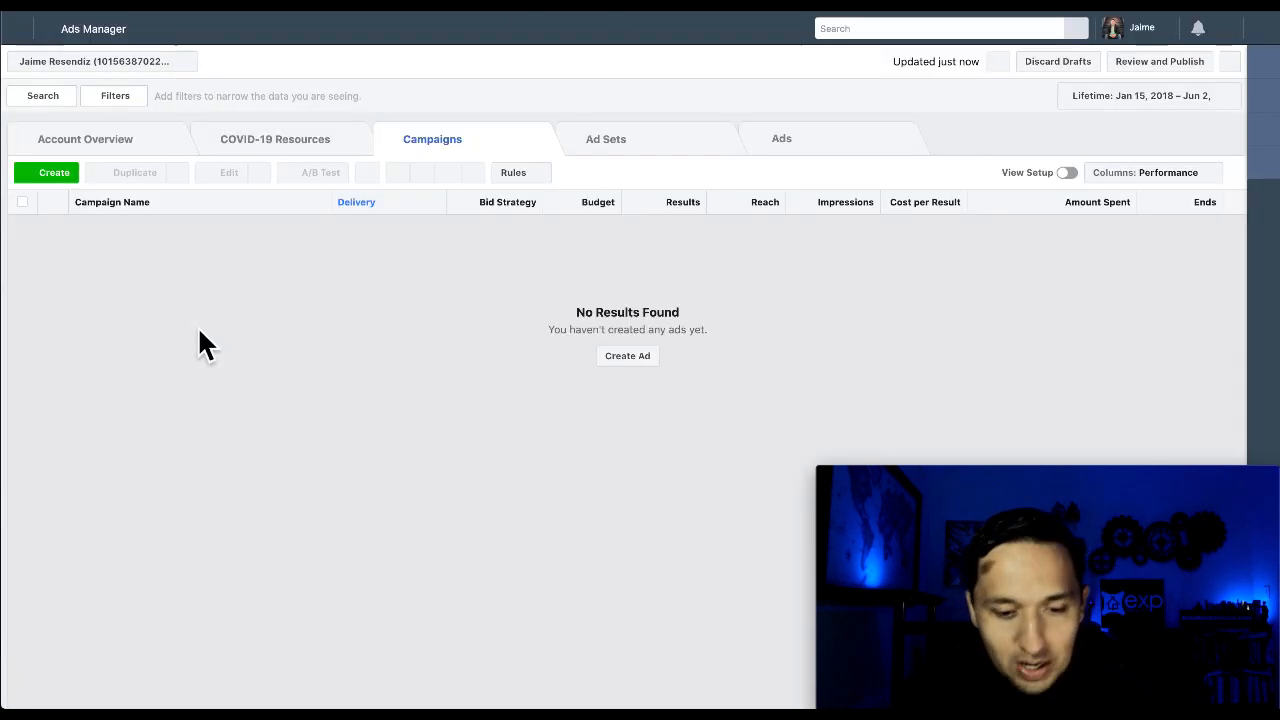
# Go to Business Settings from the tools menu, reaching the Business Manager overview
pyautogui.click(48, 28)
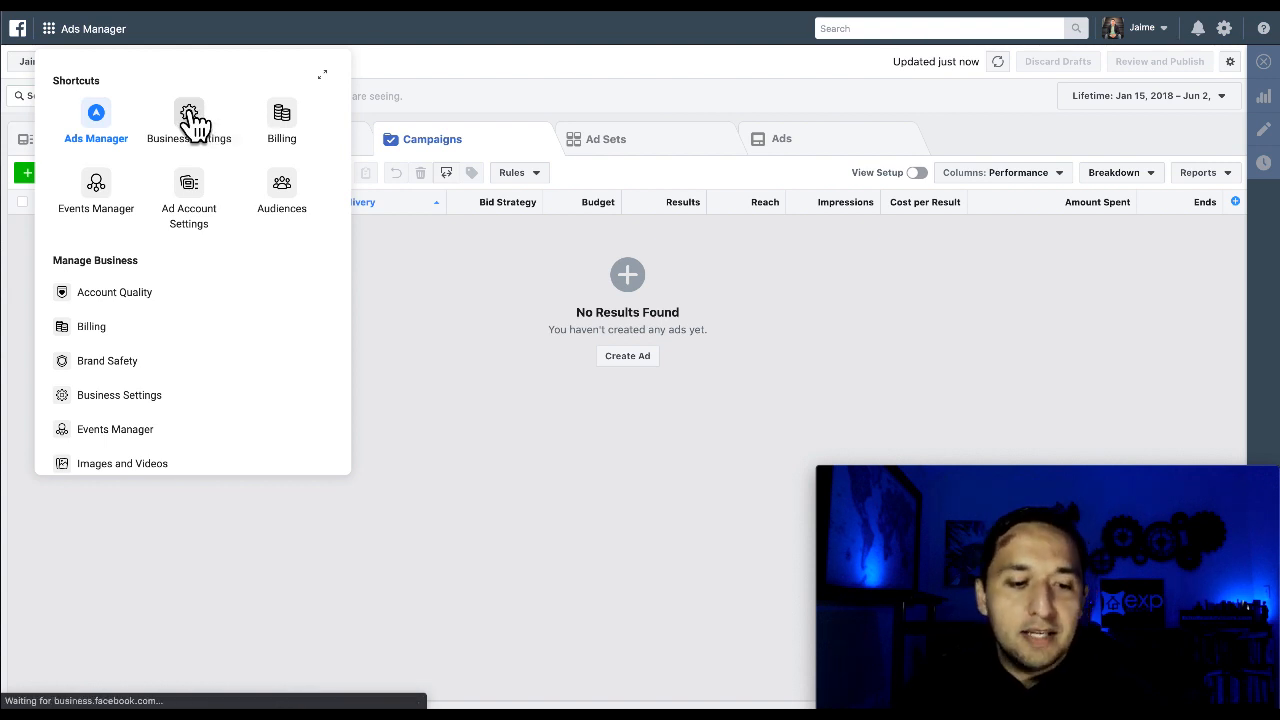
pyautogui.click(188, 120)
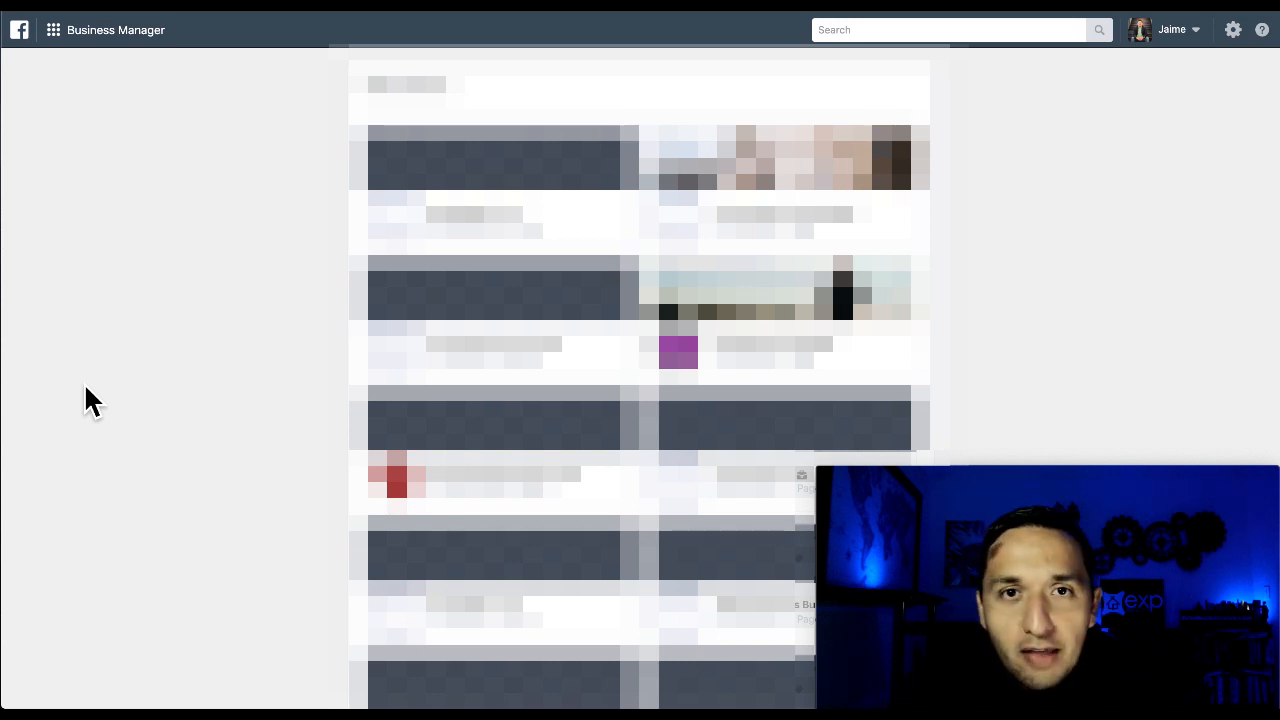
# Go to Billing from the tools menu, showing no bills for the last 30 days and a $0.00 balance
pyautogui.click(52, 30)
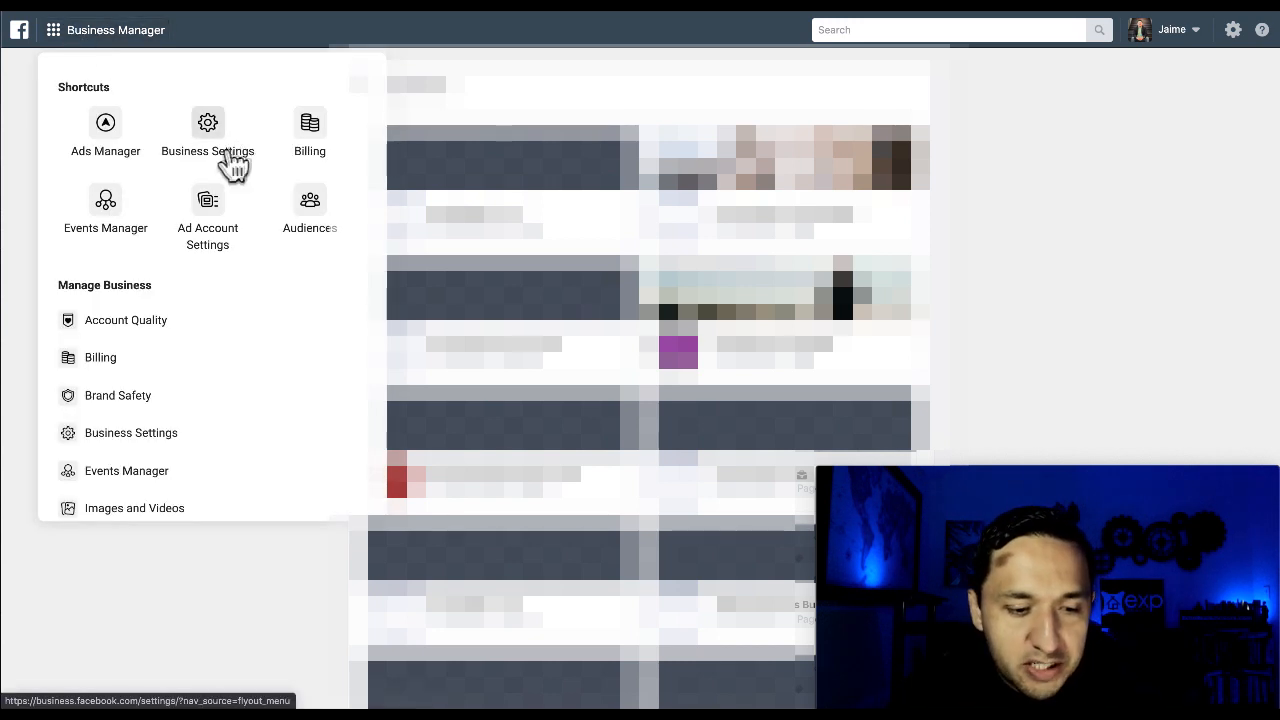
pyautogui.click(310, 130)
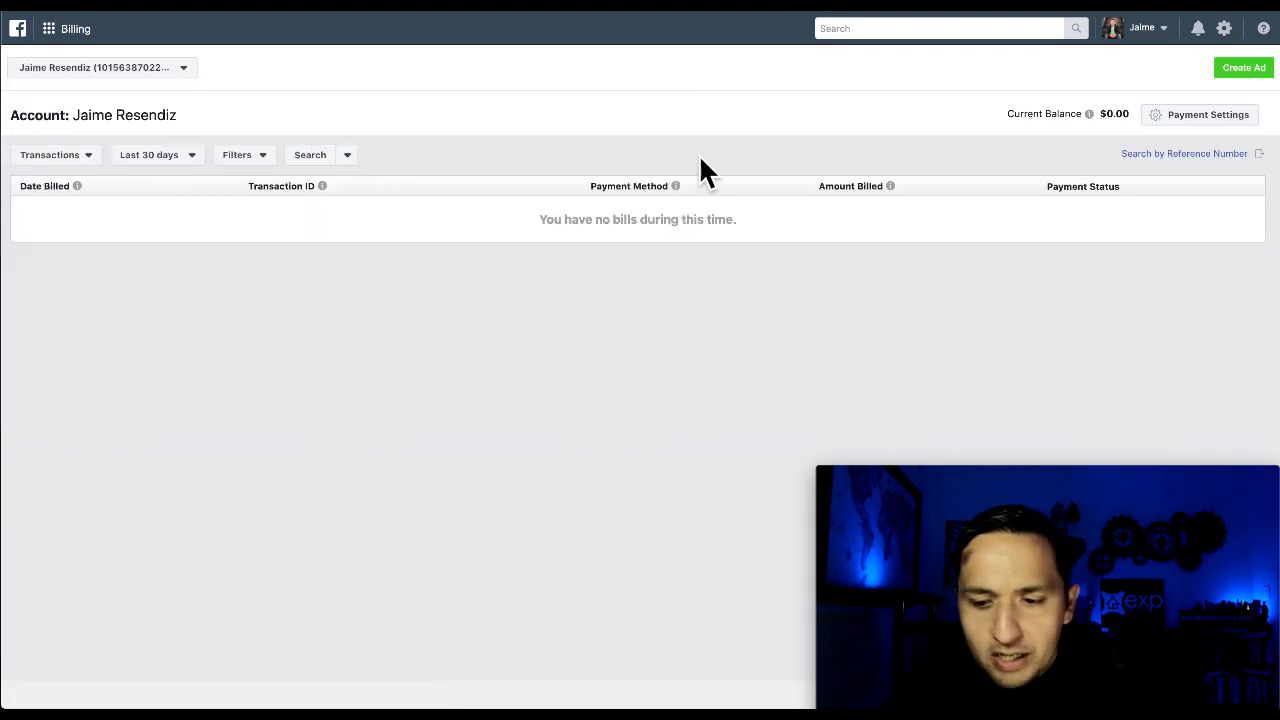
pyautogui.moveTo(664, 290)
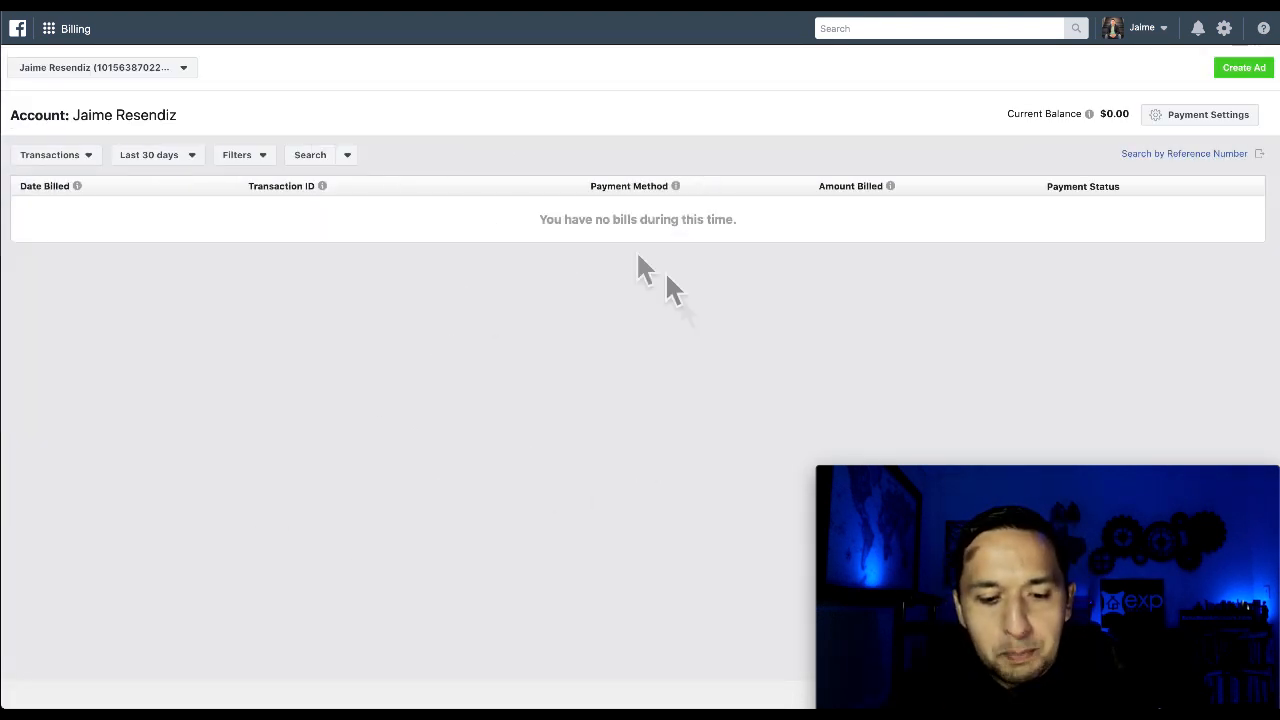
pyautogui.moveTo(390, 464)
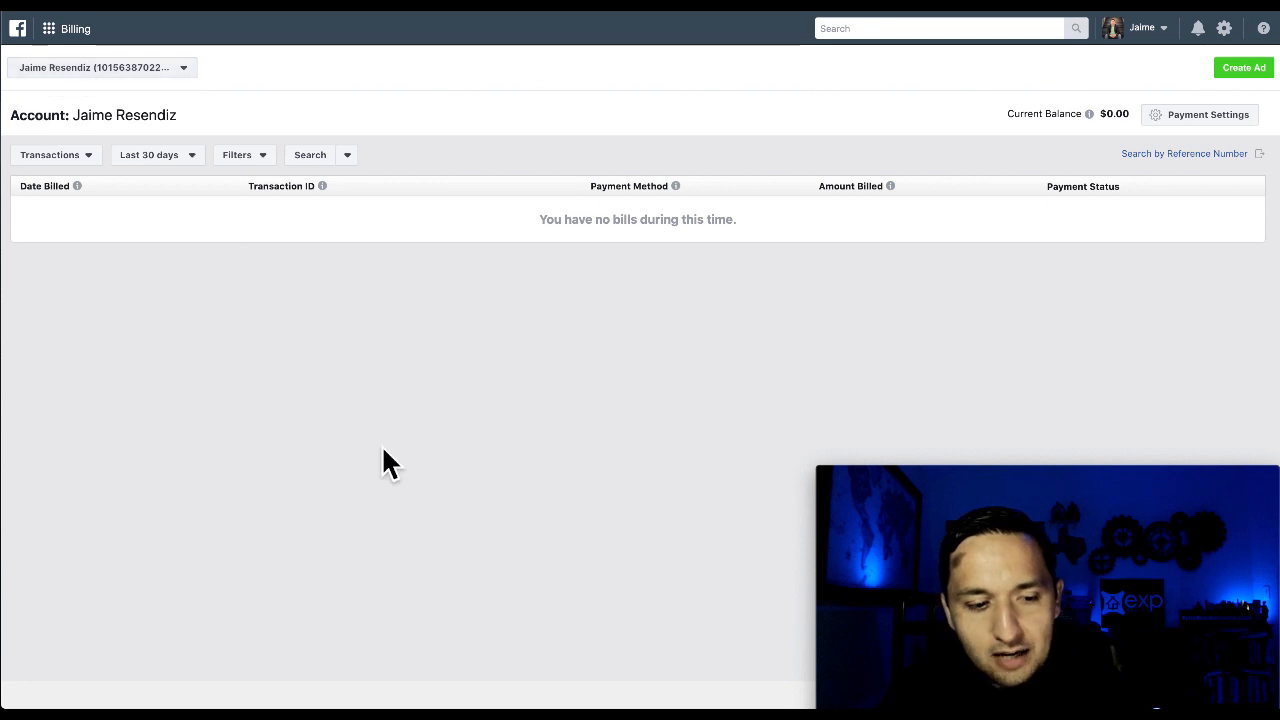
pyautogui.moveTo(790, 136)
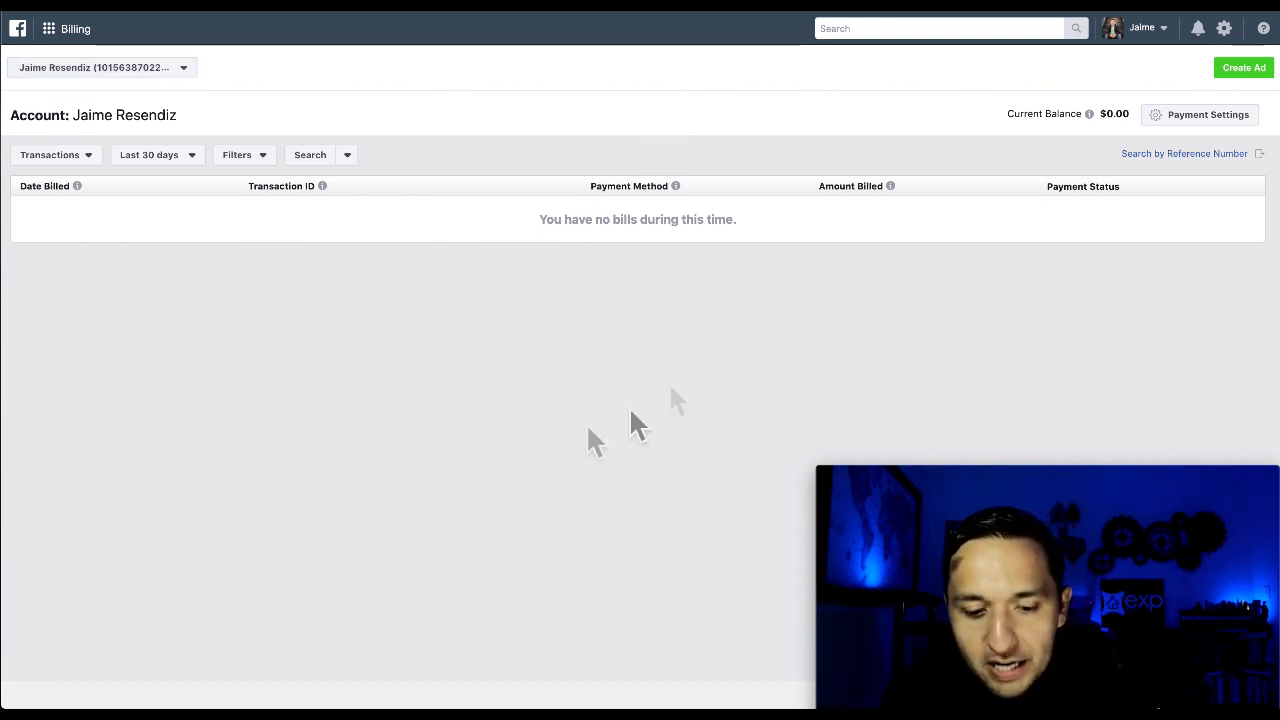
pyautogui.moveTo(304, 430)
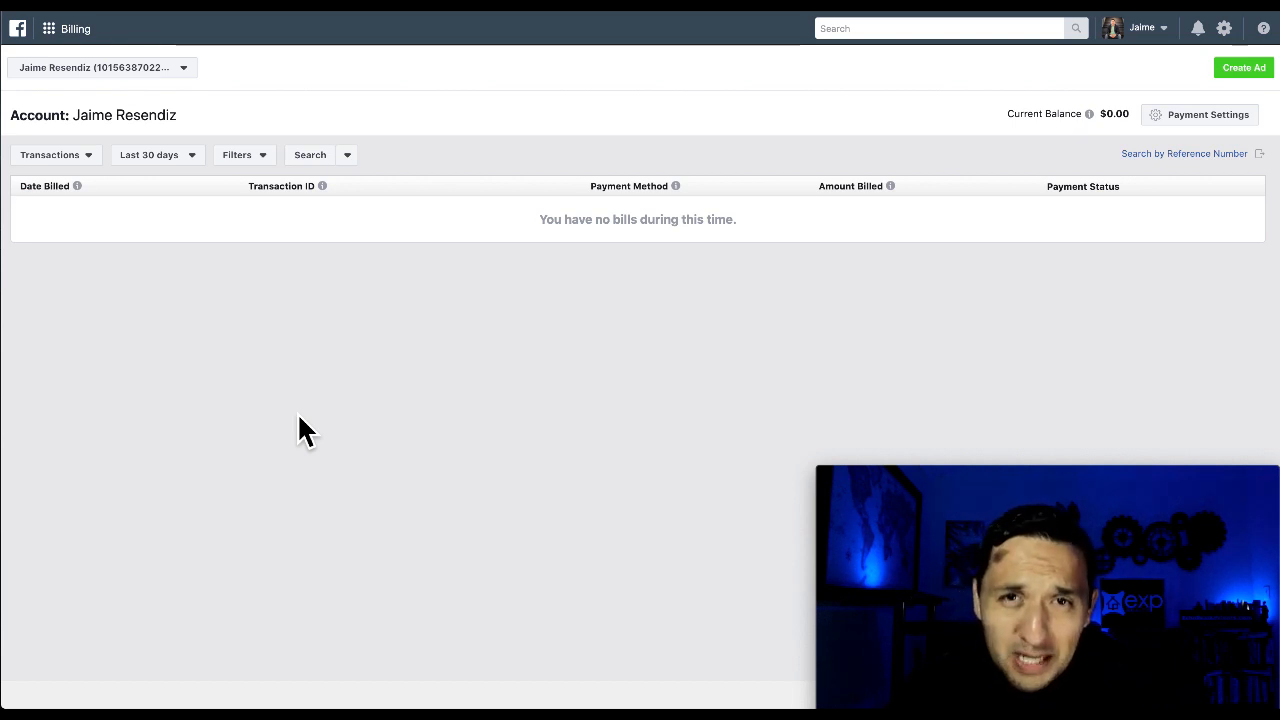
pyautogui.moveTo(318, 356)
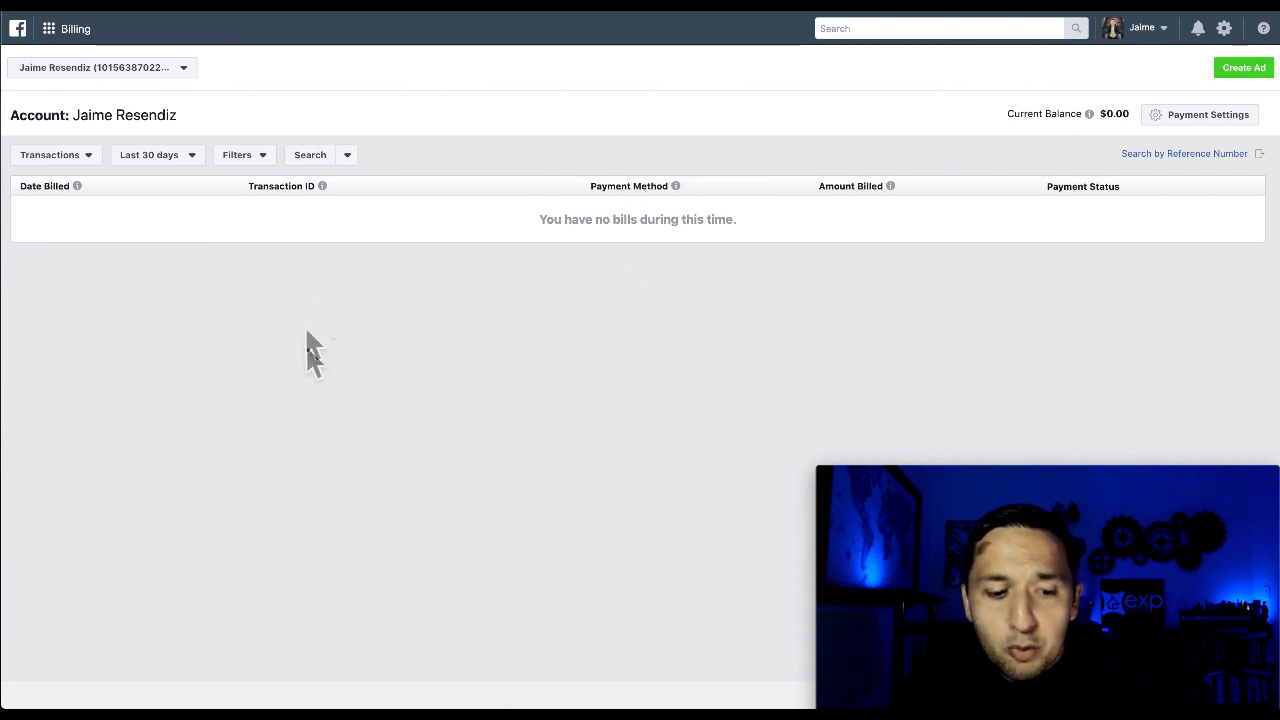
pyautogui.moveTo(622, 362)
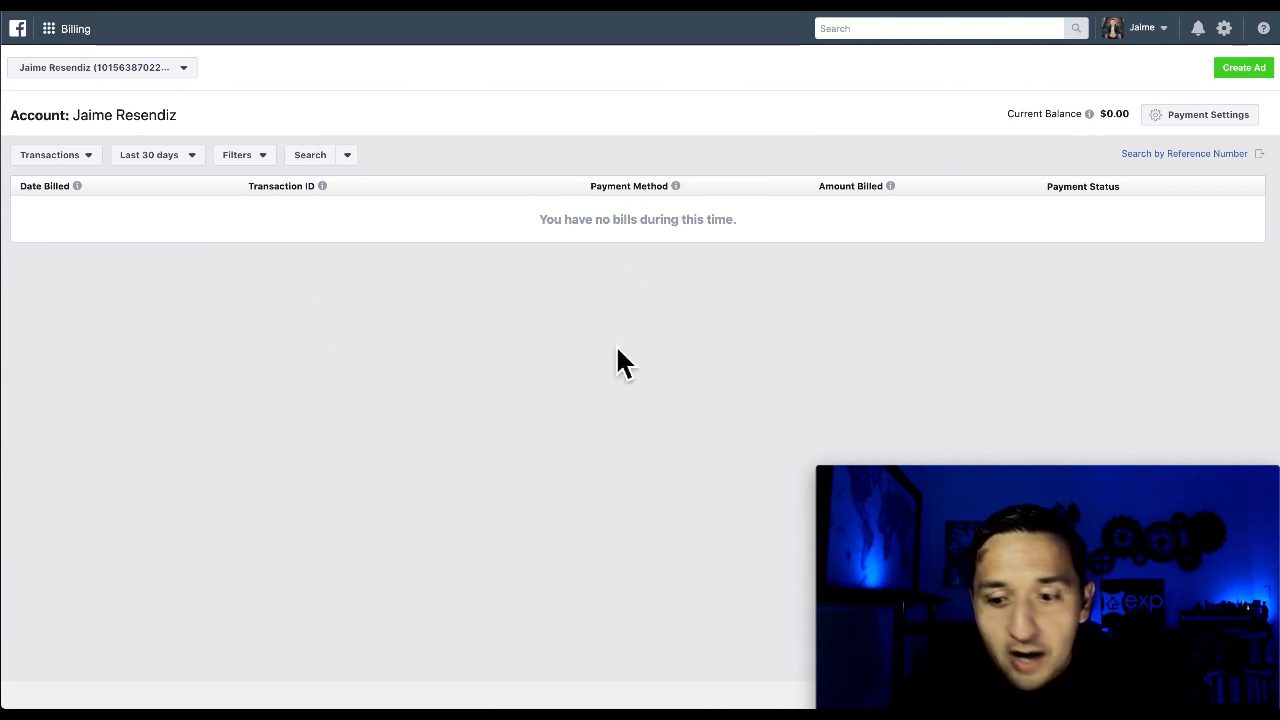
pyautogui.moveTo(650, 228)
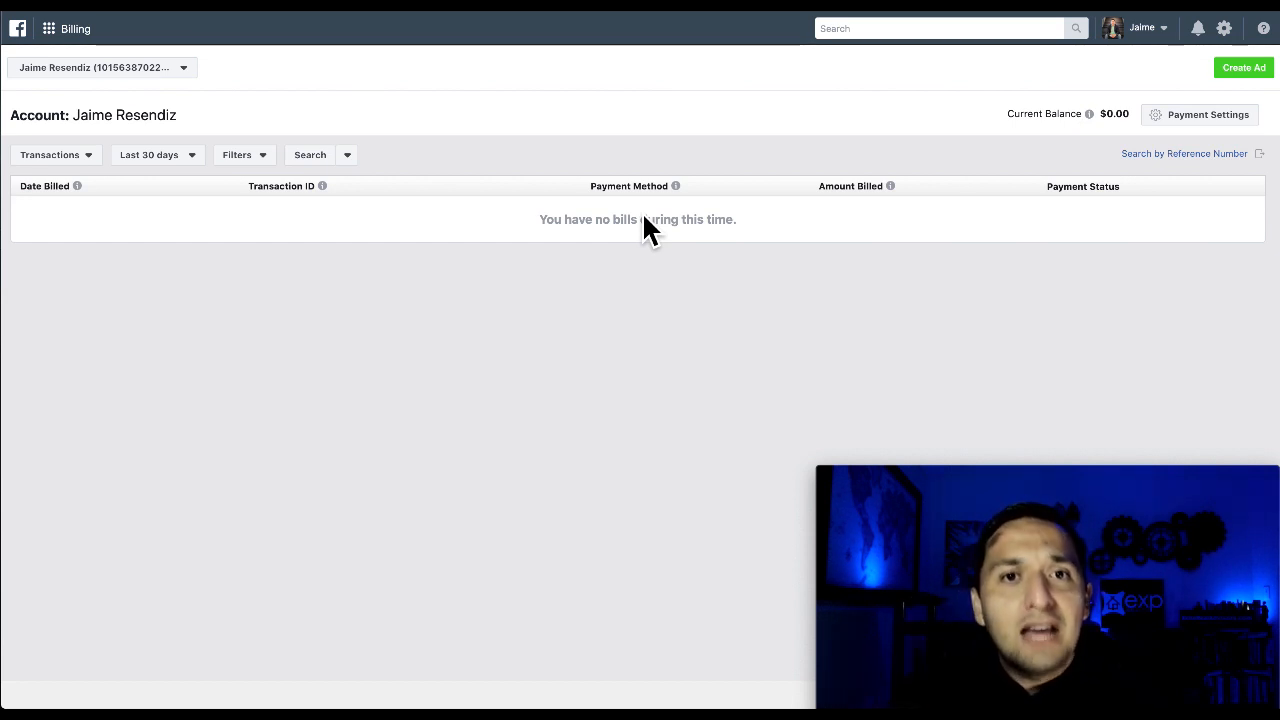
pyautogui.moveTo(1184, 144)
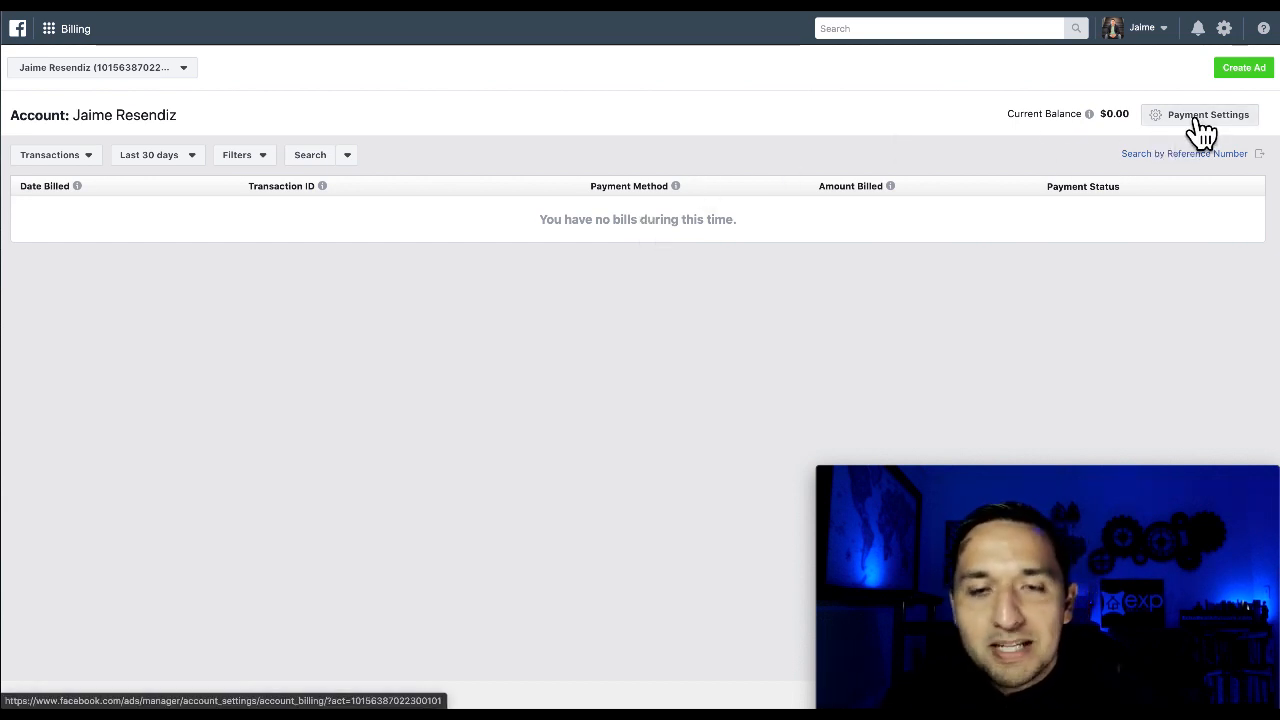
pyautogui.moveTo(1200, 124)
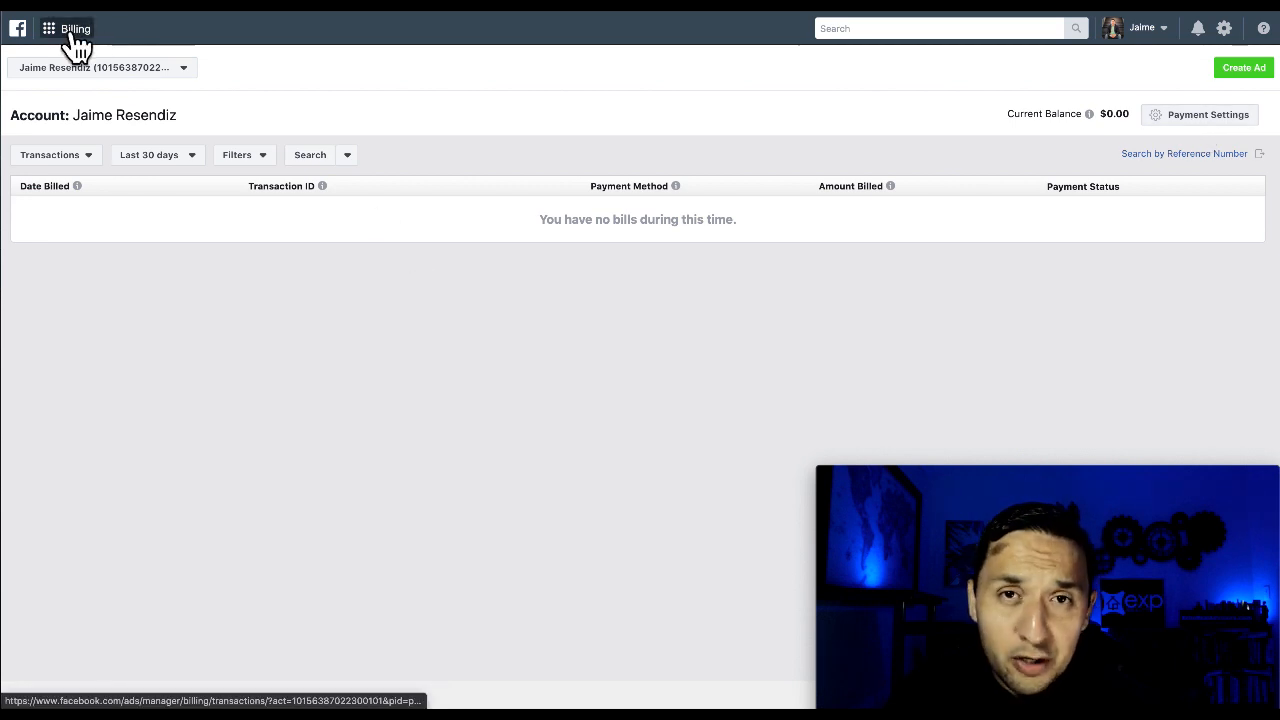
# Go to Events Manager, glance at Custom Conversions, and return to the Data Sources overview with the Beta Pixel
pyautogui.click(48, 28)
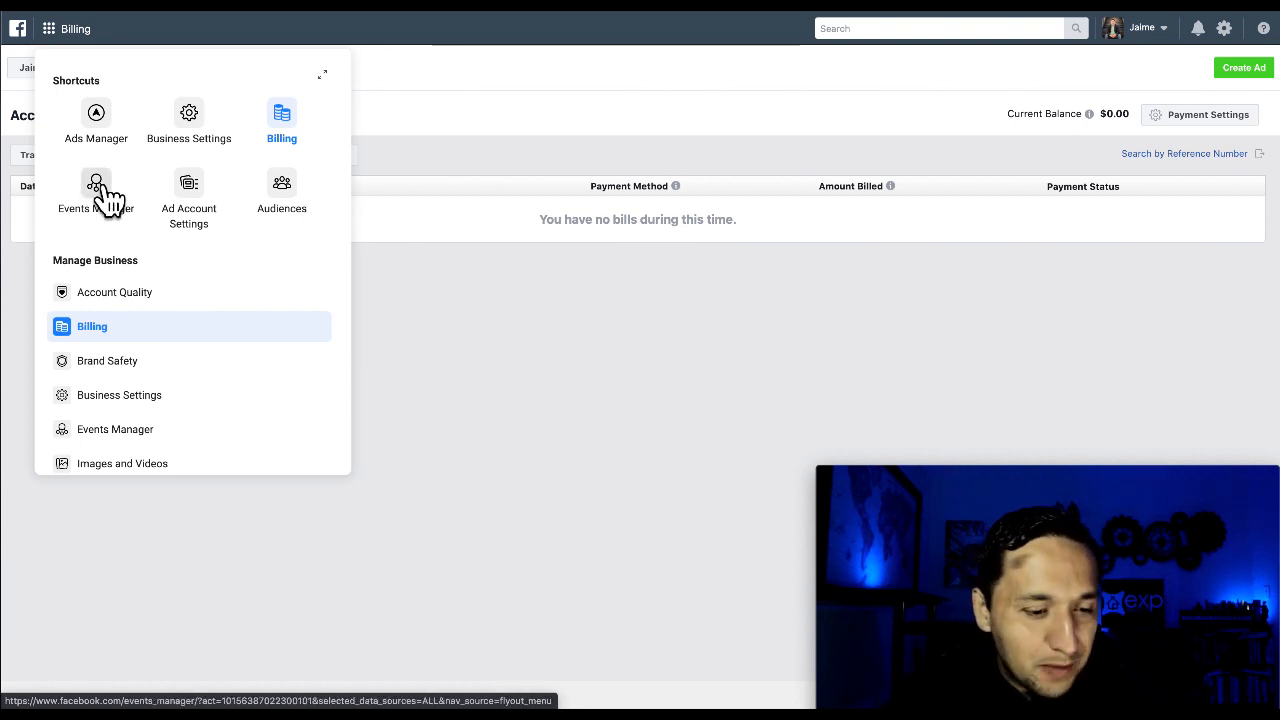
pyautogui.click(96, 190)
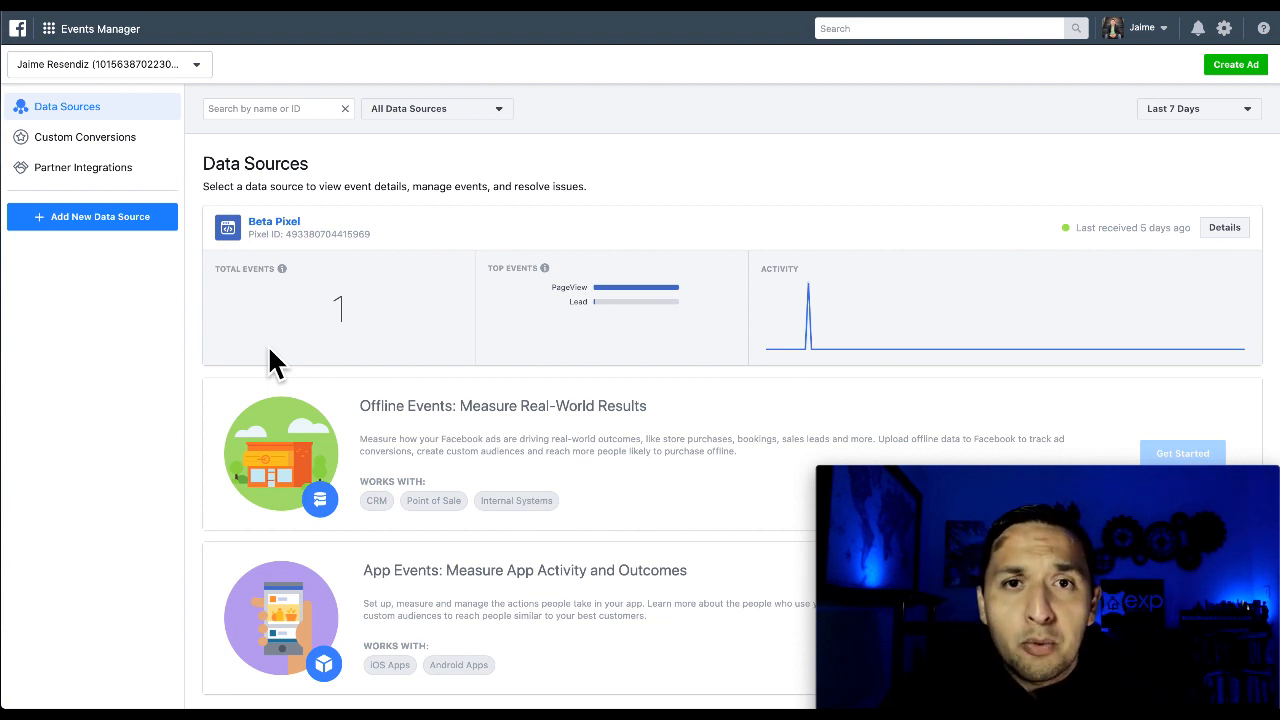
pyautogui.moveTo(530, 350)
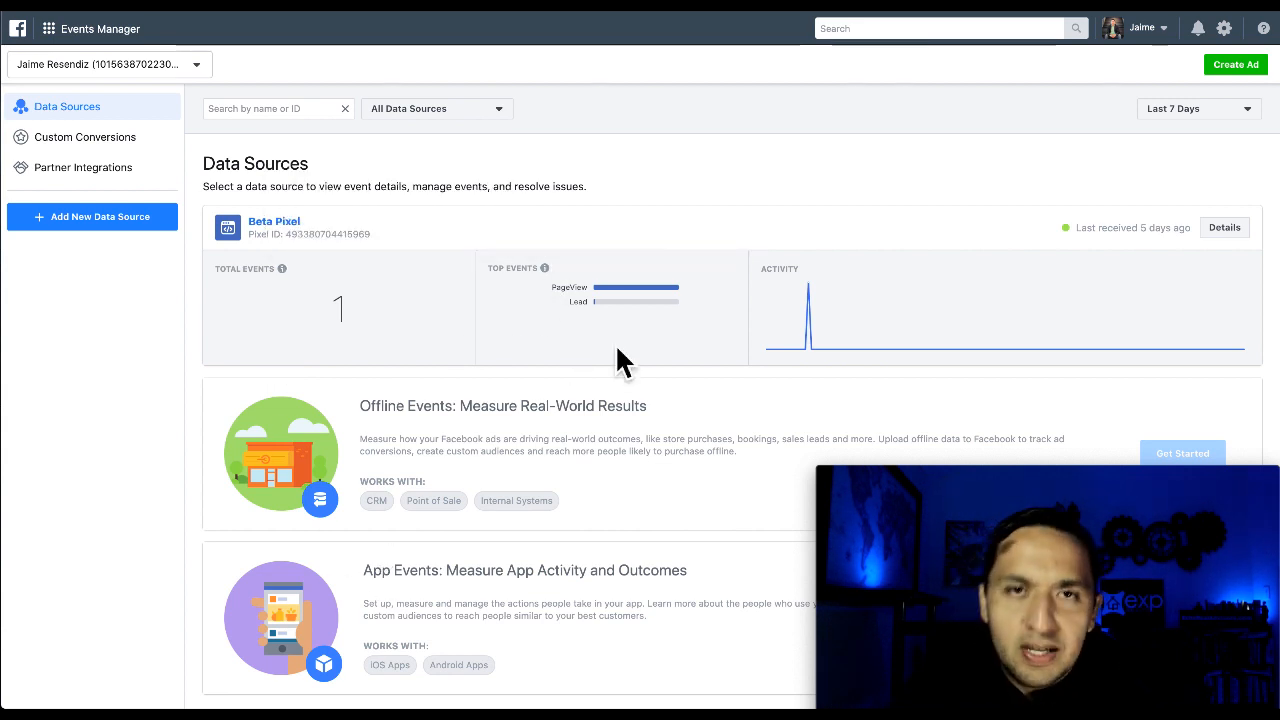
pyautogui.moveTo(470, 550)
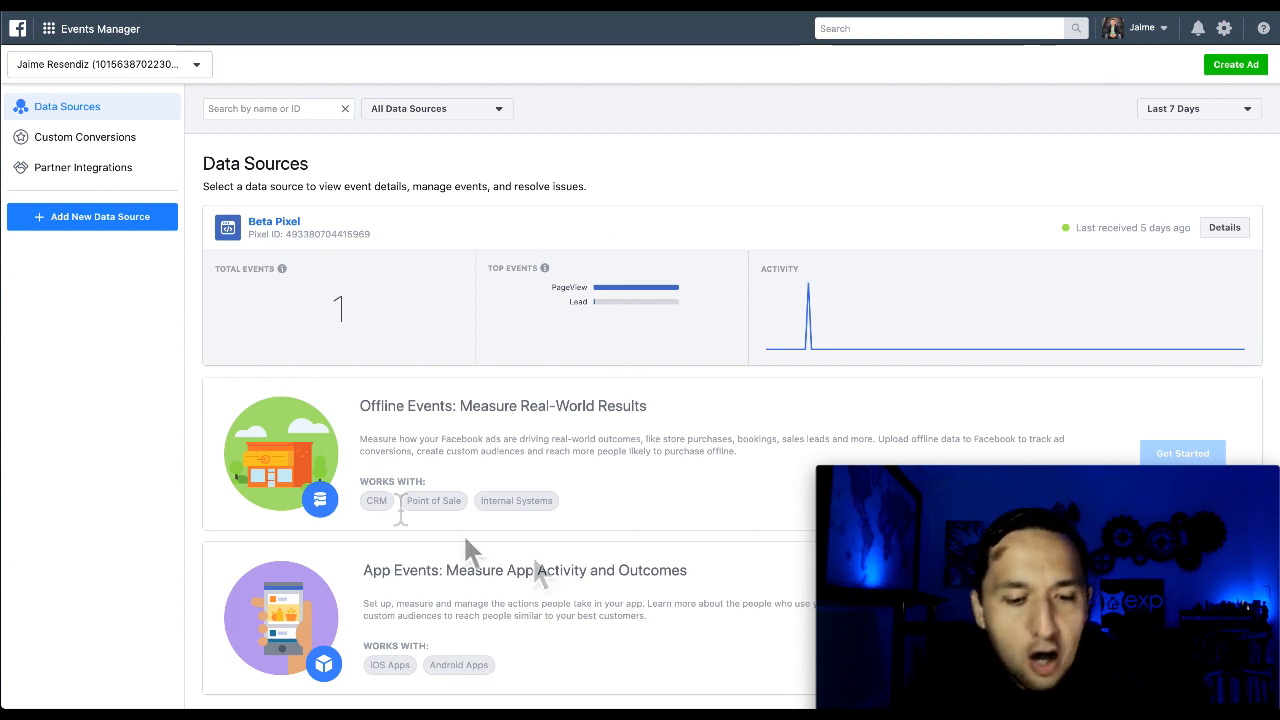
pyautogui.moveTo(192, 496)
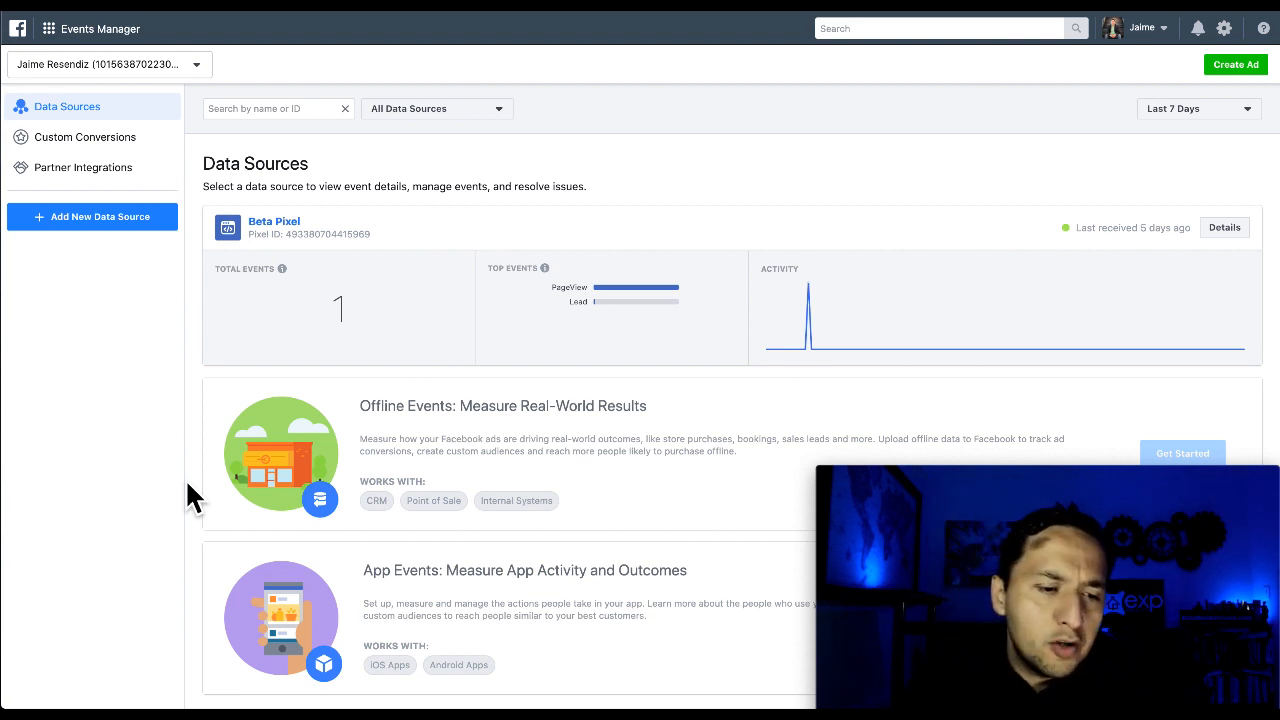
pyautogui.click(84, 136)
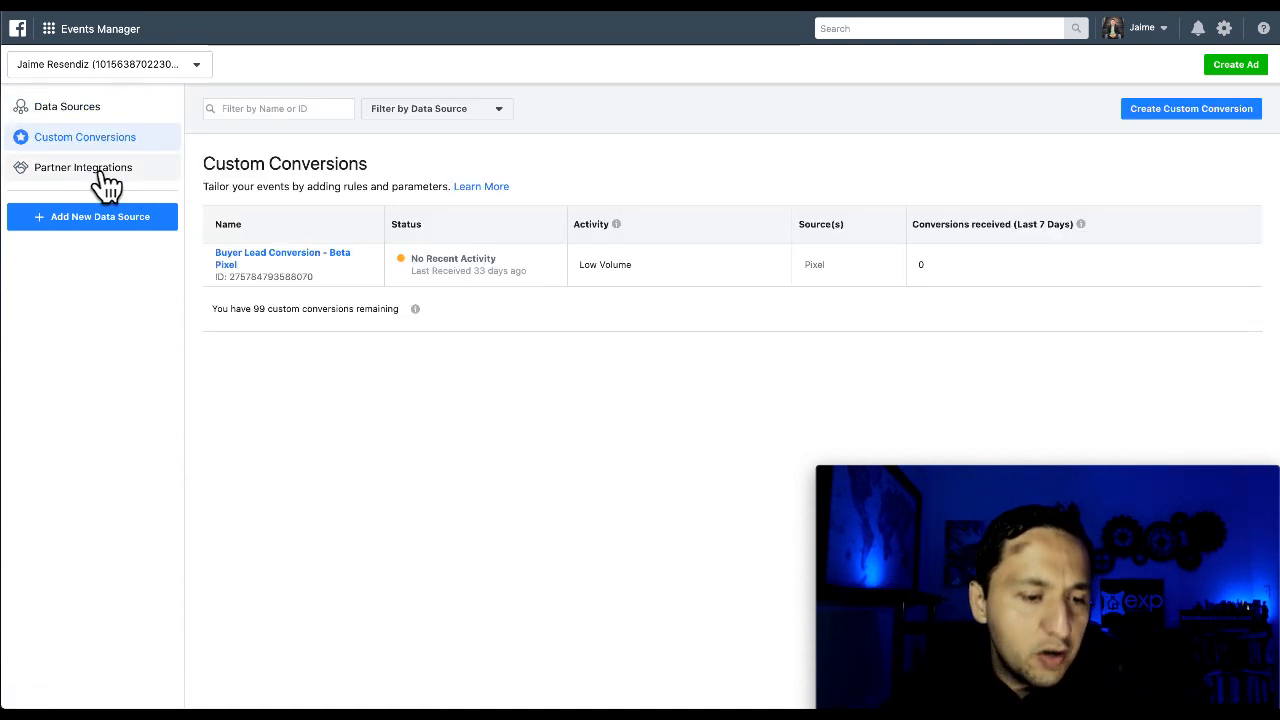
pyautogui.click(68, 106)
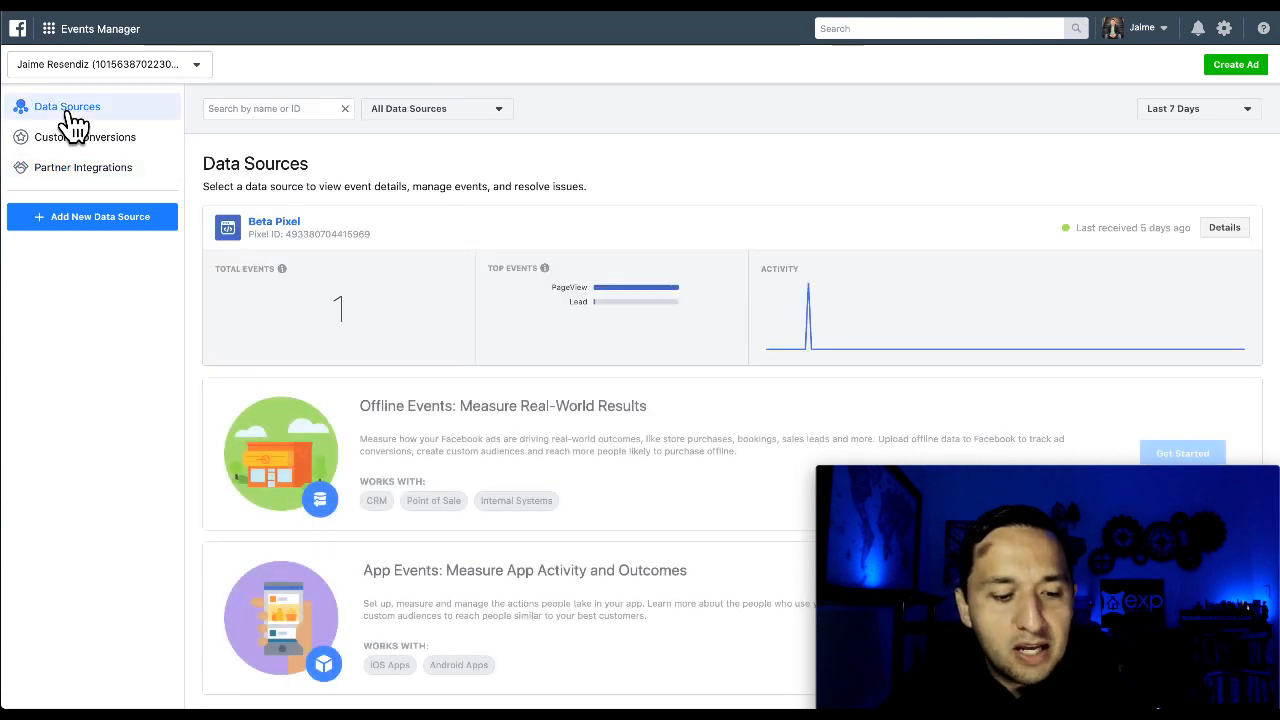
# Go to the Images and Videos library under Manage Business from the tools menu
pyautogui.click(48, 28)
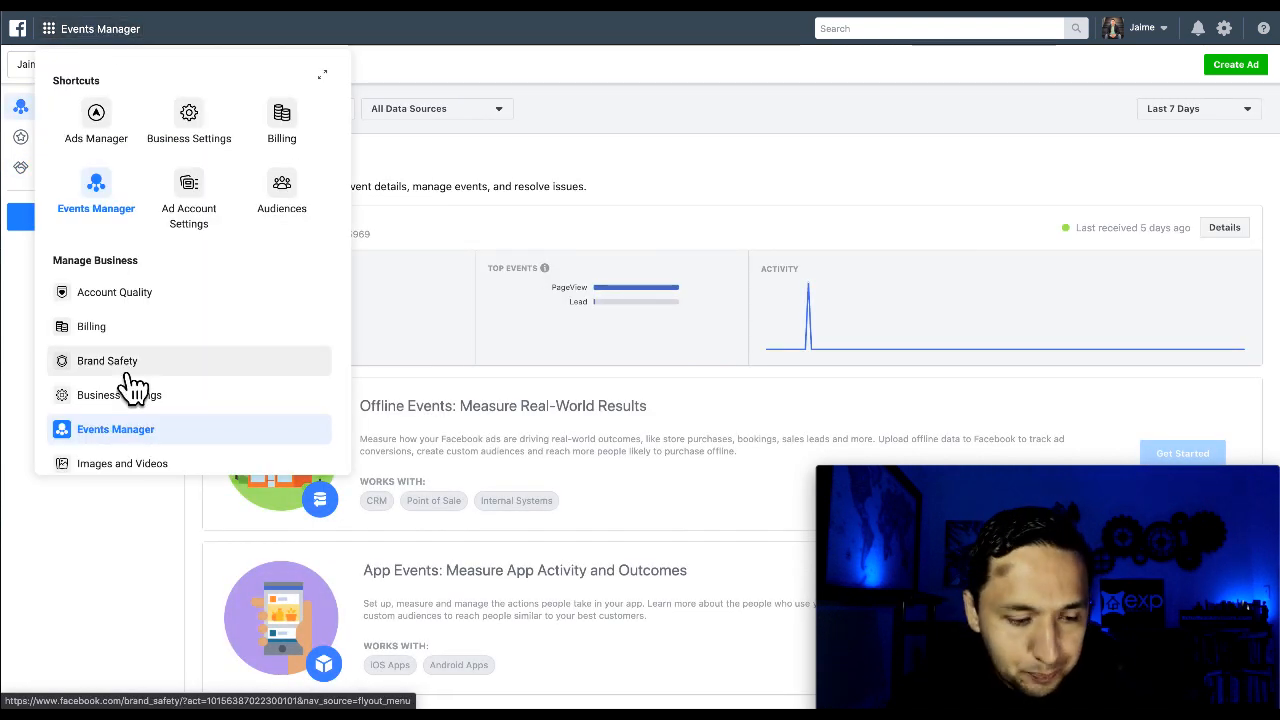
pyautogui.moveTo(150, 440)
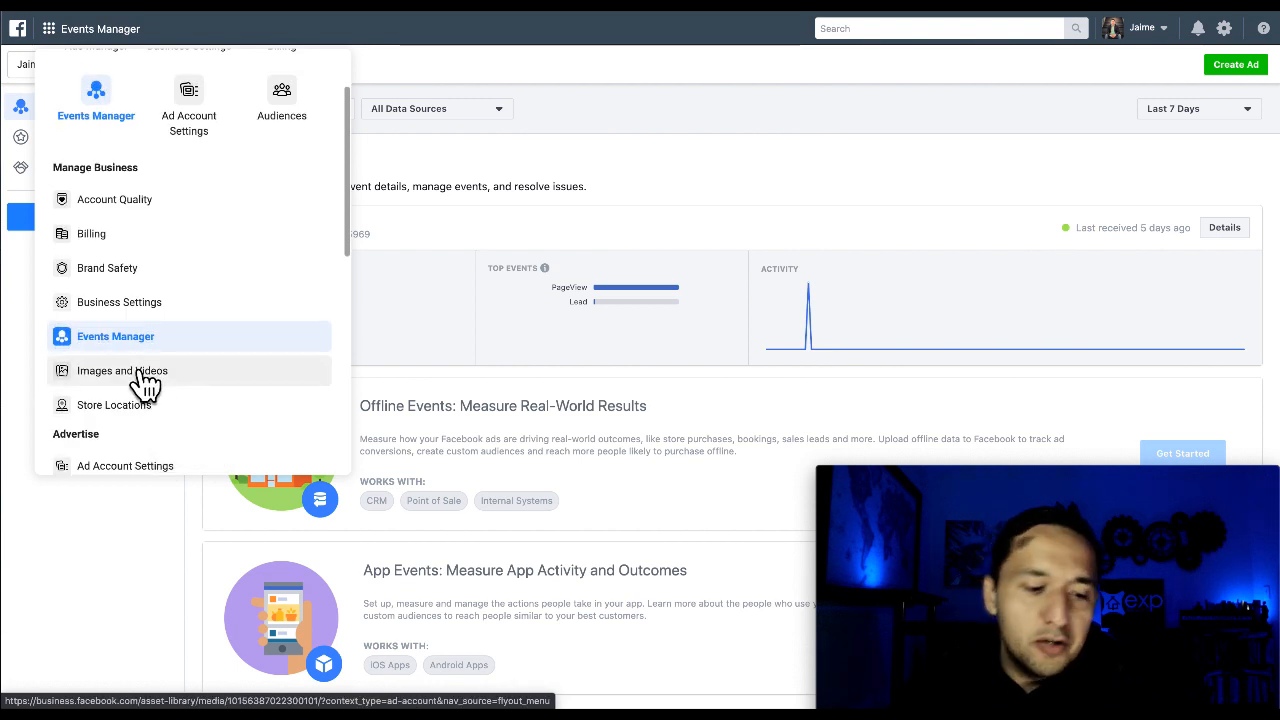
pyautogui.click(120, 370)
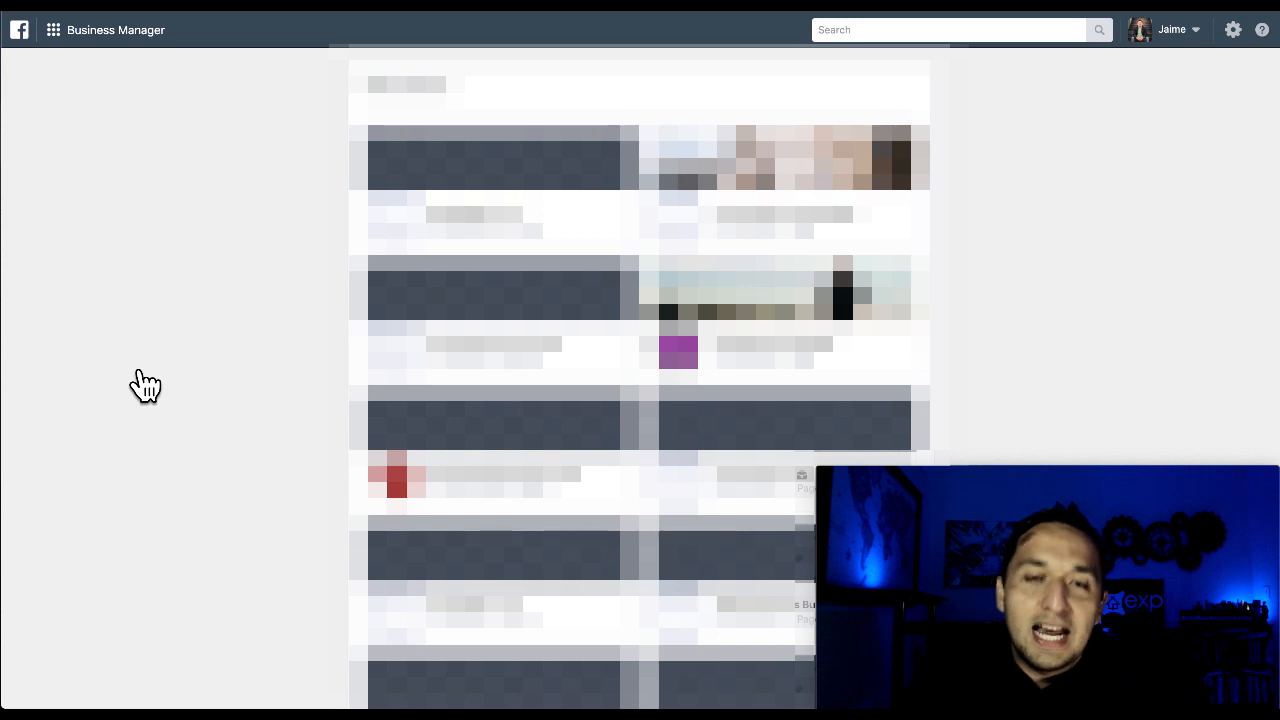
pyautogui.moveTo(248, 350)
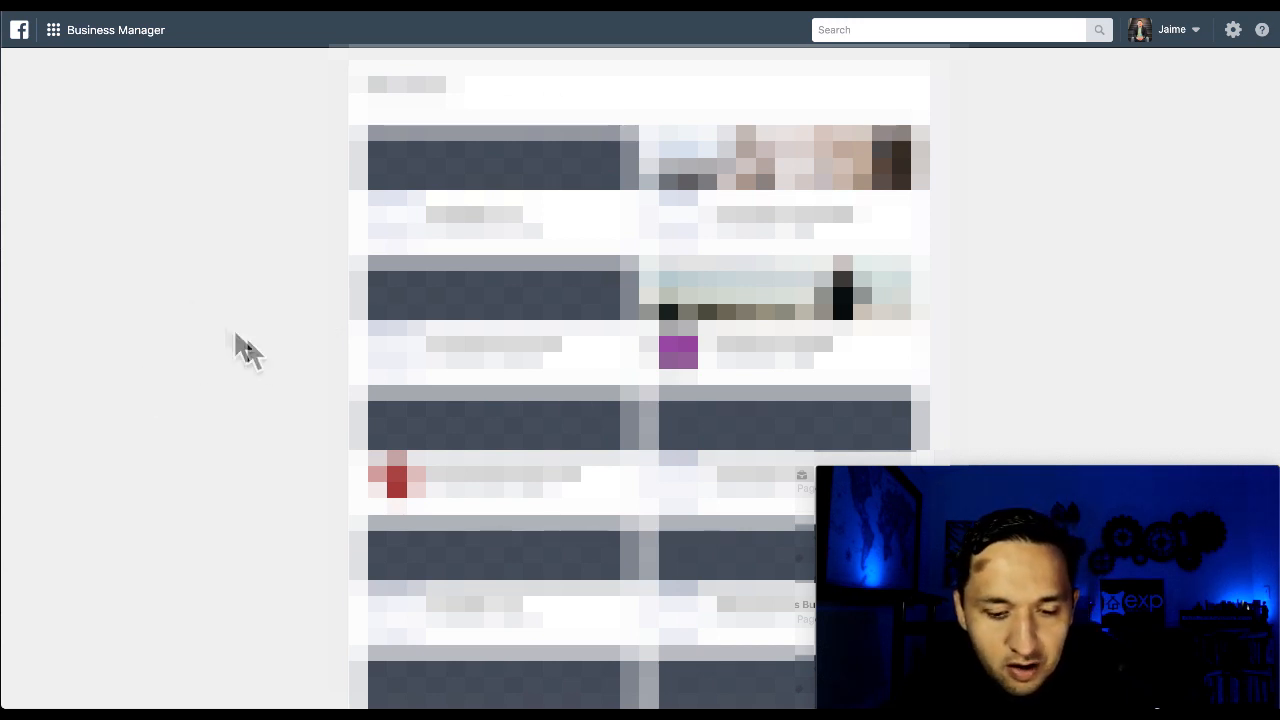
pyautogui.moveTo(208, 198)
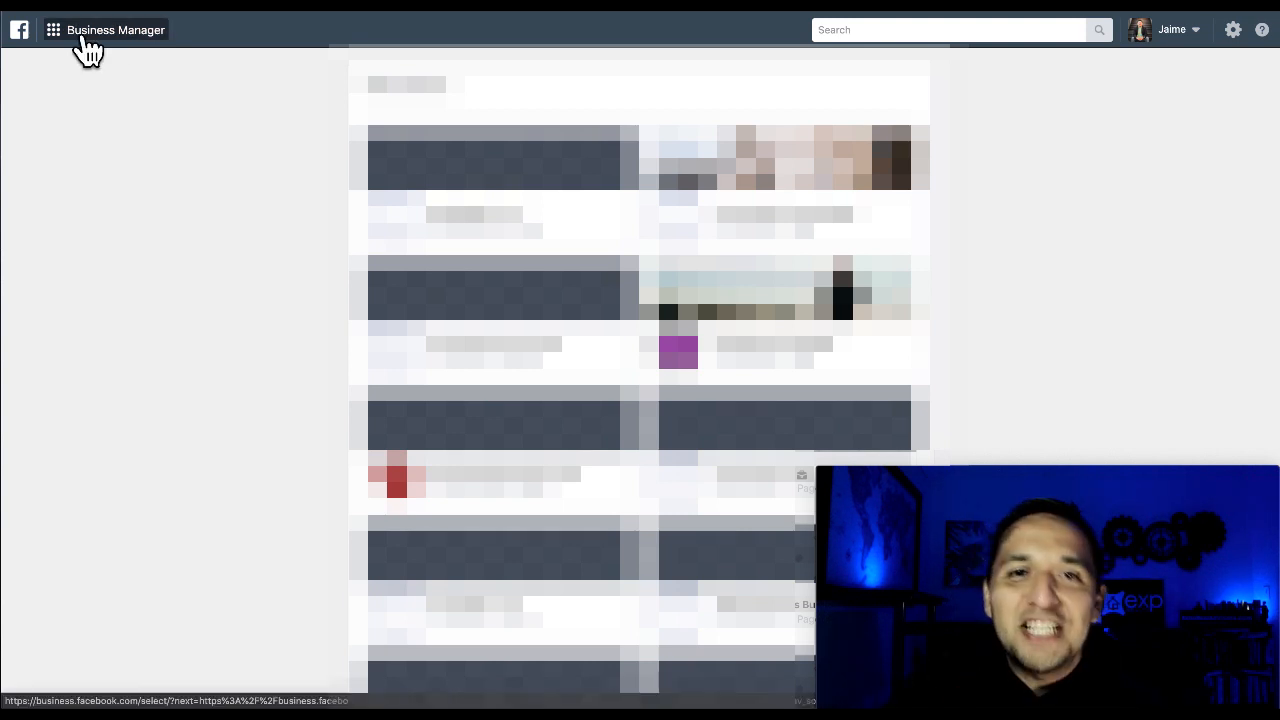
# Go to Store Locations from the tools menu, reaching its empty page with a Facebook Page chooser
pyautogui.click(52, 30)
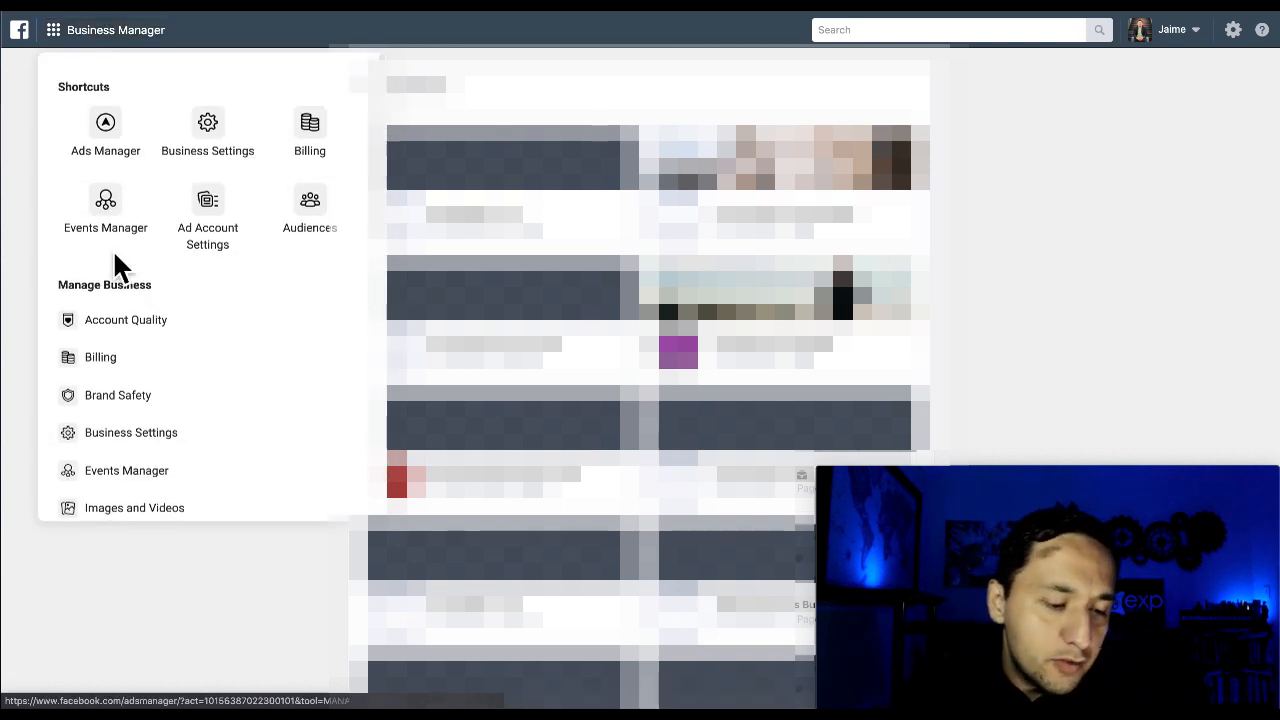
pyautogui.scroll(-3)
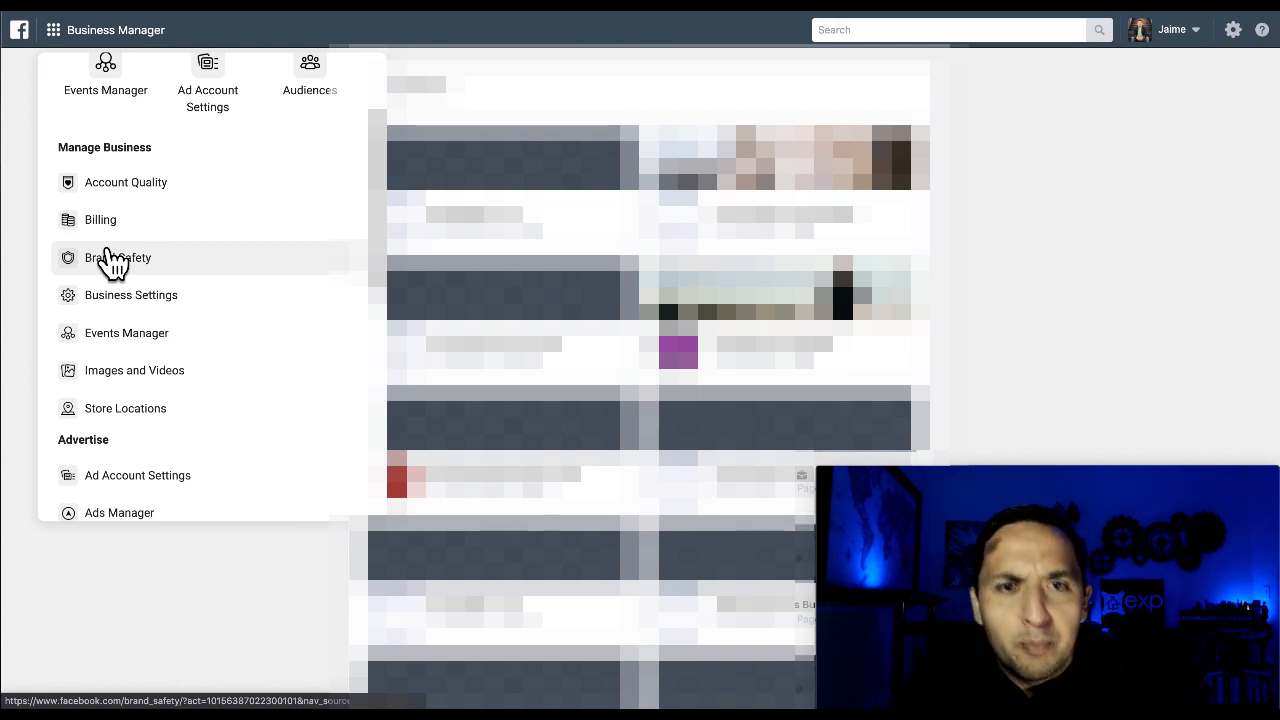
pyautogui.moveTo(136, 408)
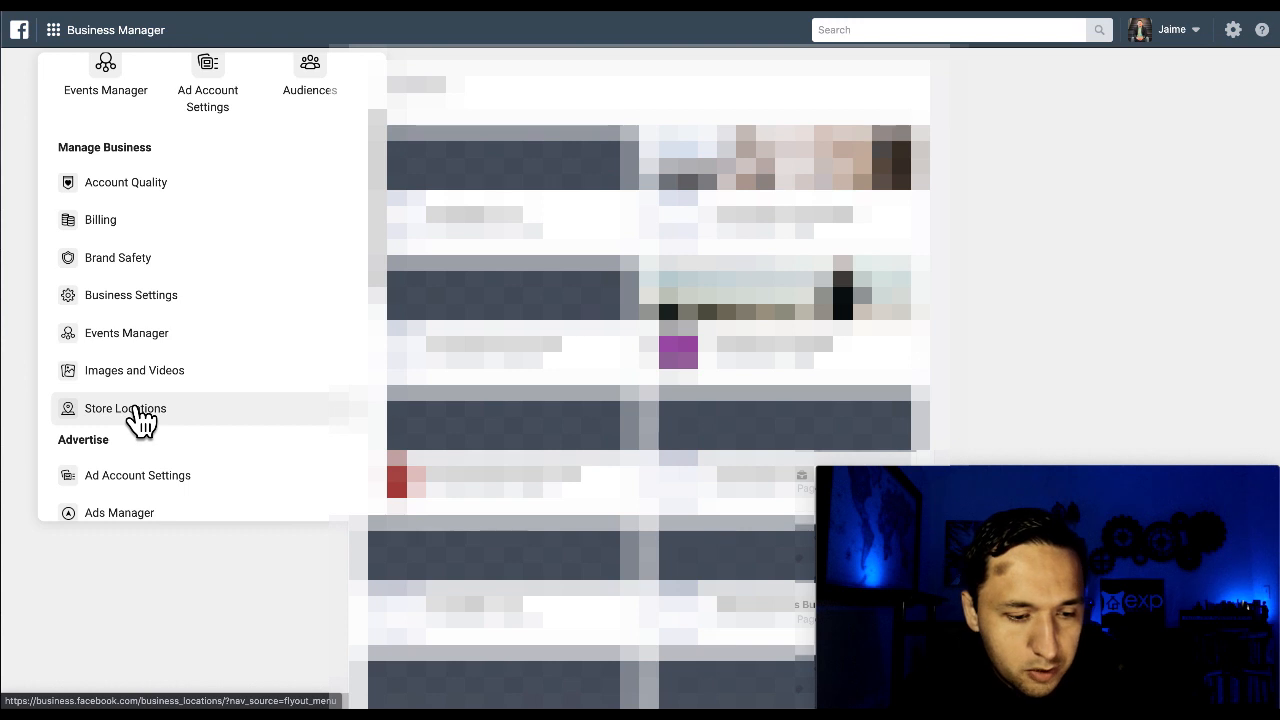
pyautogui.click(124, 408)
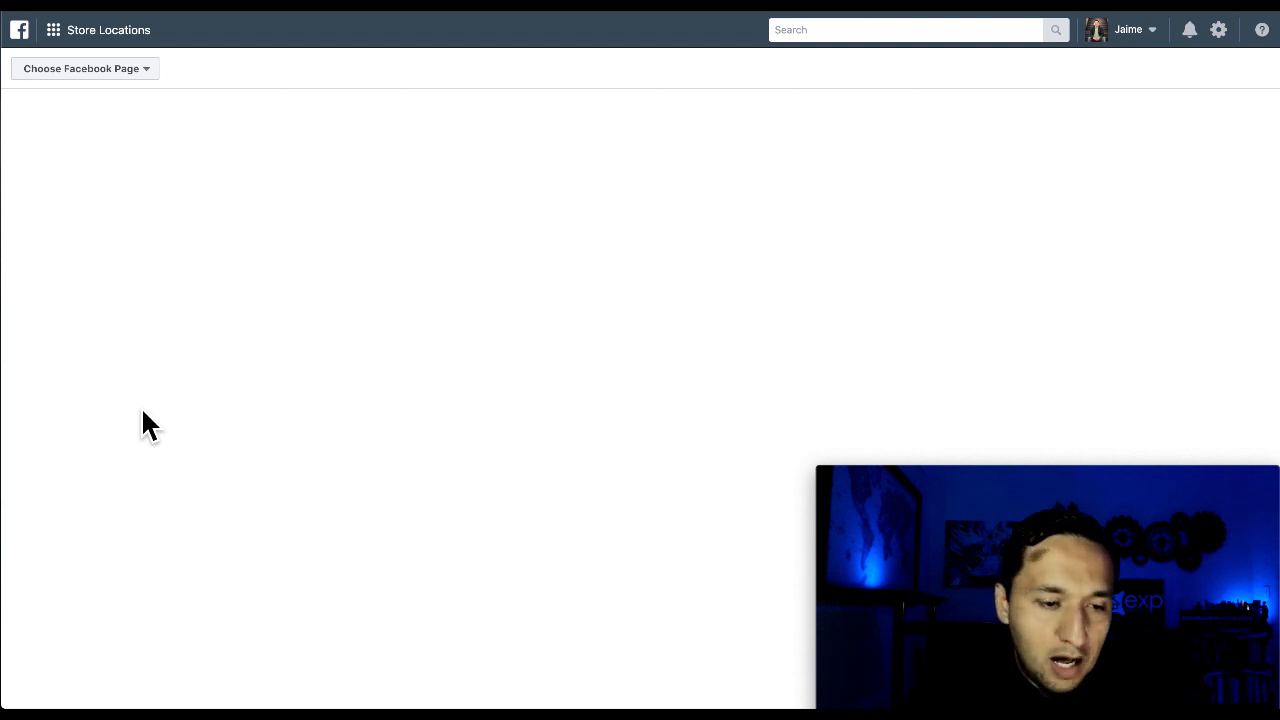
pyautogui.moveTo(96, 30)
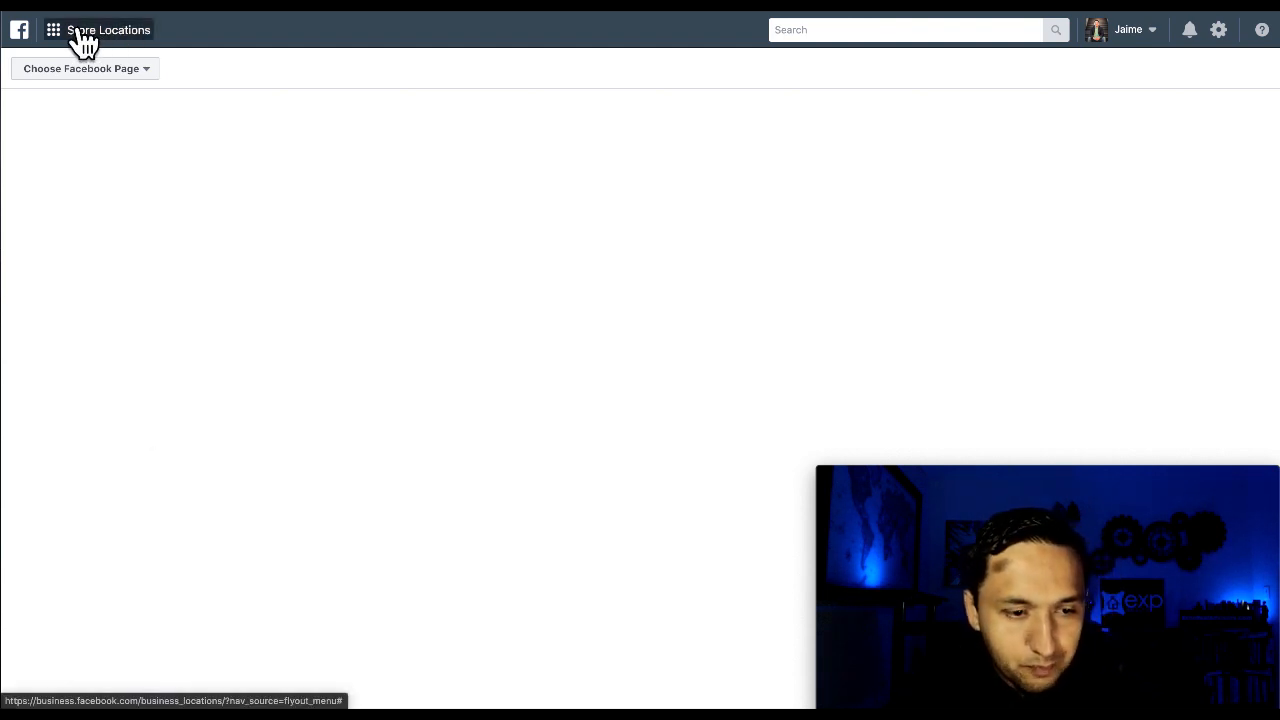
pyautogui.moveTo(448, 432)
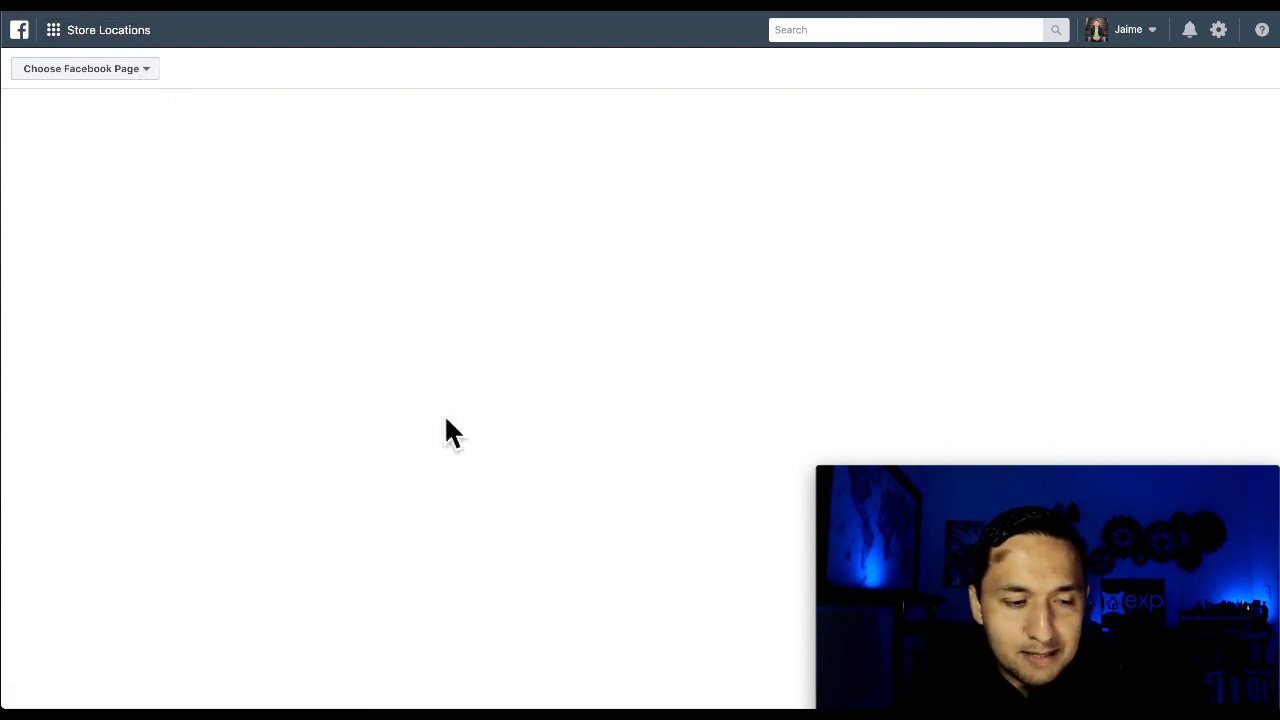
# Navigate from the business tools menu to the Ad Account Settings page
pyautogui.click(52, 30)
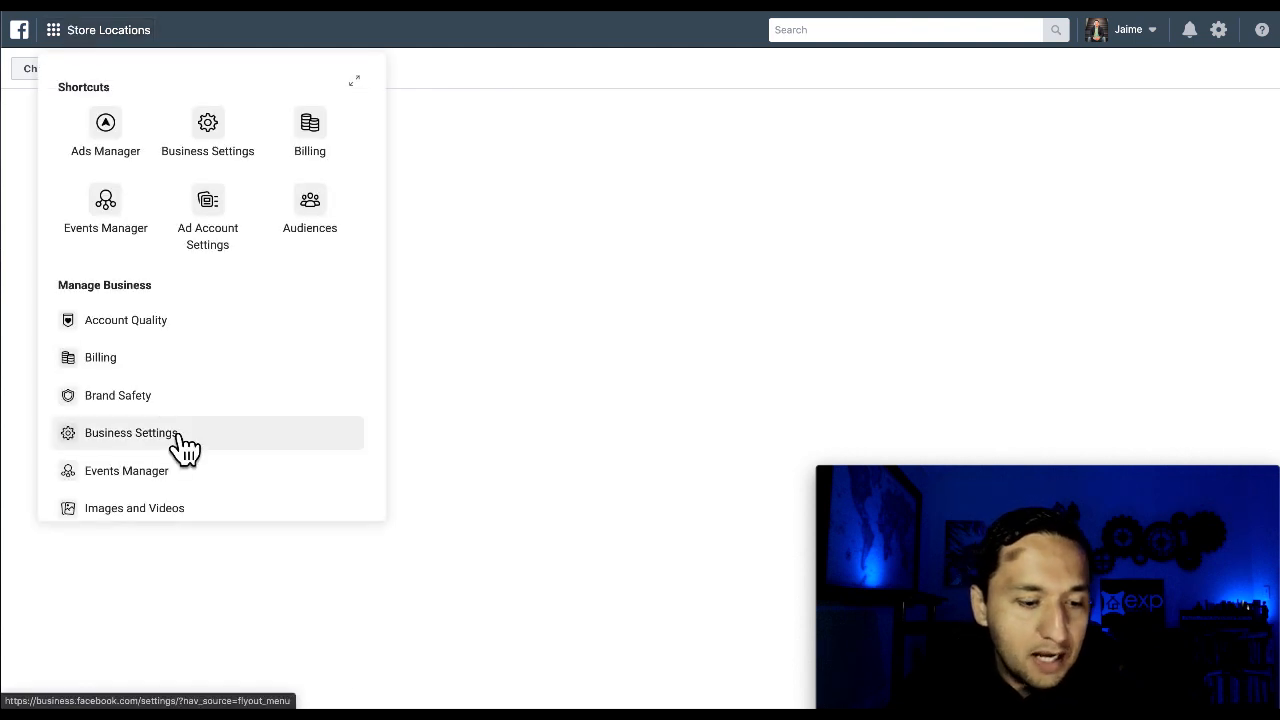
pyautogui.scroll(-3)
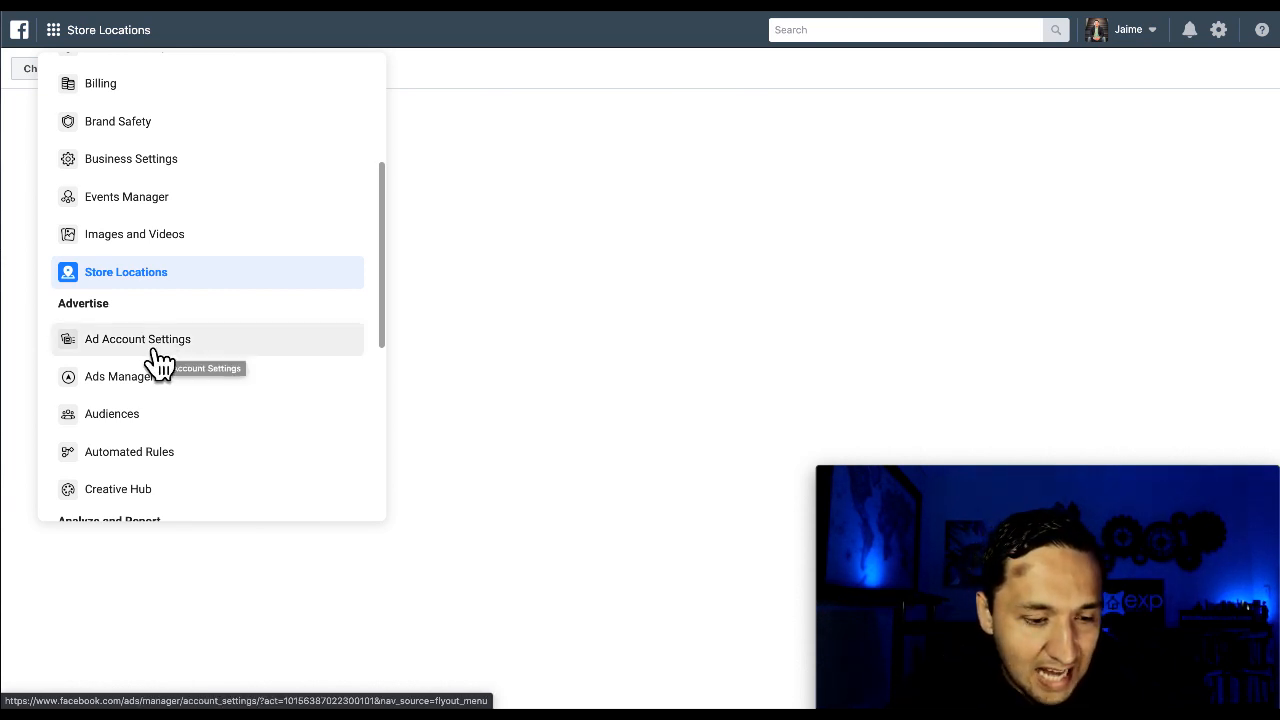
pyautogui.click(136, 338)
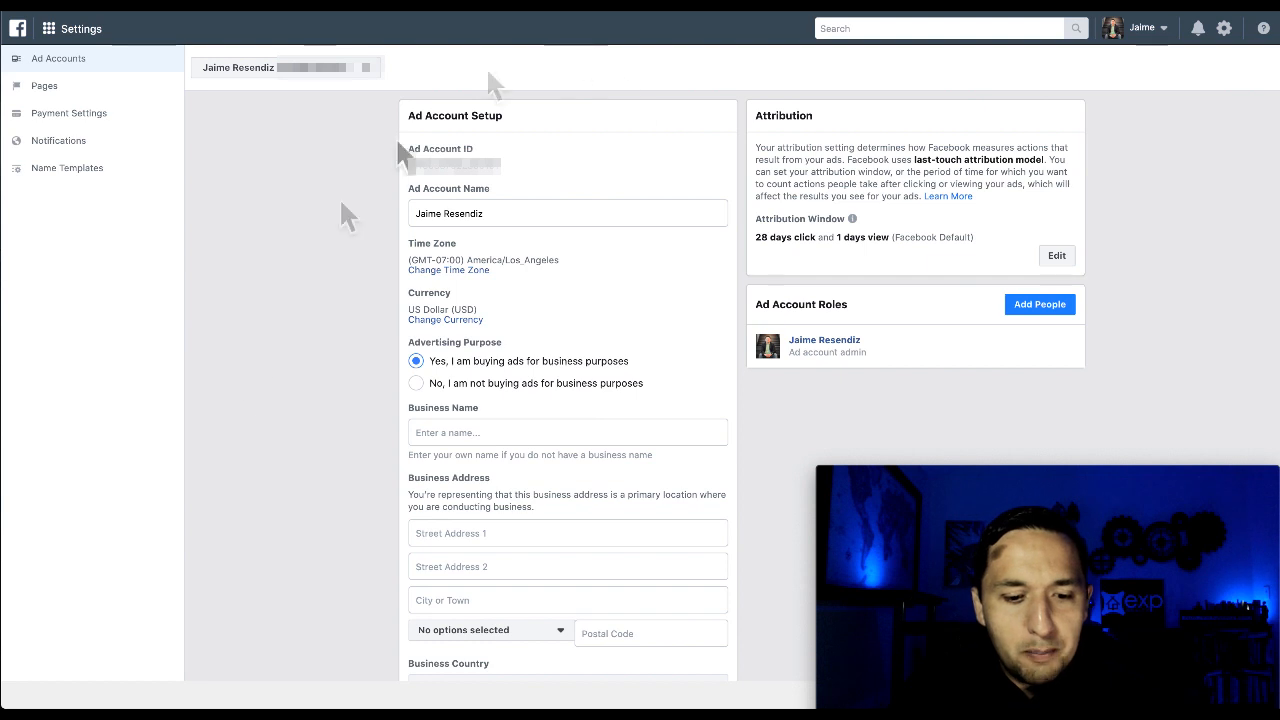
pyautogui.moveTo(204, 362)
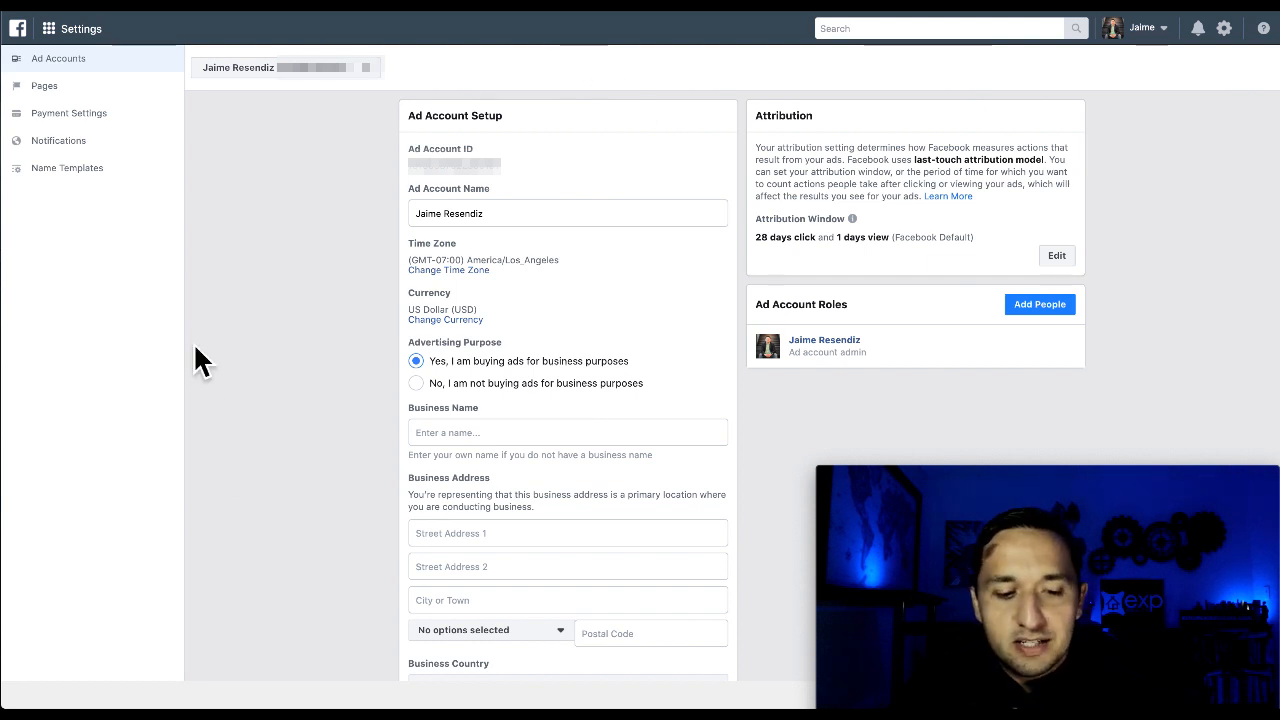
pyautogui.moveTo(340, 500)
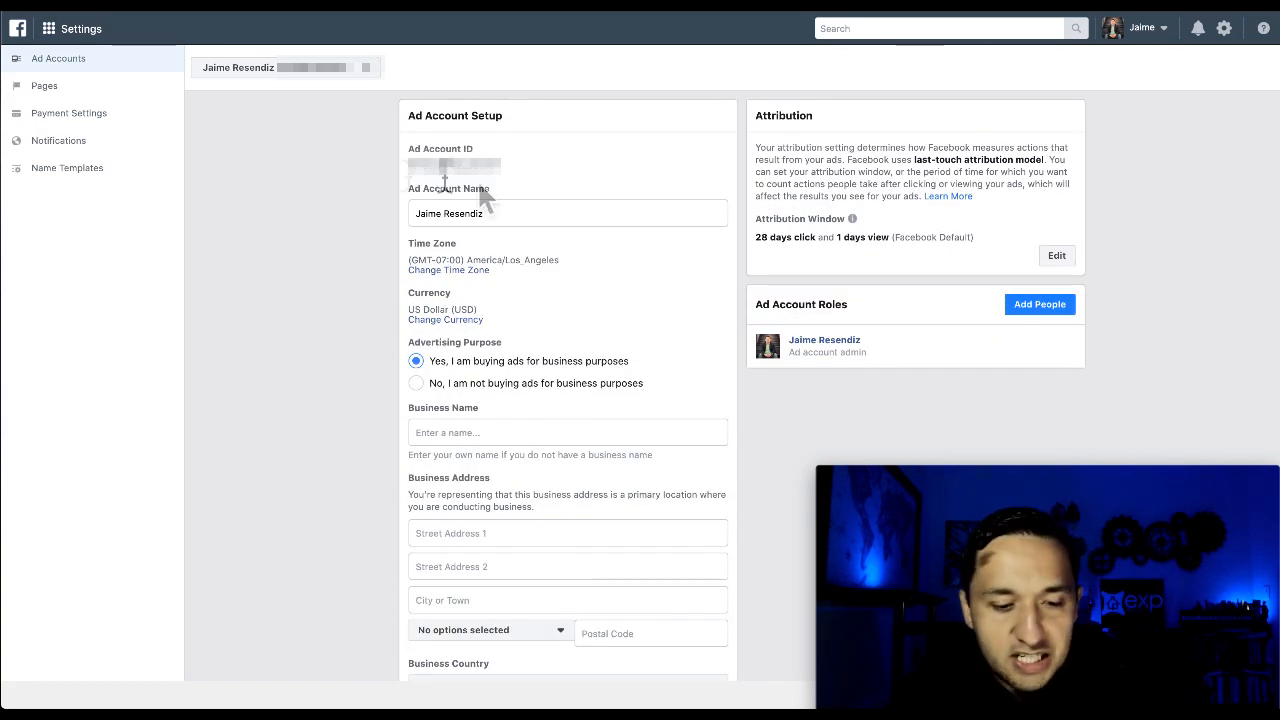
pyautogui.moveTo(316, 264)
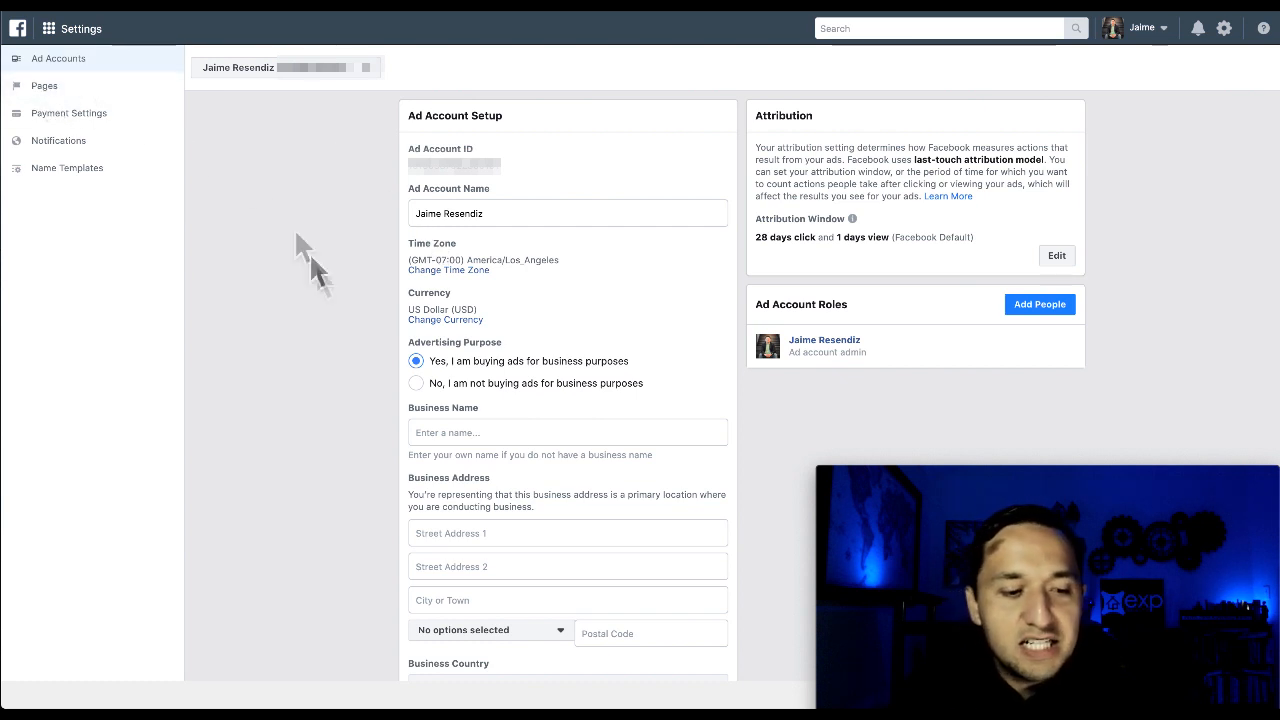
pyautogui.moveTo(70, 112)
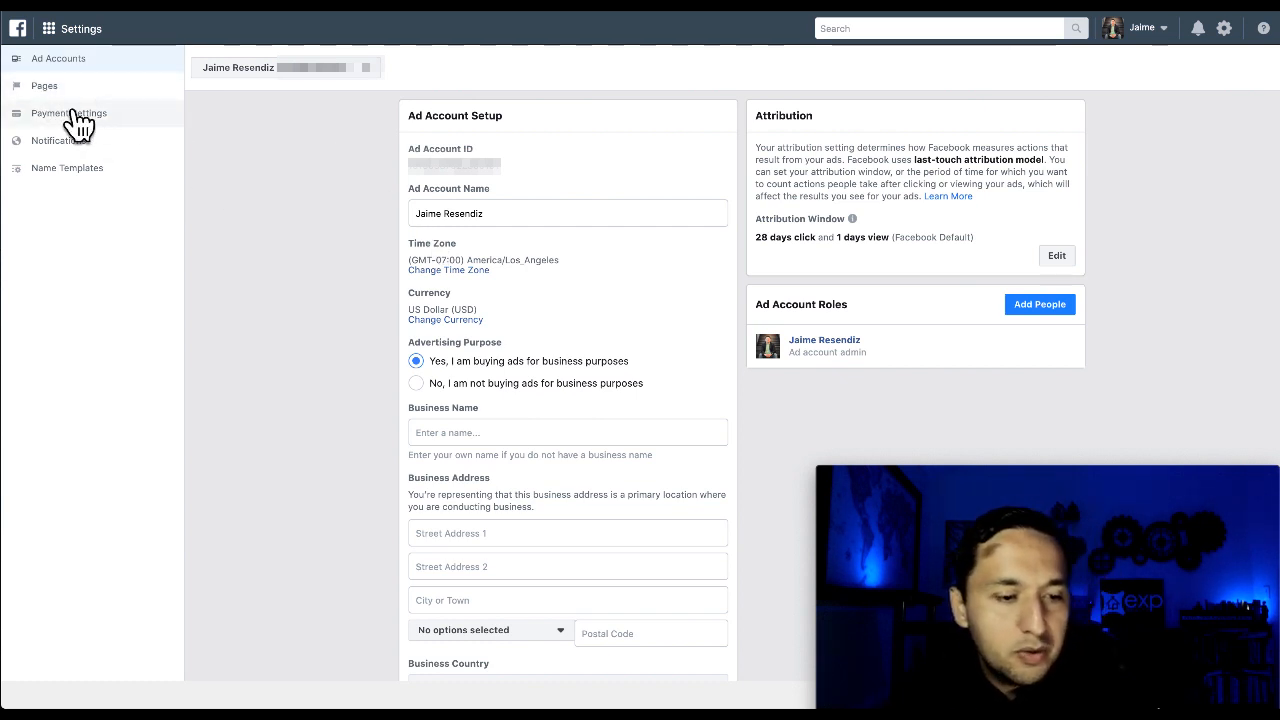
pyautogui.moveTo(90, 156)
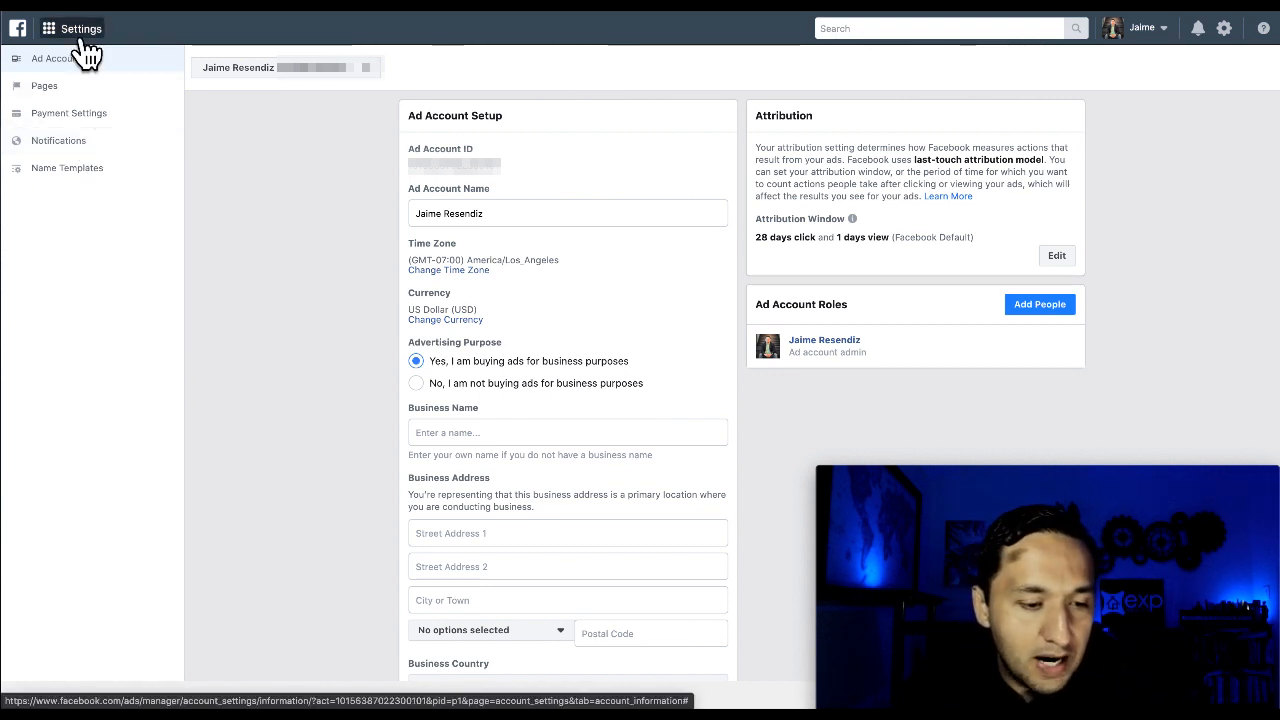
# Bring up the all-tools flyout over the Ad Account Settings page
pyautogui.click(72, 28)
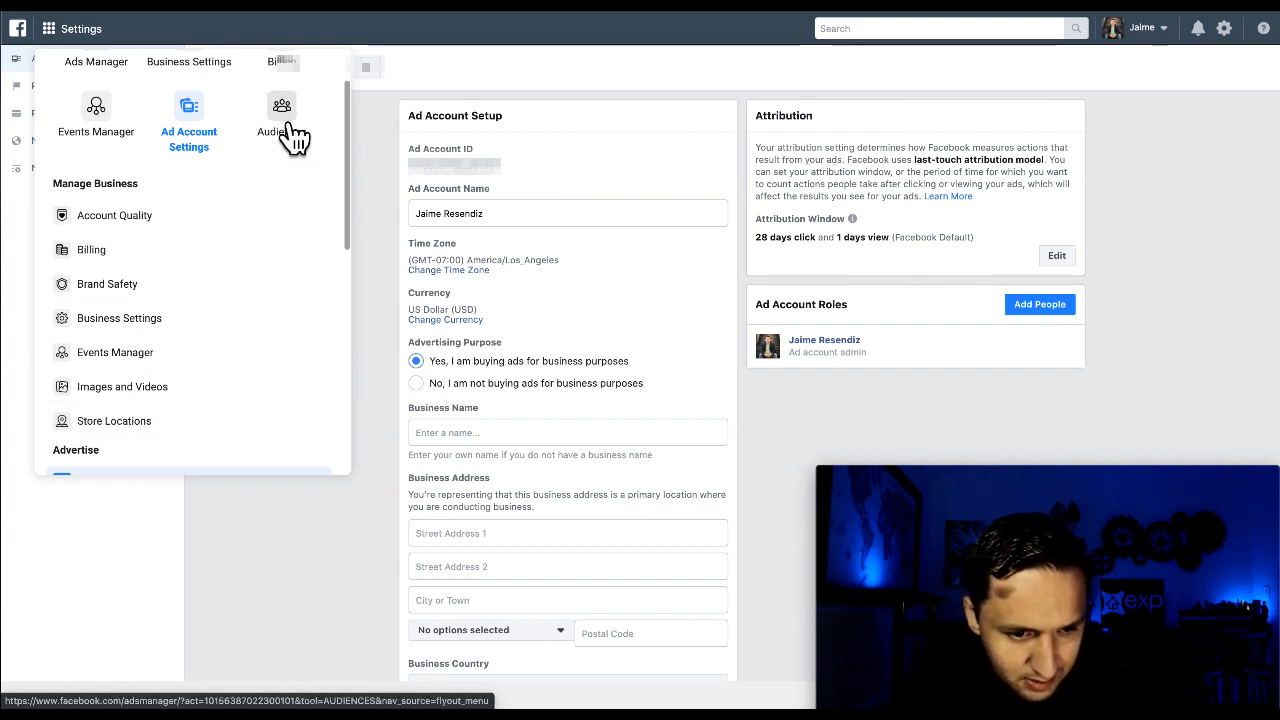
# Go to Audiences, dismiss the customer-list warning and show the Create Audience choices
pyautogui.click(280, 120)
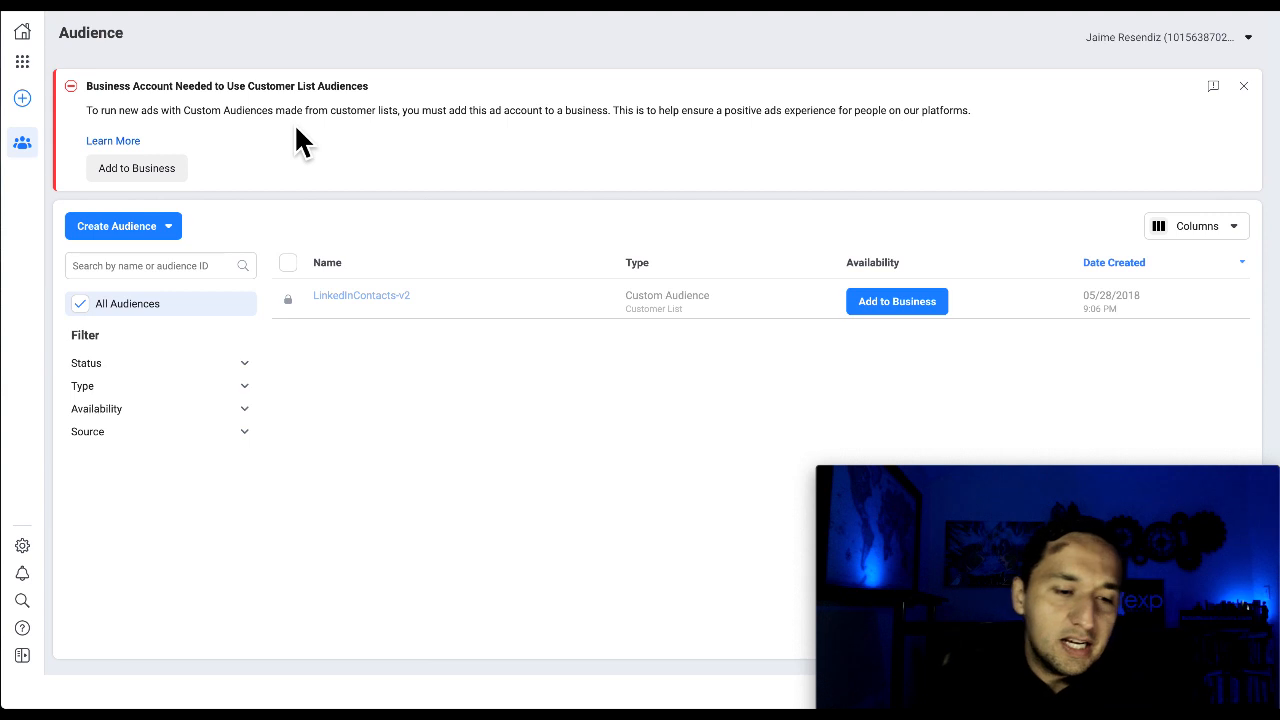
pyautogui.moveTo(1000, 130)
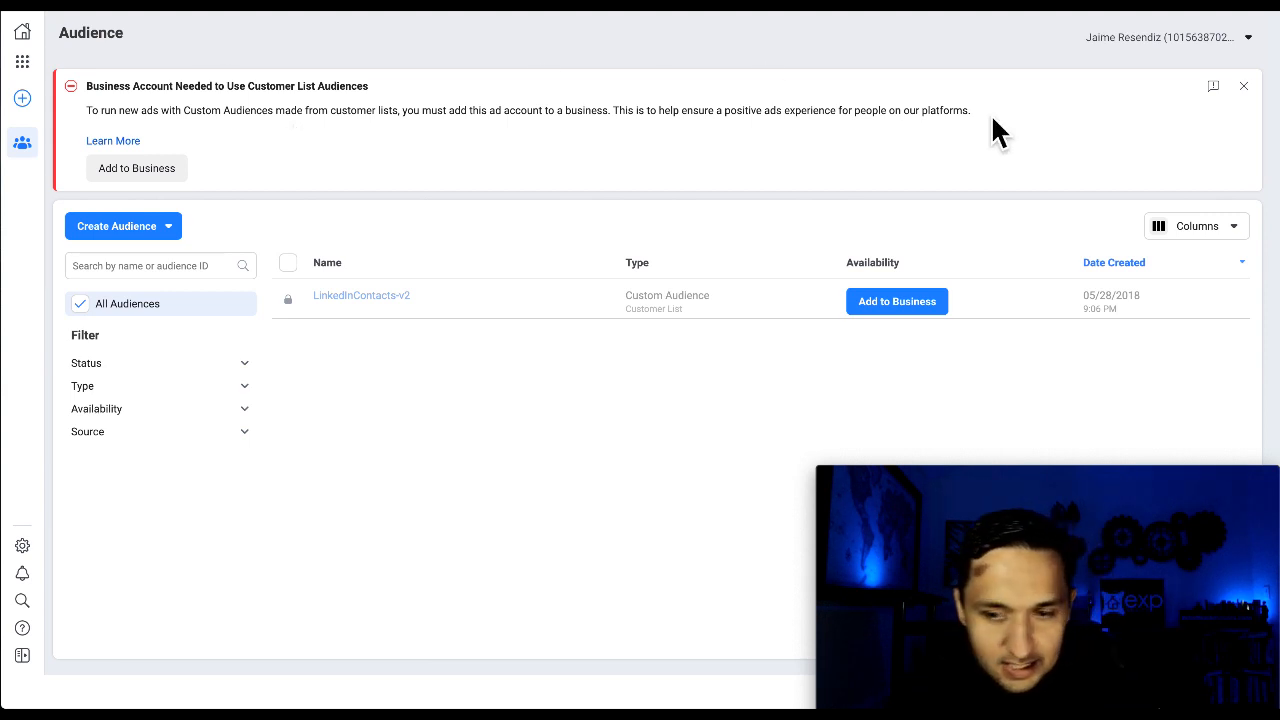
pyautogui.moveTo(96, 160)
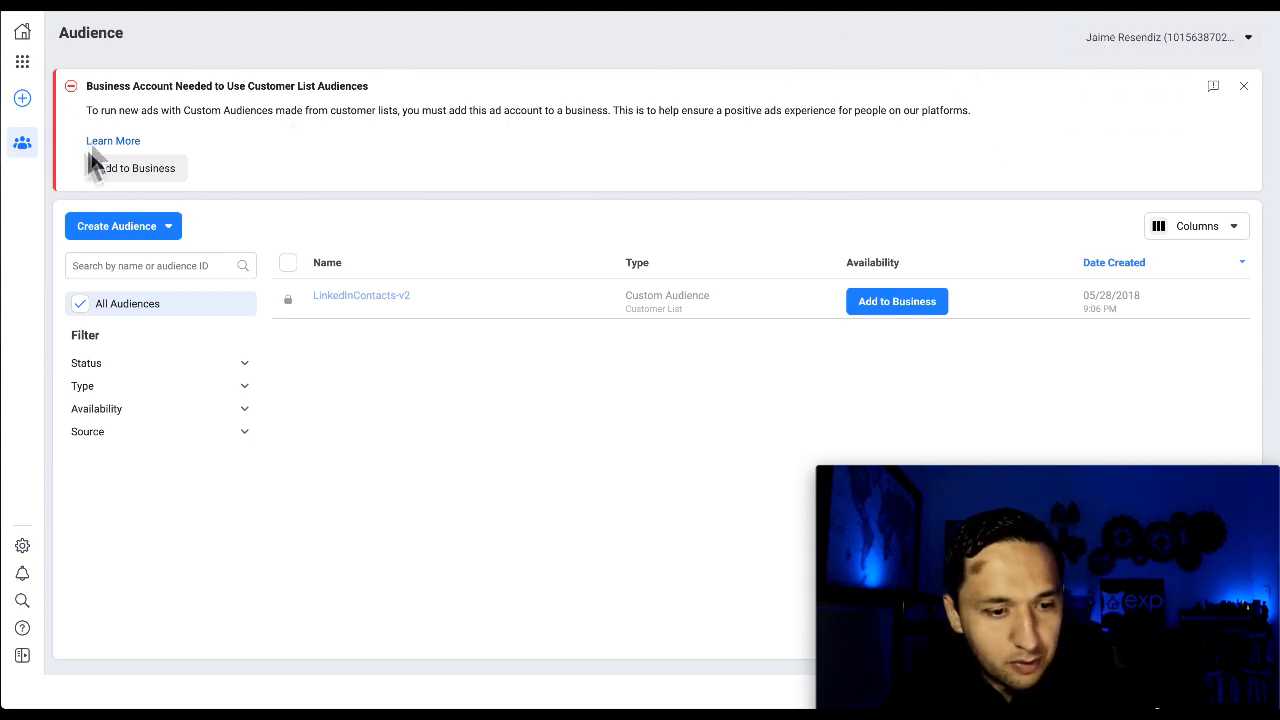
pyautogui.moveTo(422, 110)
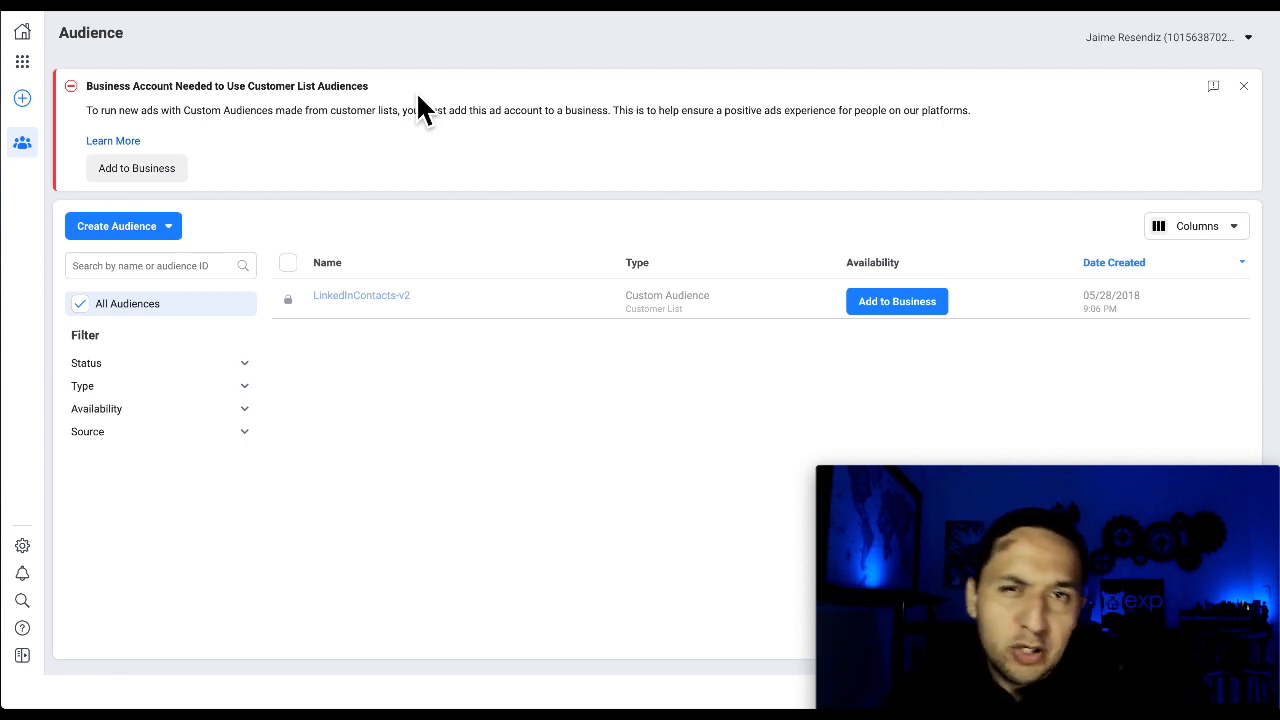
pyautogui.click(1244, 84)
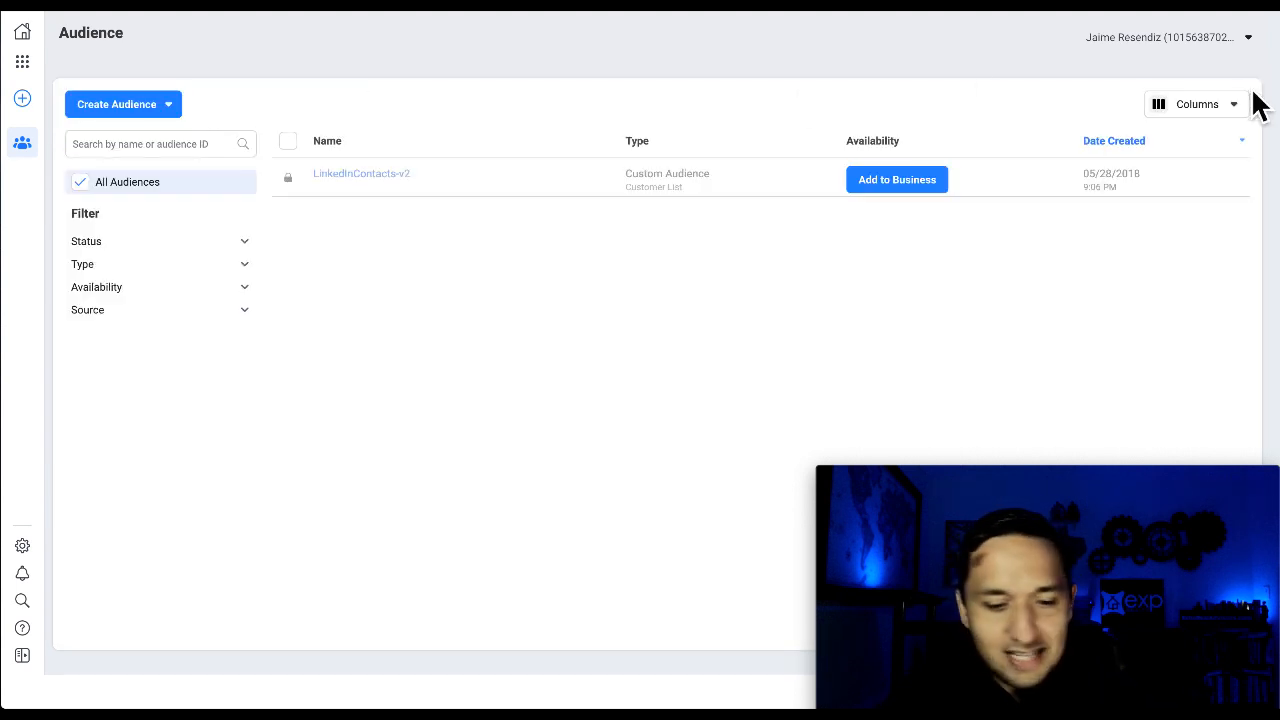
pyautogui.click(124, 104)
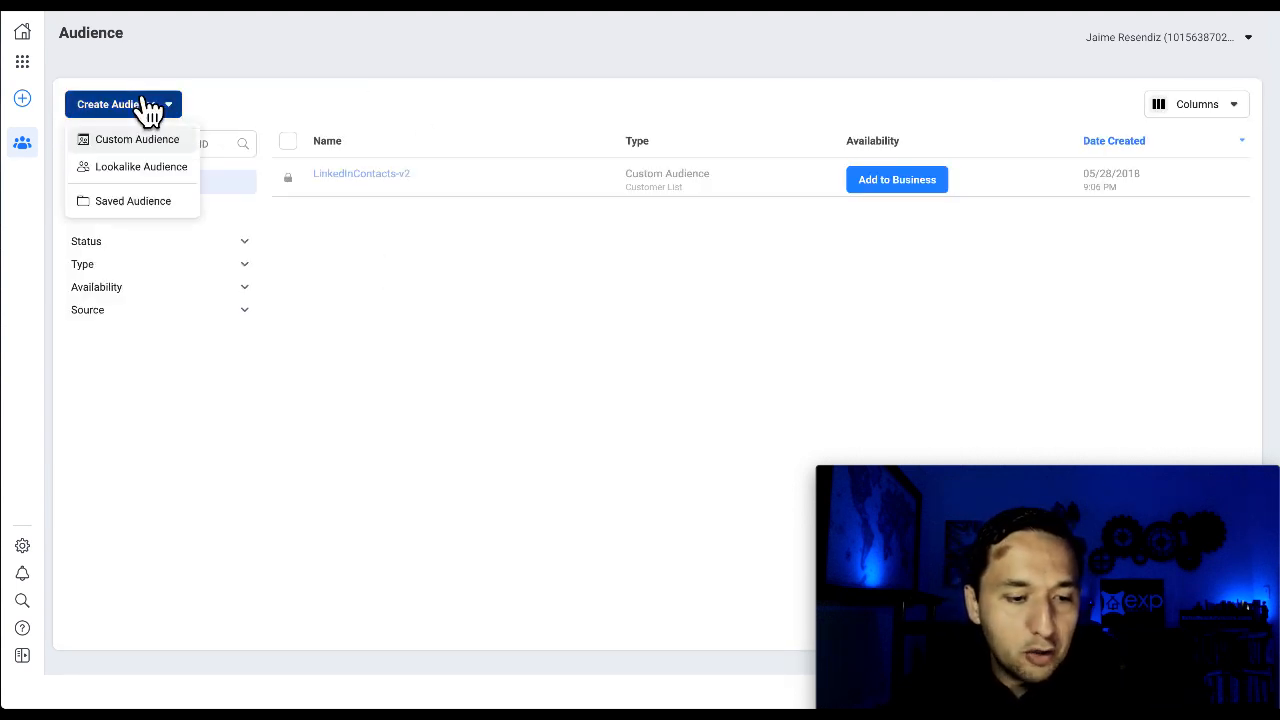
pyautogui.moveTo(132, 200)
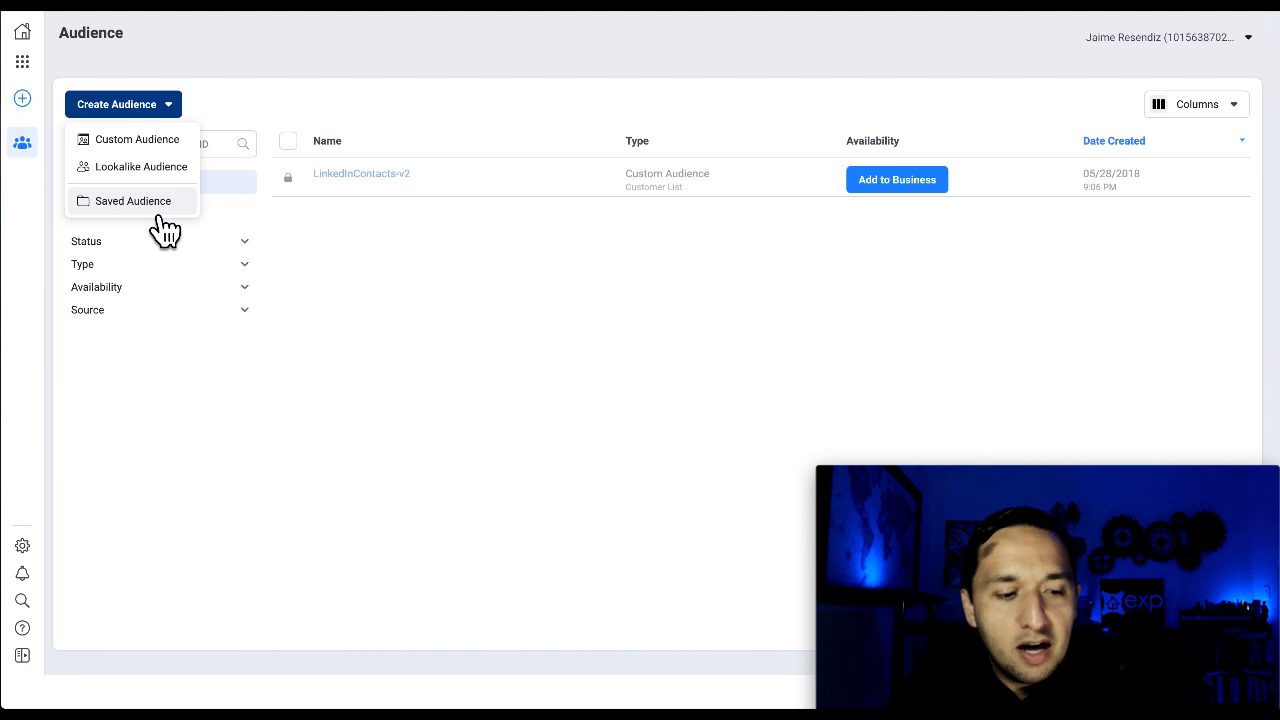
pyautogui.moveTo(156, 196)
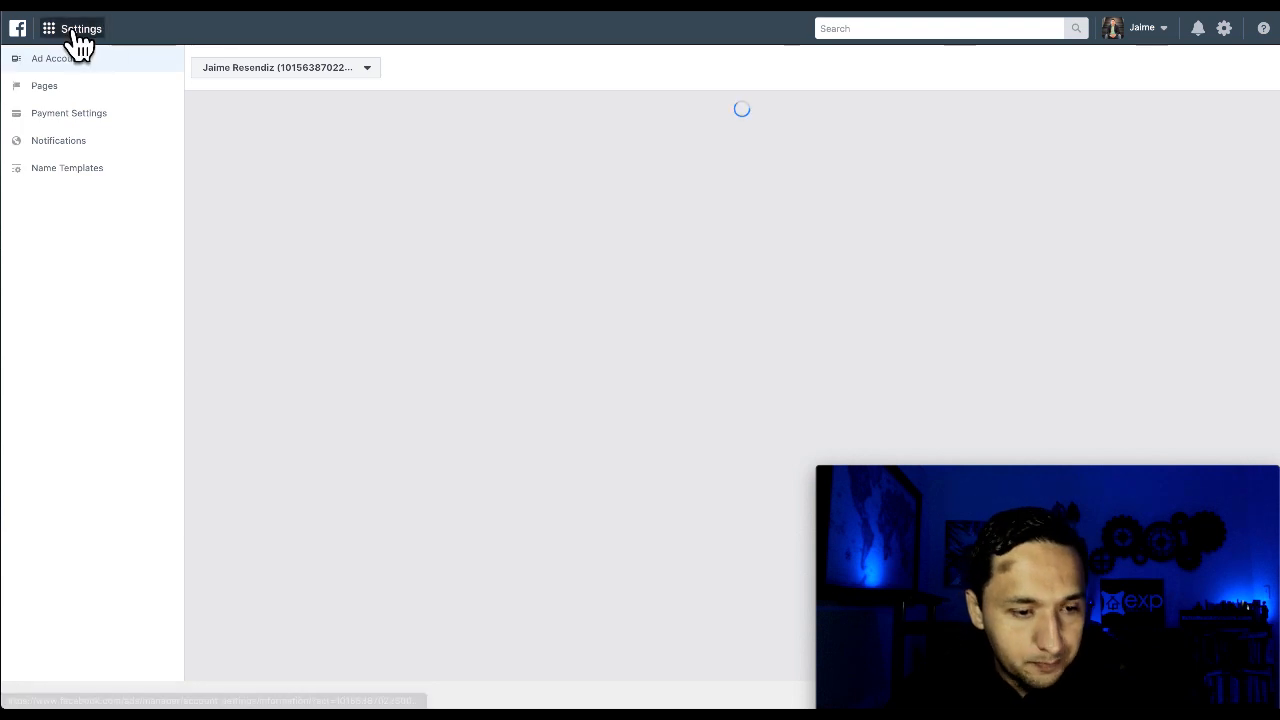
pyautogui.click(48, 28)
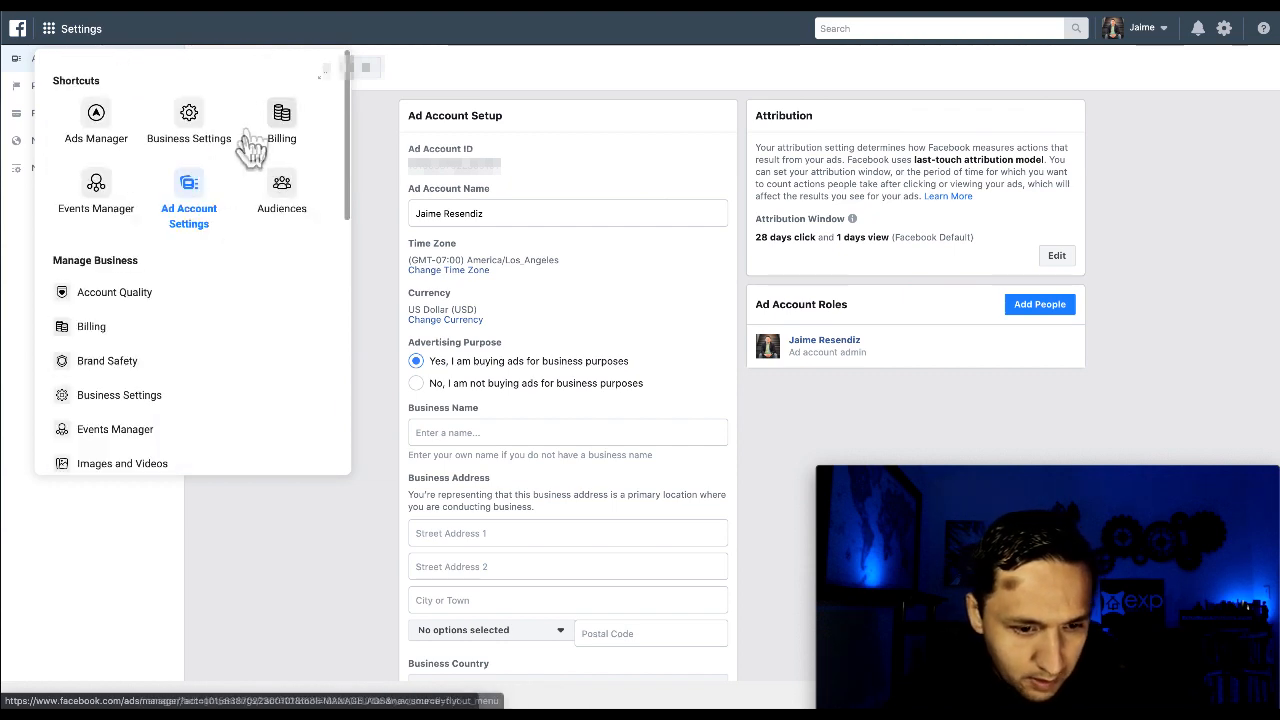
pyautogui.scroll(-3)
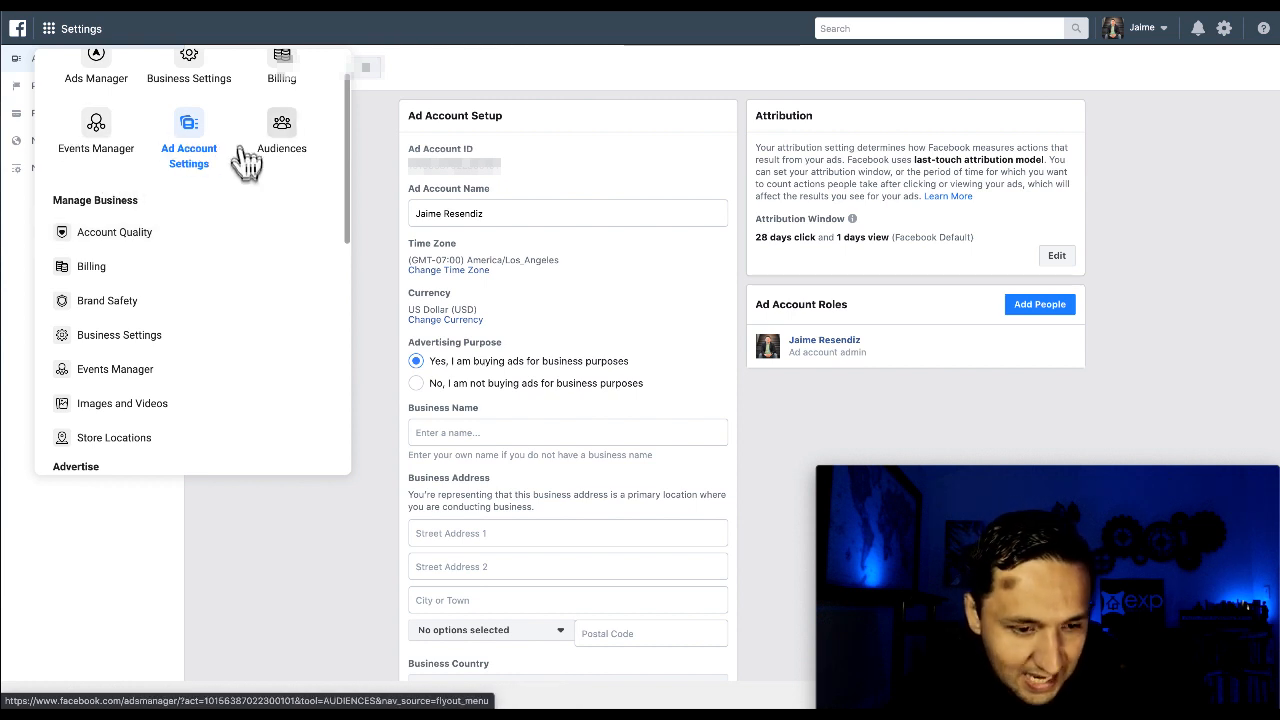
pyautogui.moveTo(250, 244)
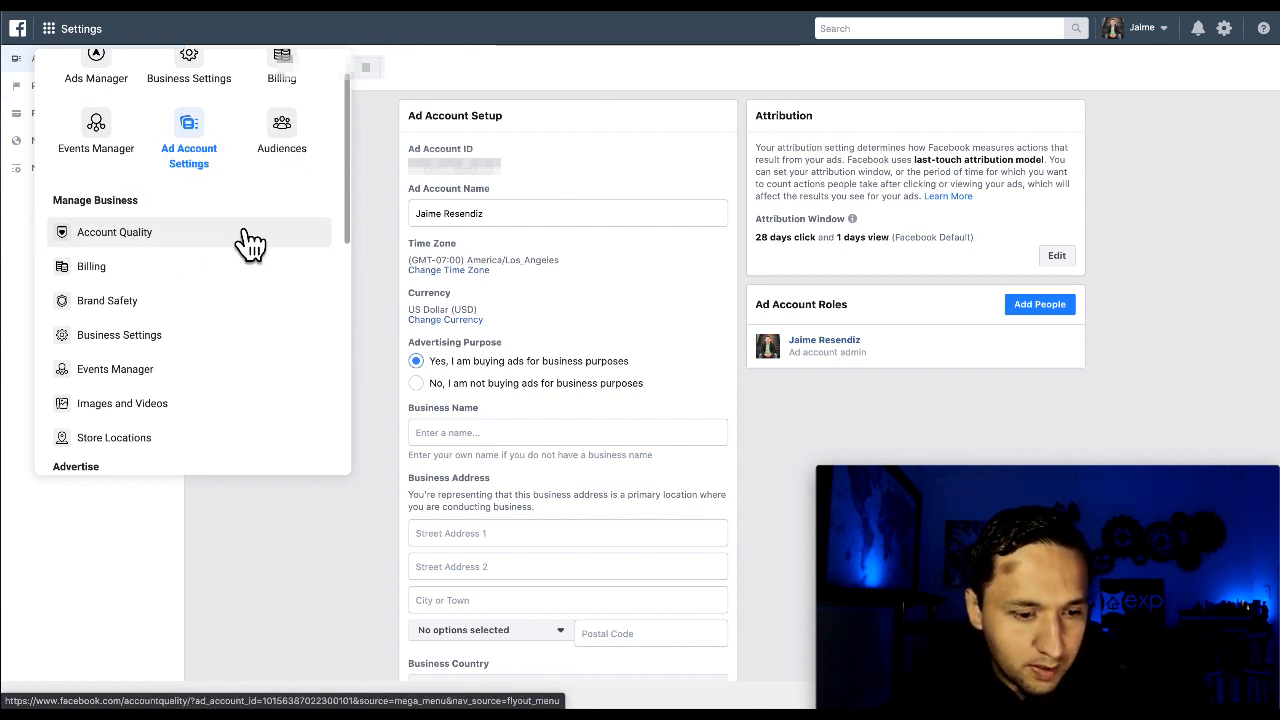
pyautogui.click(114, 232)
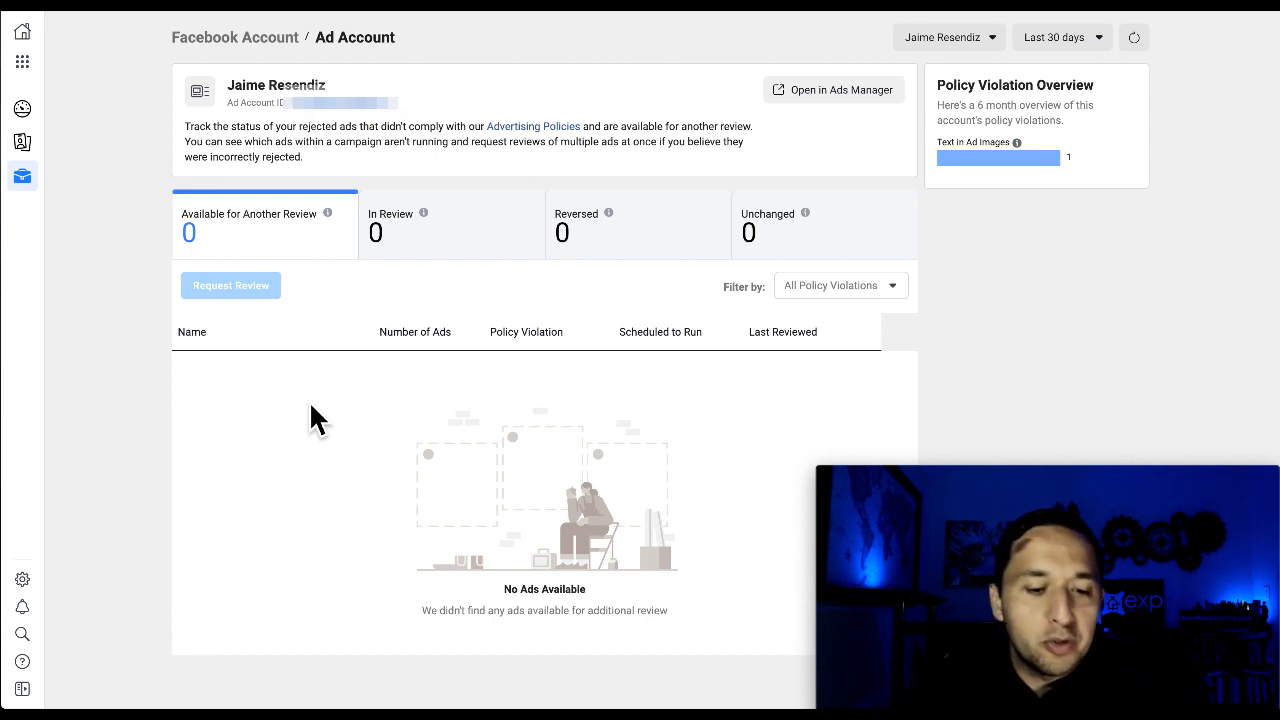
pyautogui.moveTo(1218, 396)
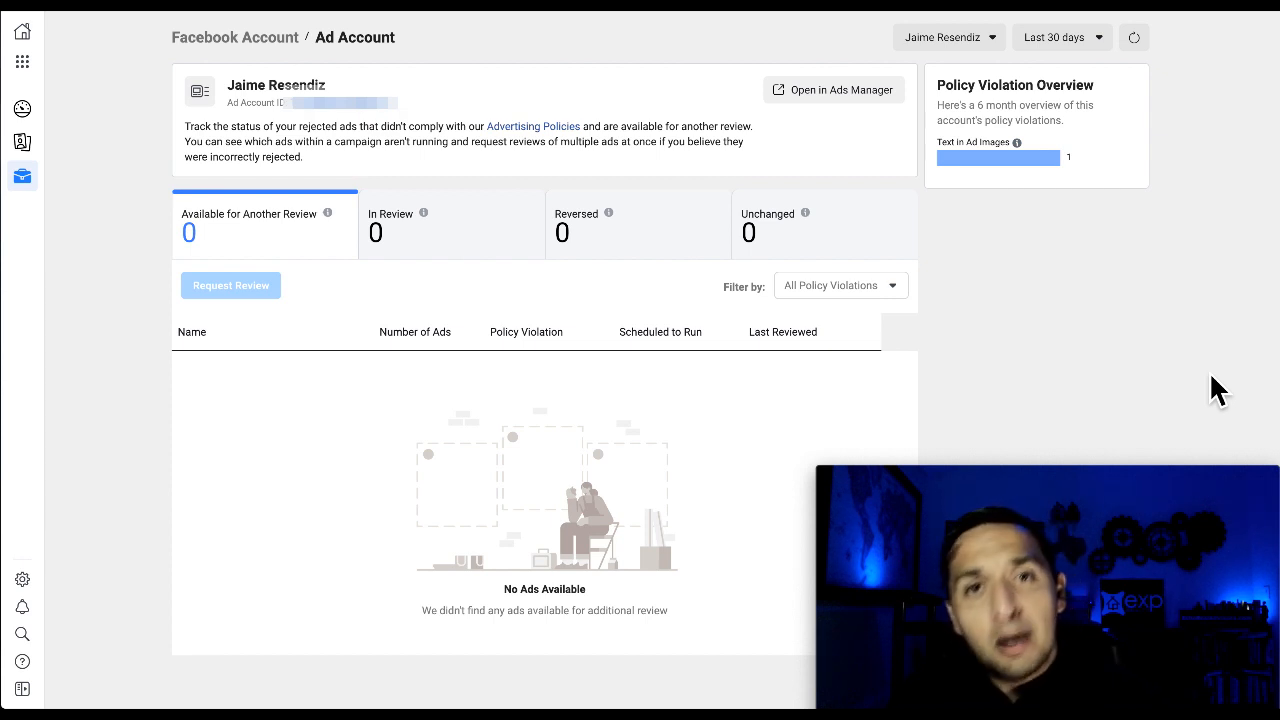
pyautogui.moveTo(432, 262)
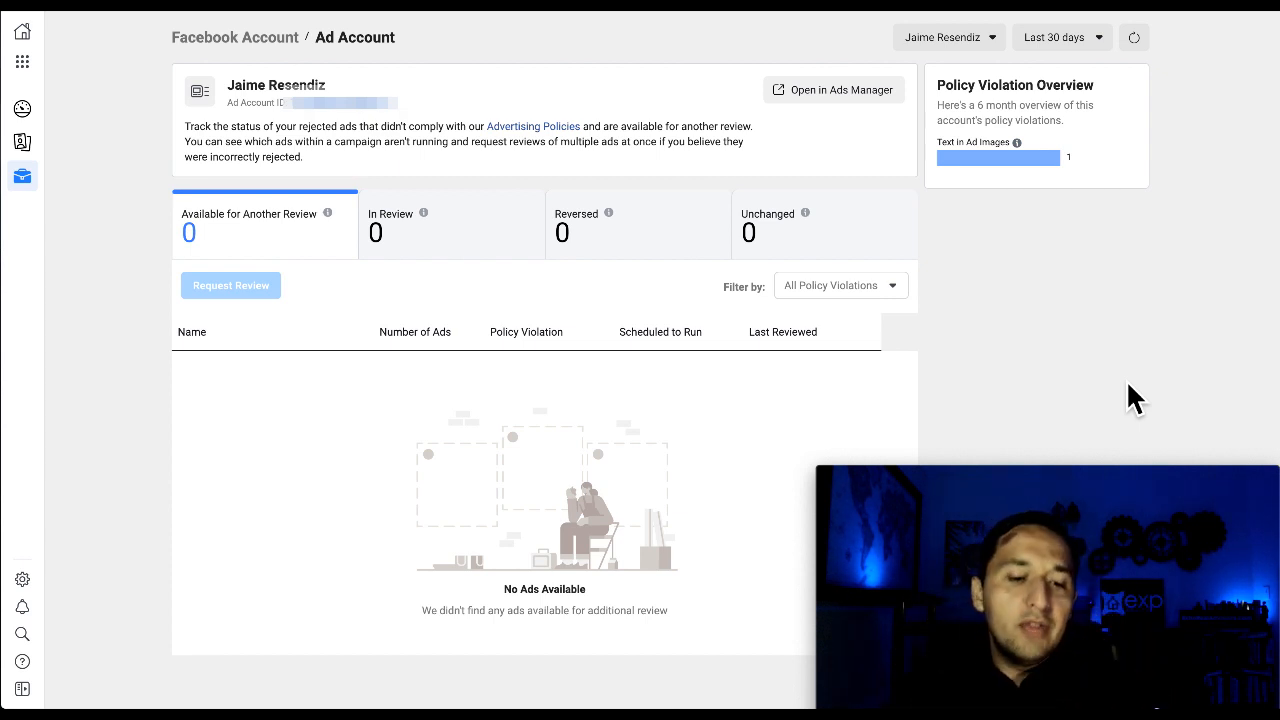
pyautogui.moveTo(652, 350)
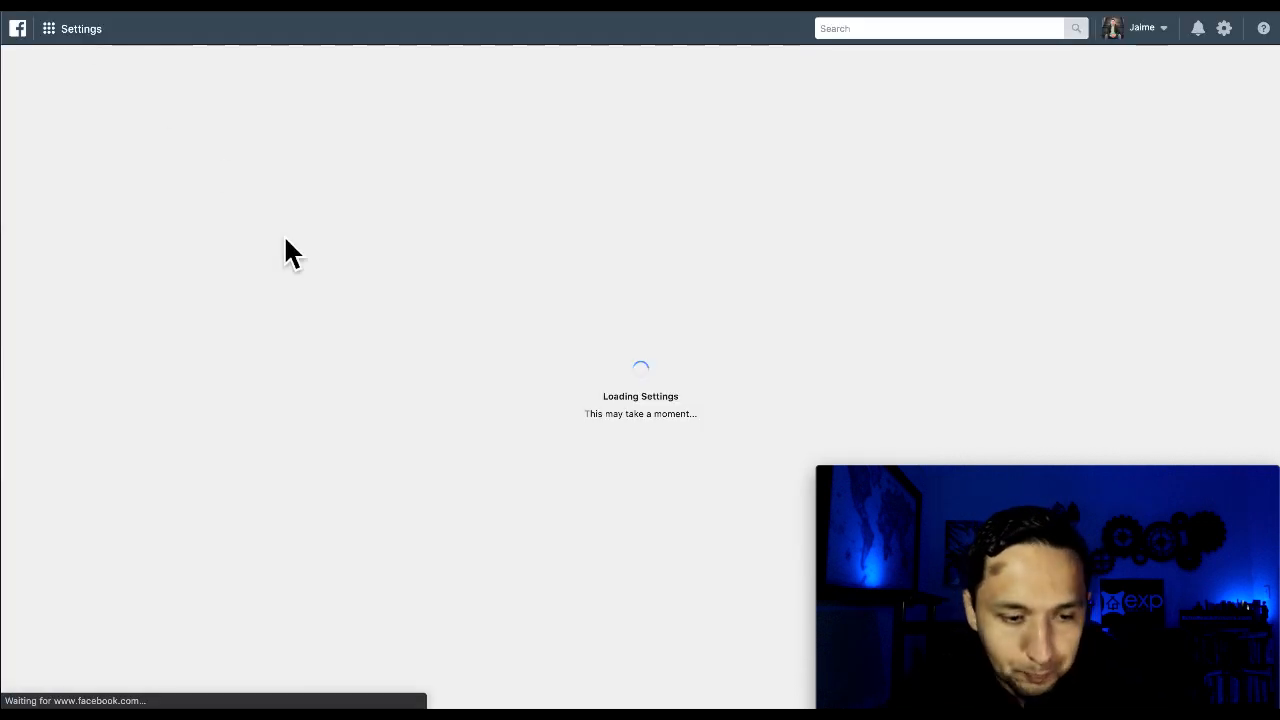
# Bring up the all-tools menu to reach Brand Safety under Manage Business
pyautogui.click(48, 28)
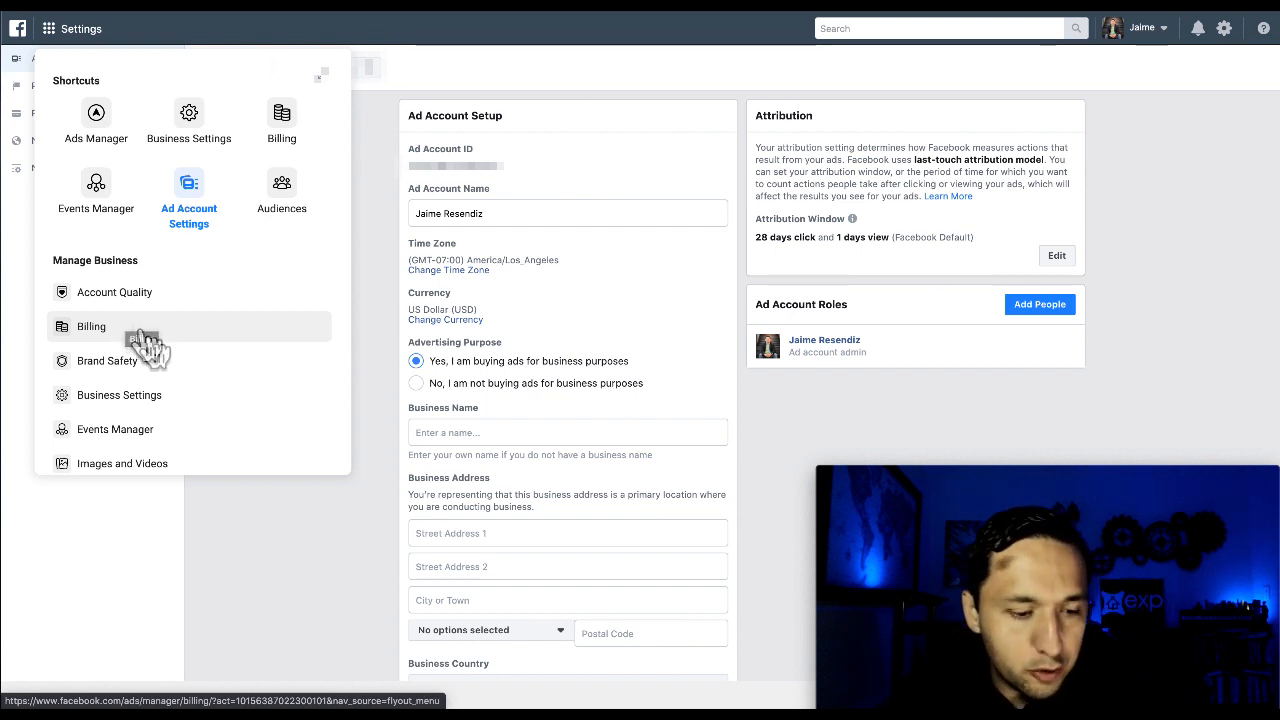
pyautogui.moveTo(290, 120)
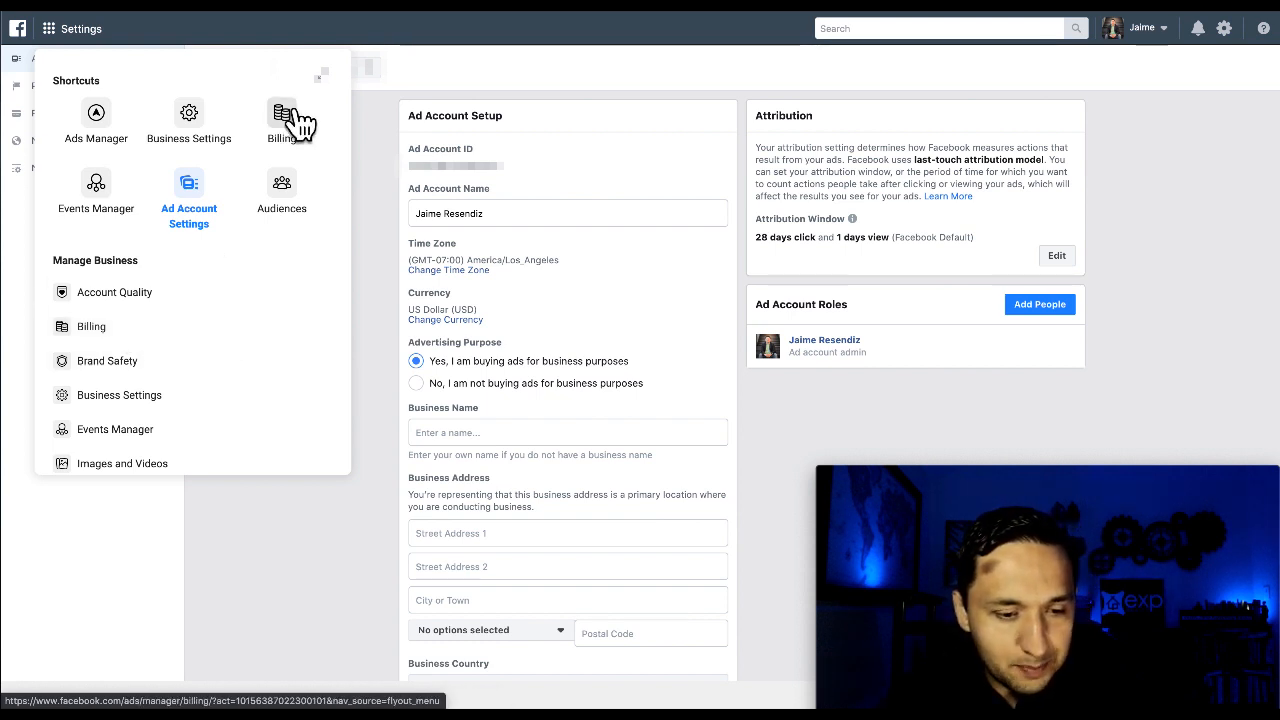
pyautogui.moveTo(188, 326)
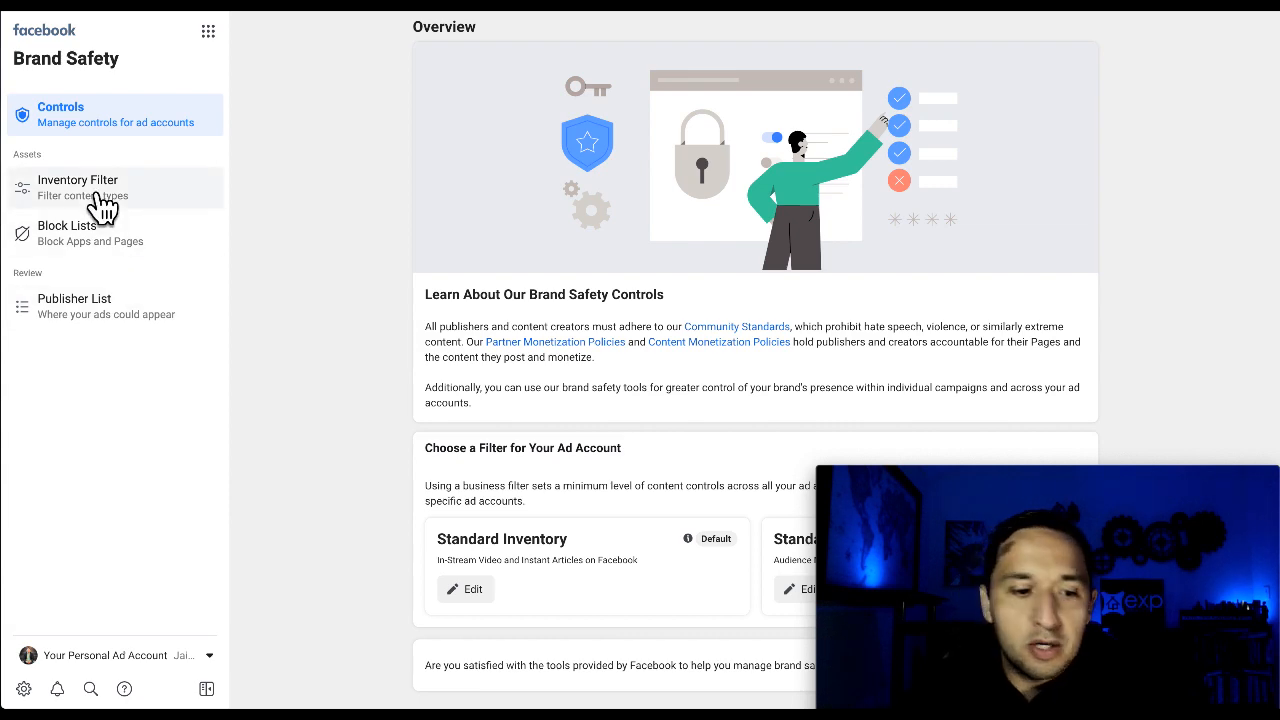
pyautogui.click(78, 188)
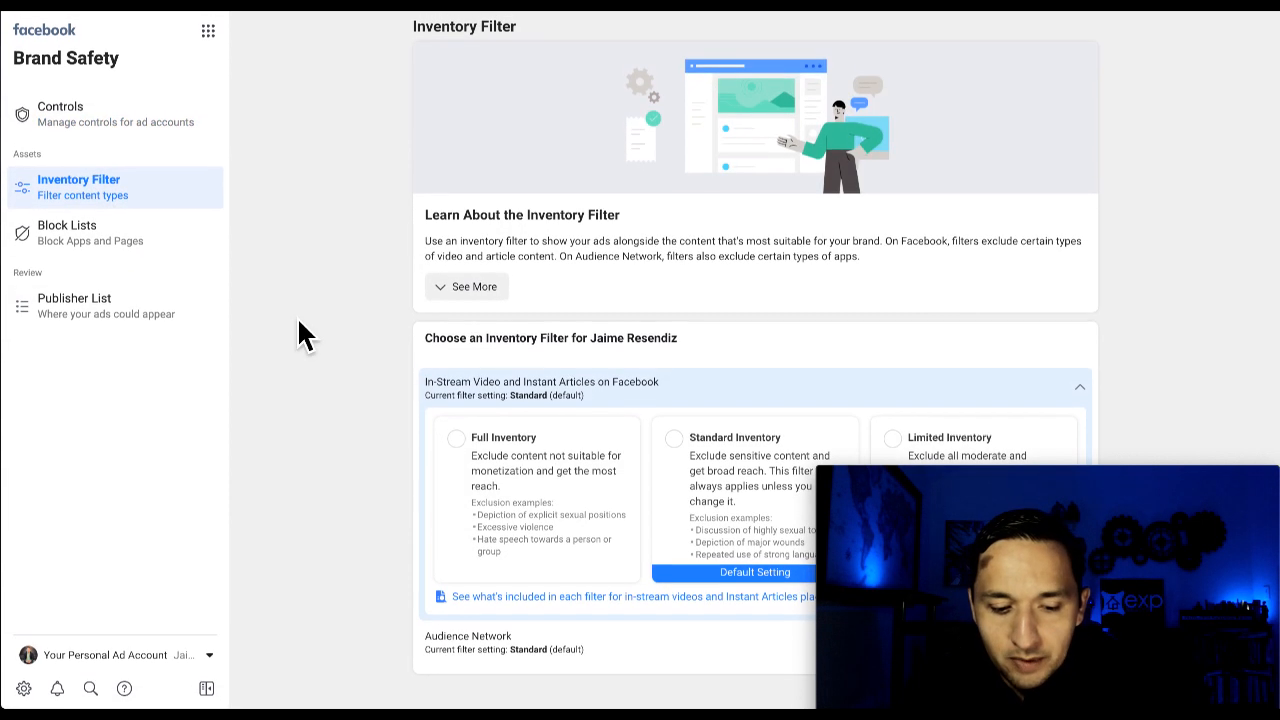
pyautogui.moveTo(796, 244)
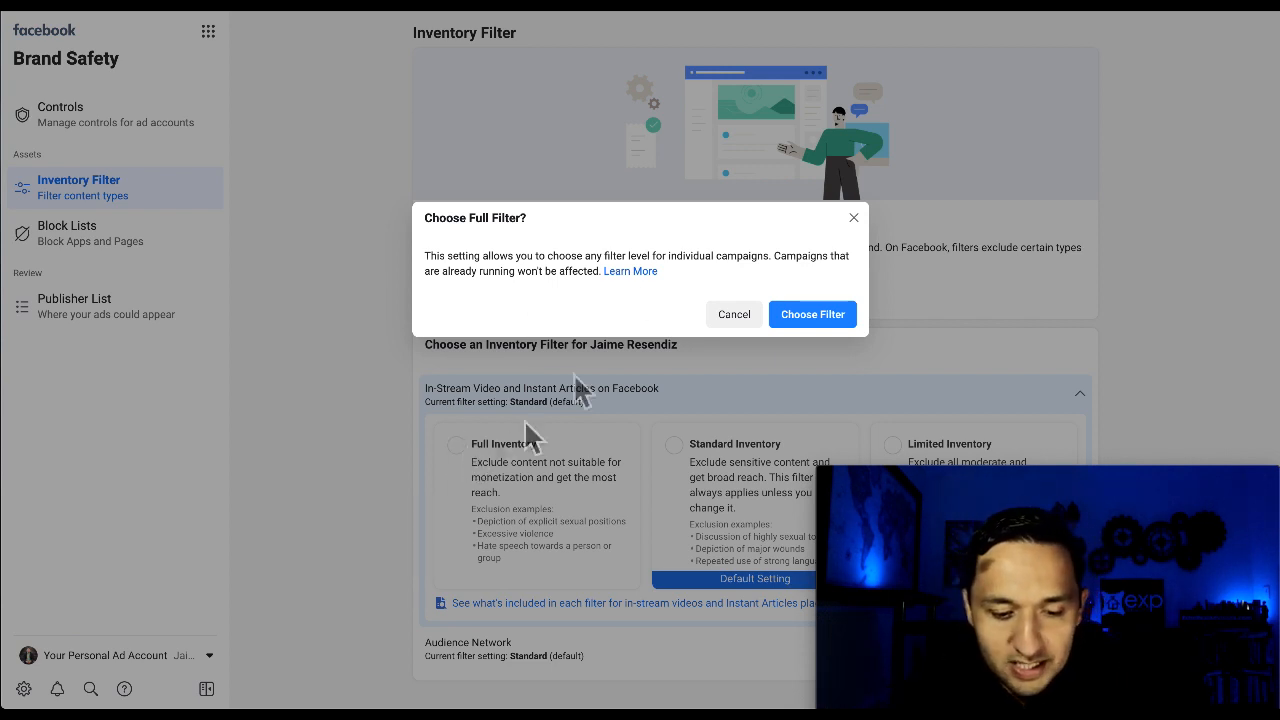
pyautogui.click(732, 314)
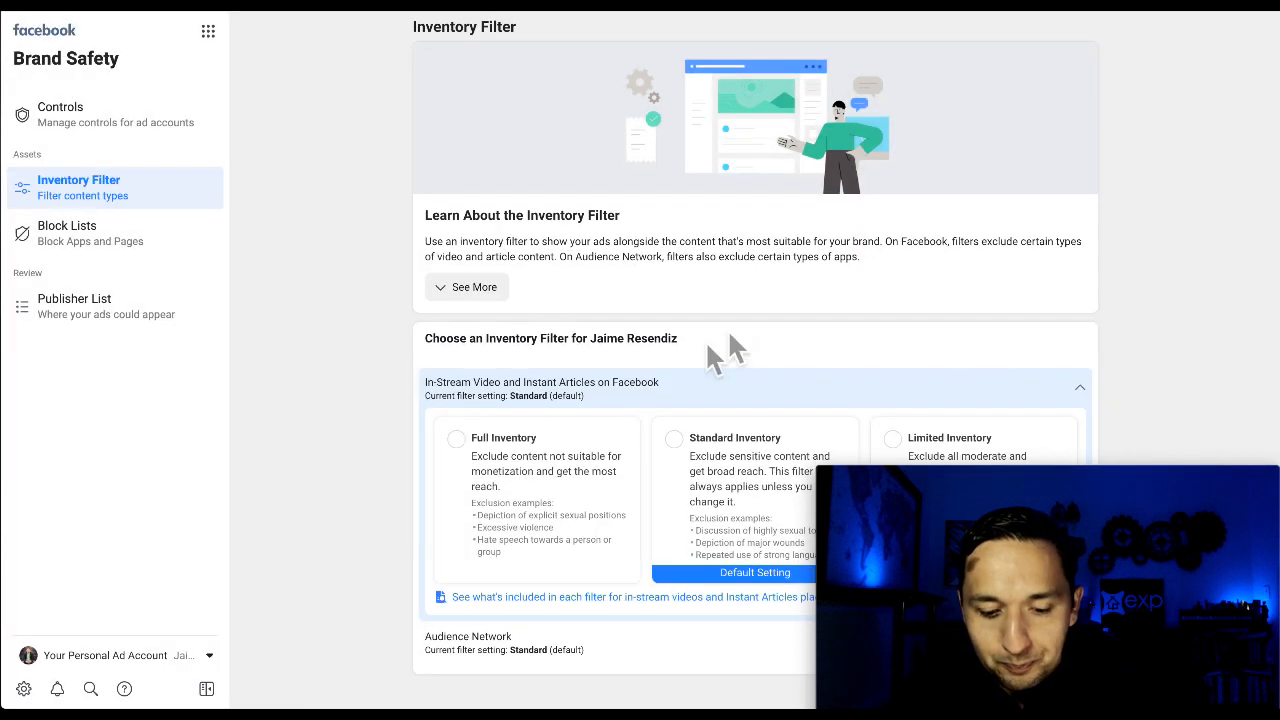
pyautogui.moveTo(684, 444)
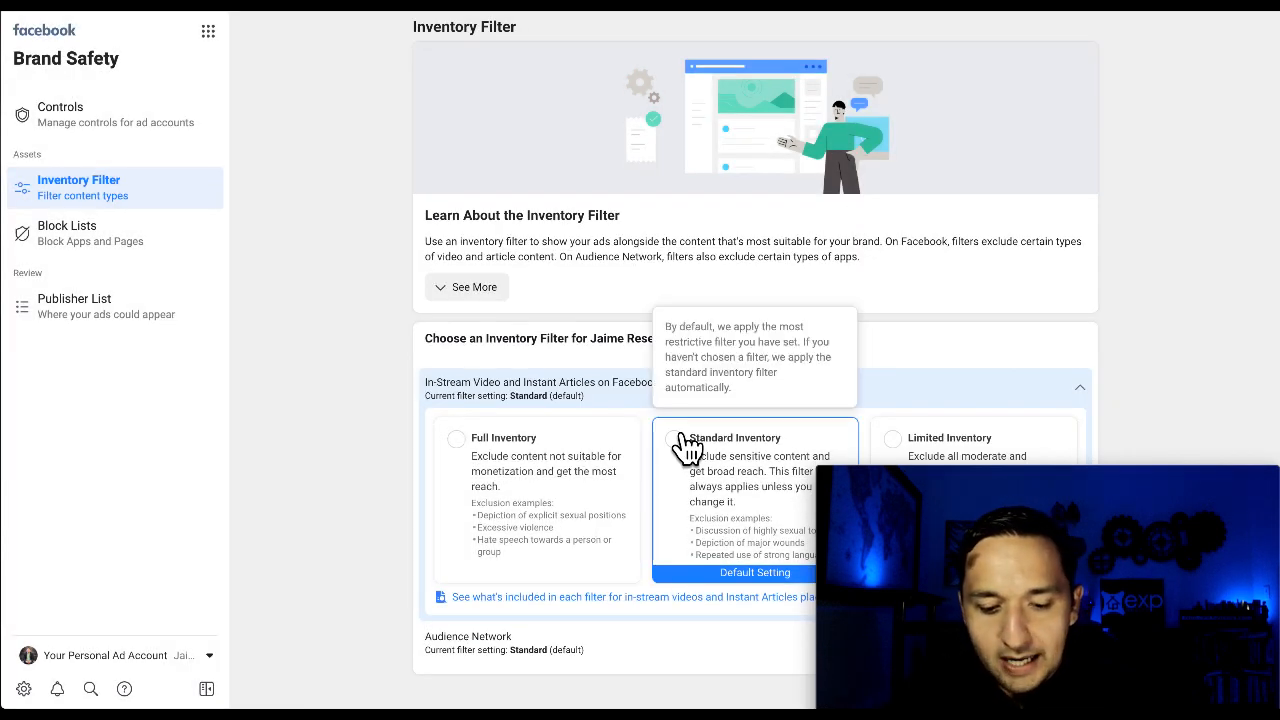
pyautogui.moveTo(984, 198)
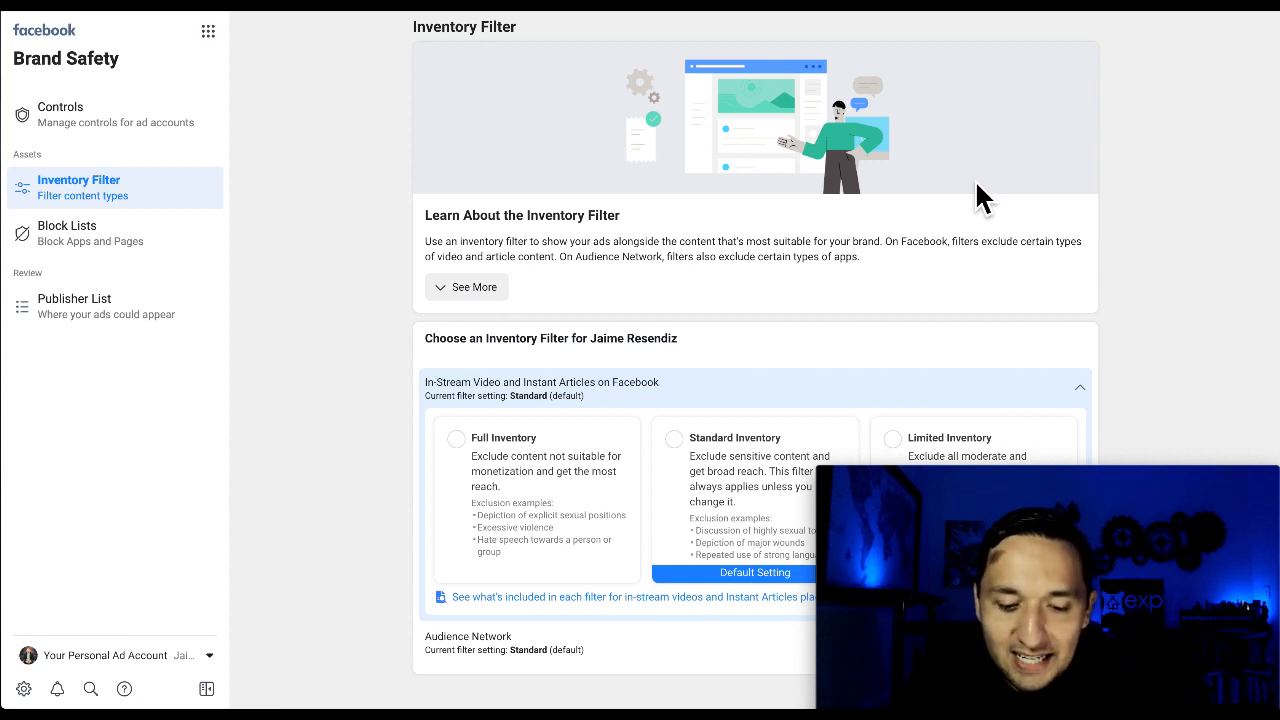
pyautogui.moveTo(1170, 320)
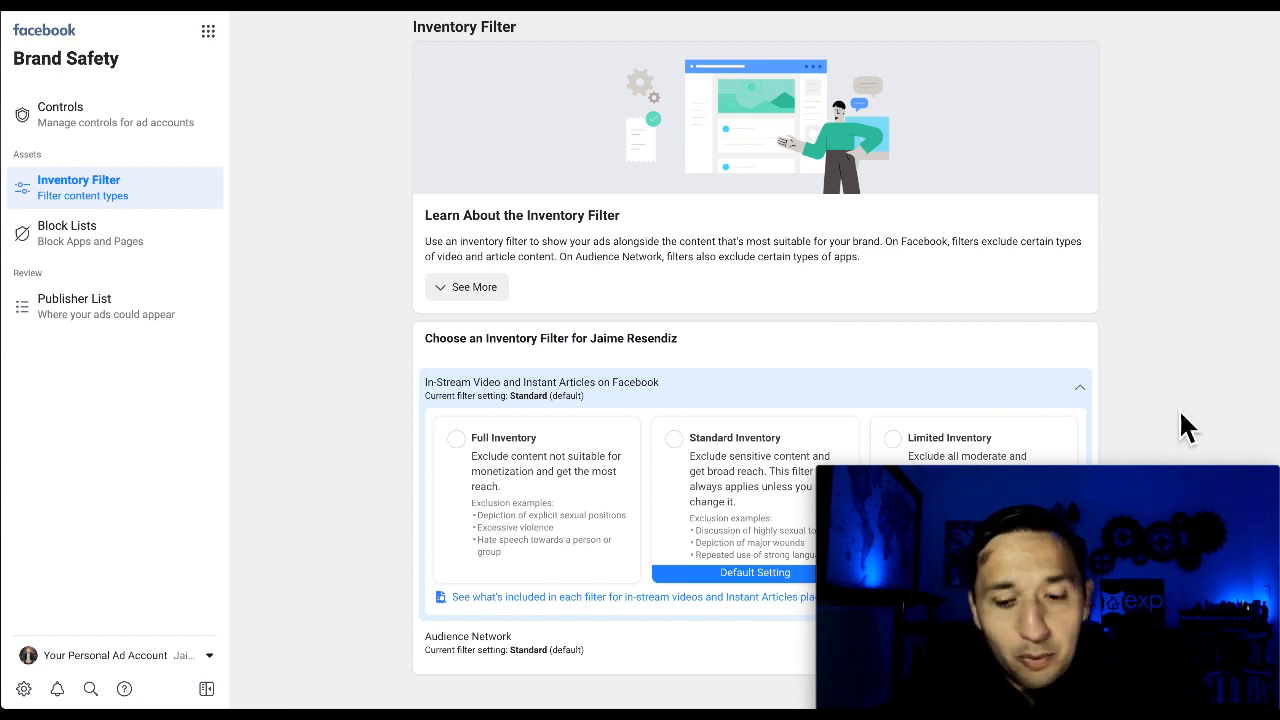
pyautogui.moveTo(474, 410)
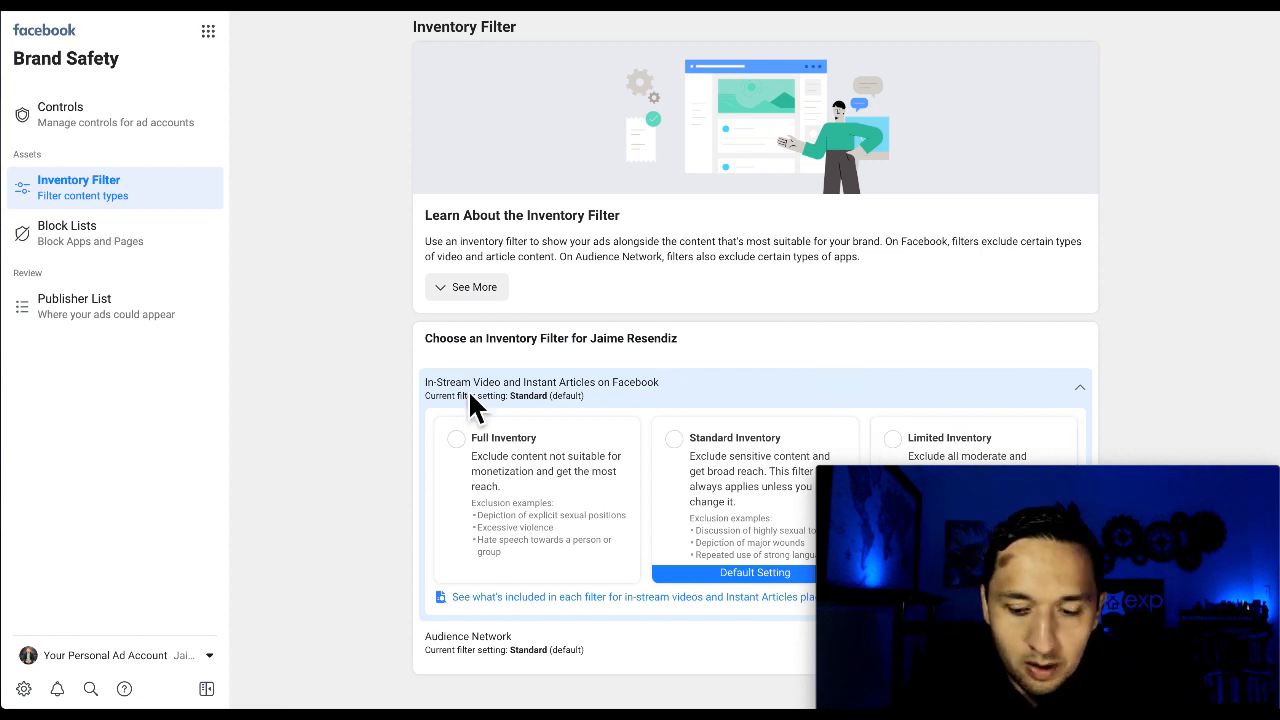
pyautogui.click(60, 114)
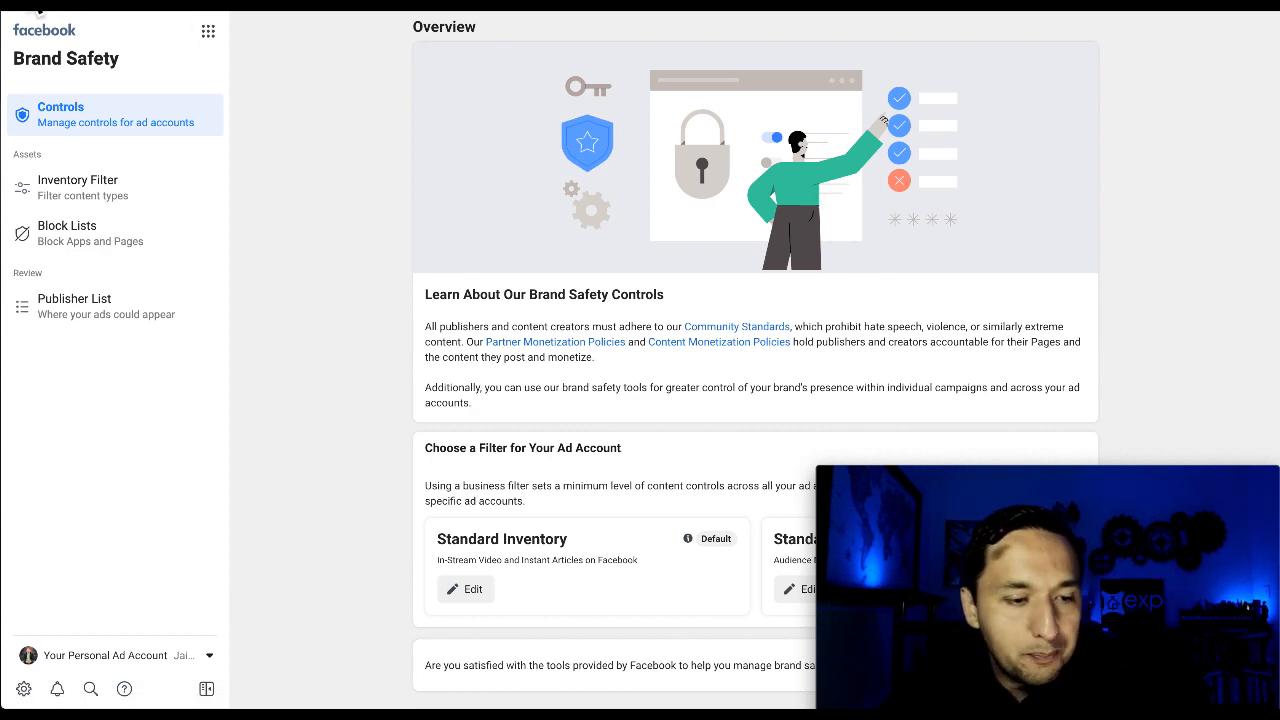
# Return to the Ads Manager Campaigns view and reveal the Advertise and Analyze and Report tools
pyautogui.click(48, 28)
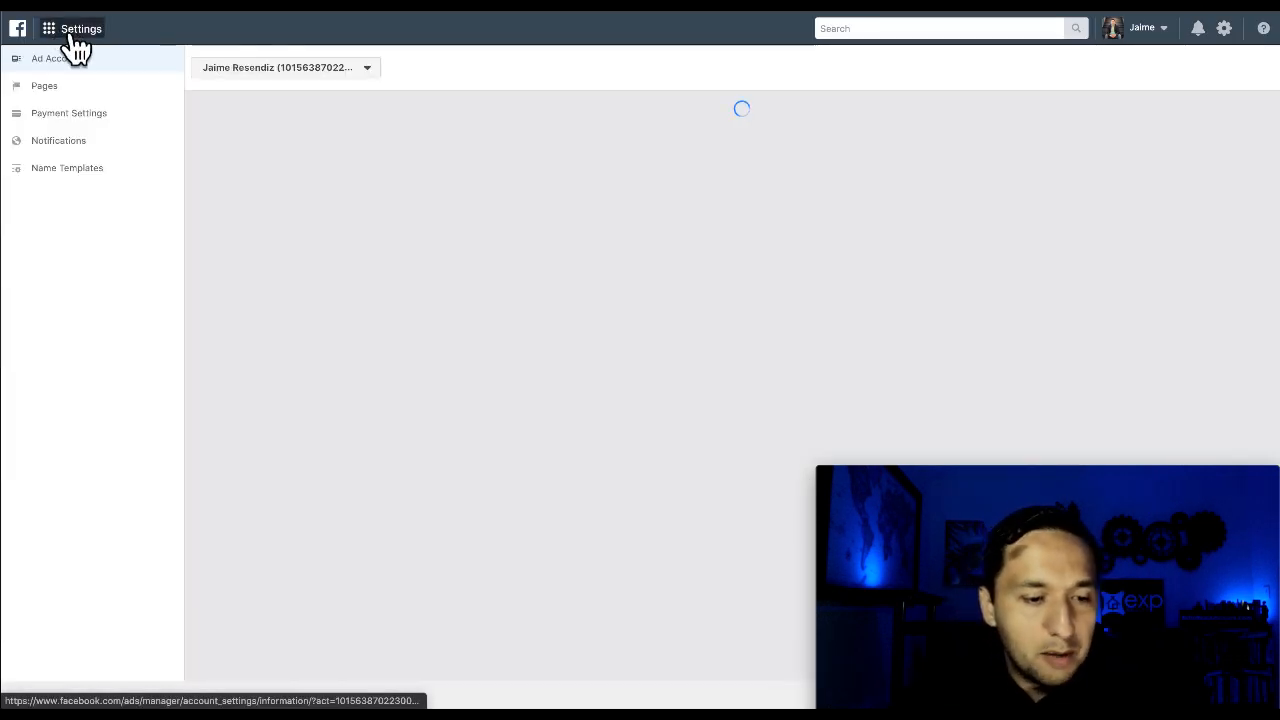
pyautogui.click(48, 28)
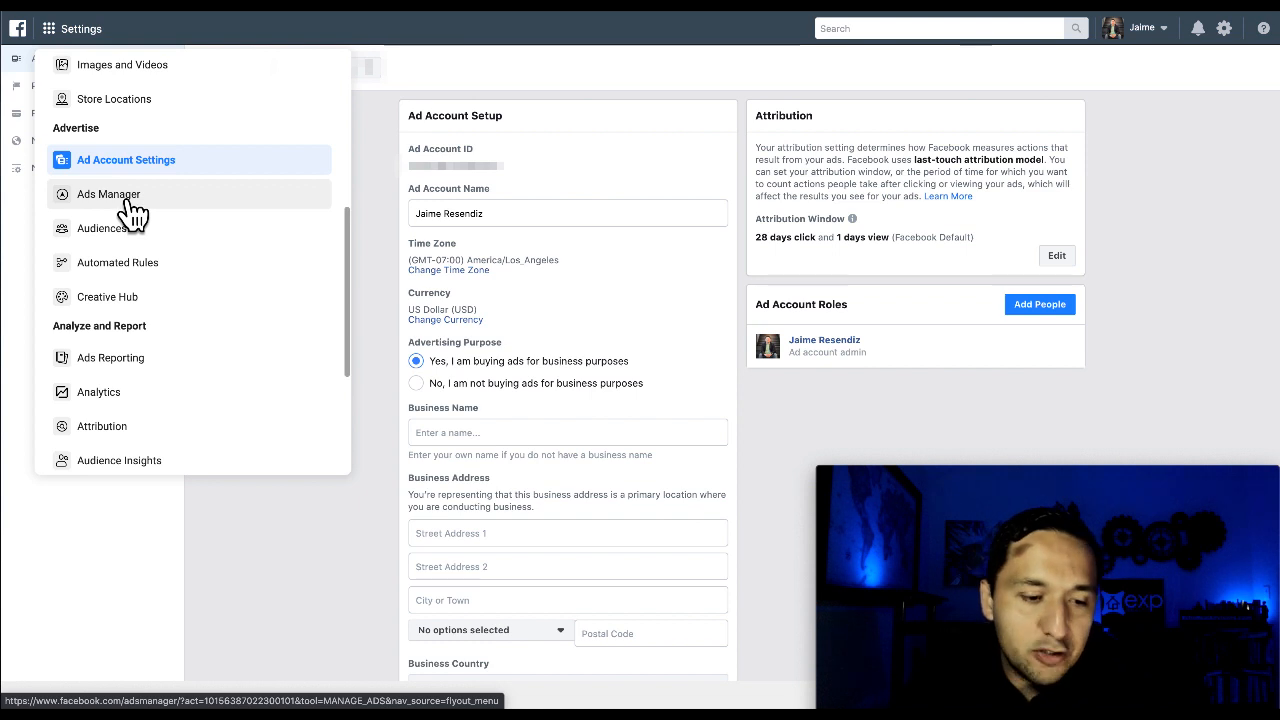
pyautogui.click(108, 194)
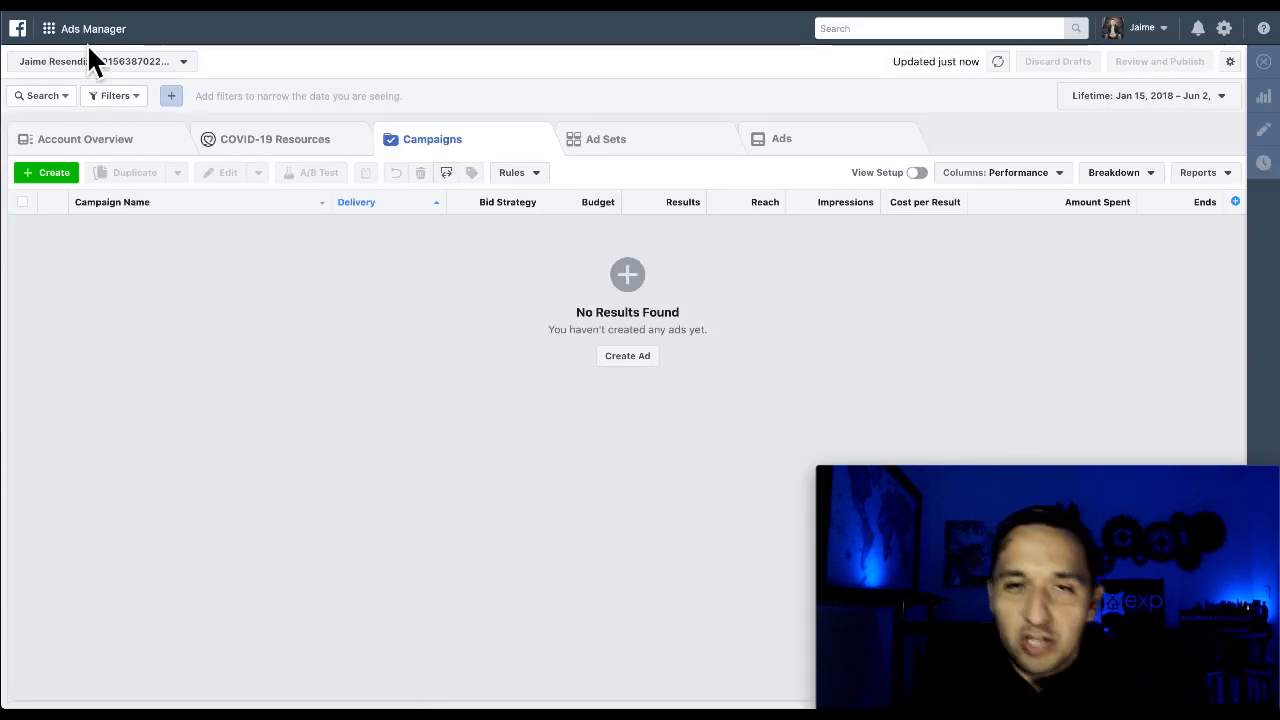
pyautogui.click(48, 28)
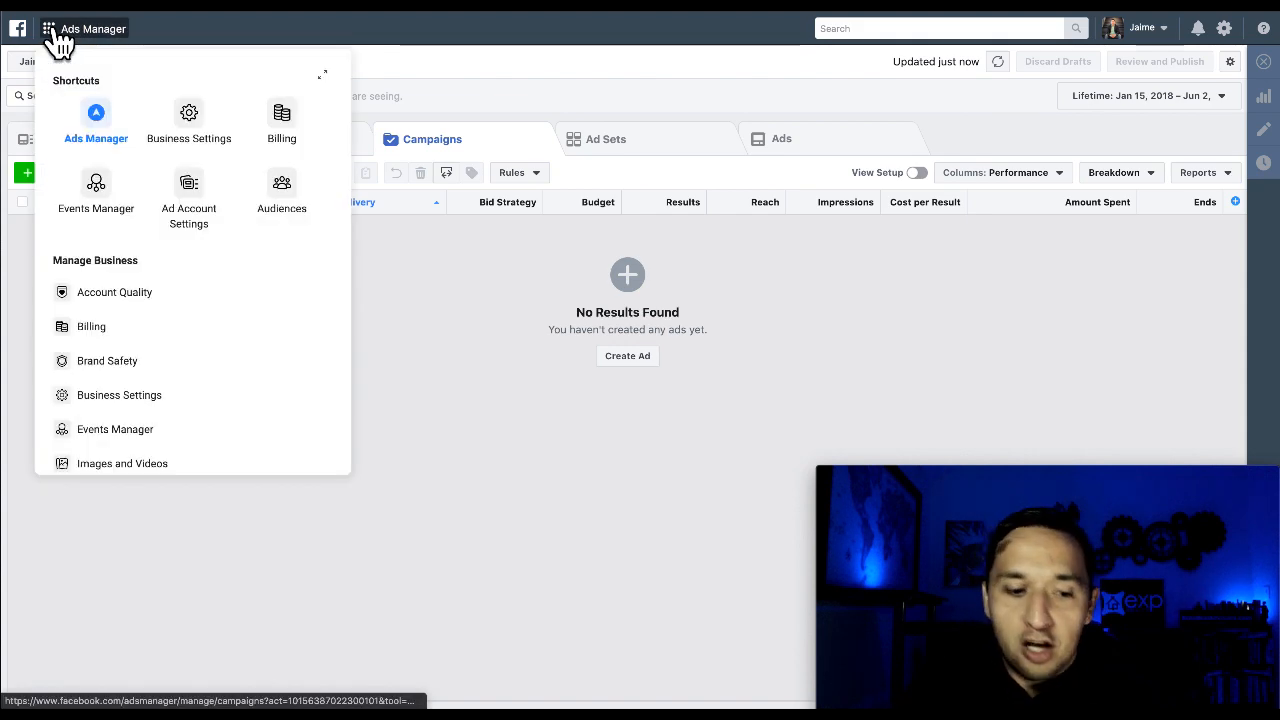
pyautogui.scroll(-3)
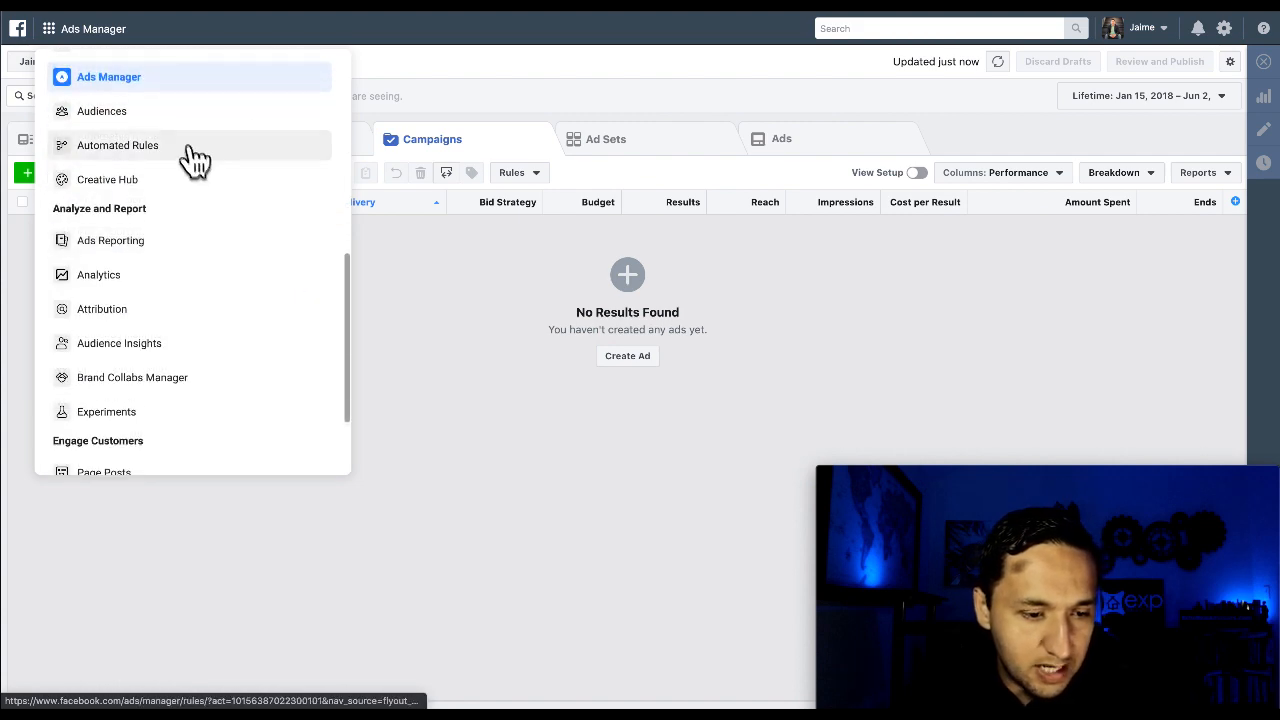
# Go to Automated Rules and start a new rule with the Create Rule form
pyautogui.click(116, 144)
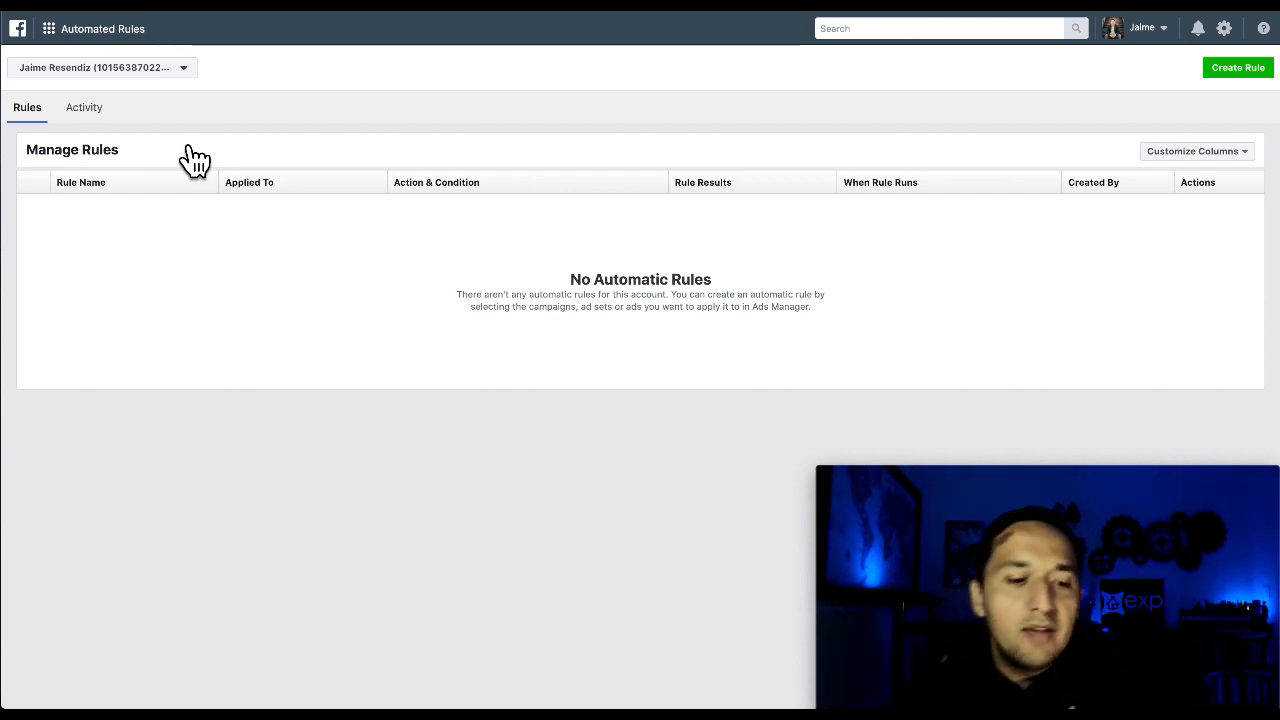
pyautogui.moveTo(684, 210)
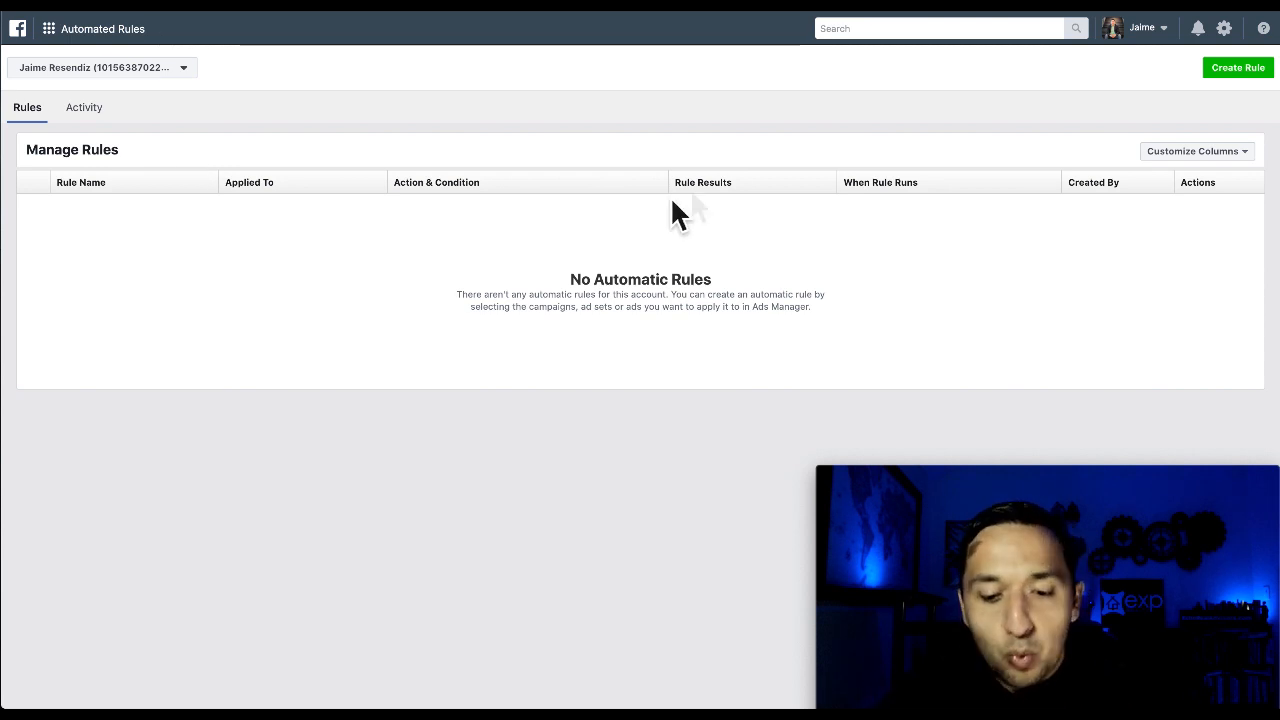
pyautogui.click(1238, 68)
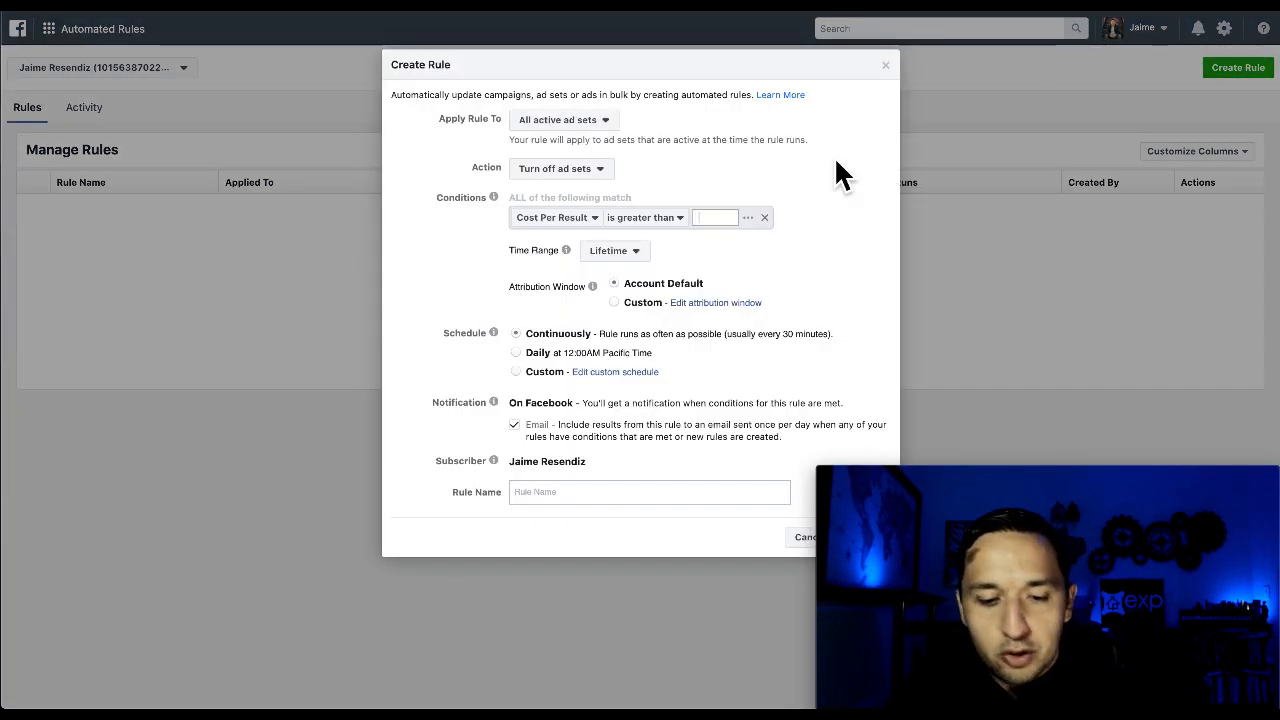
pyautogui.moveTo(658, 144)
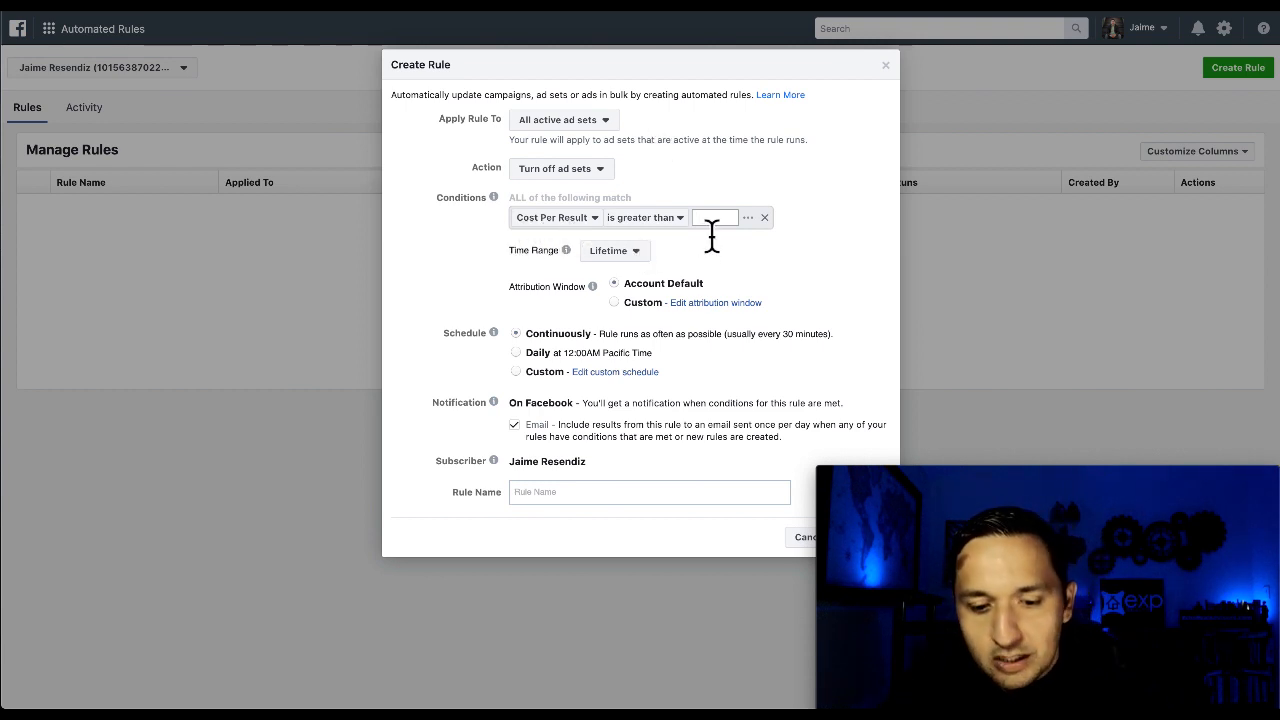
pyautogui.moveTo(722, 296)
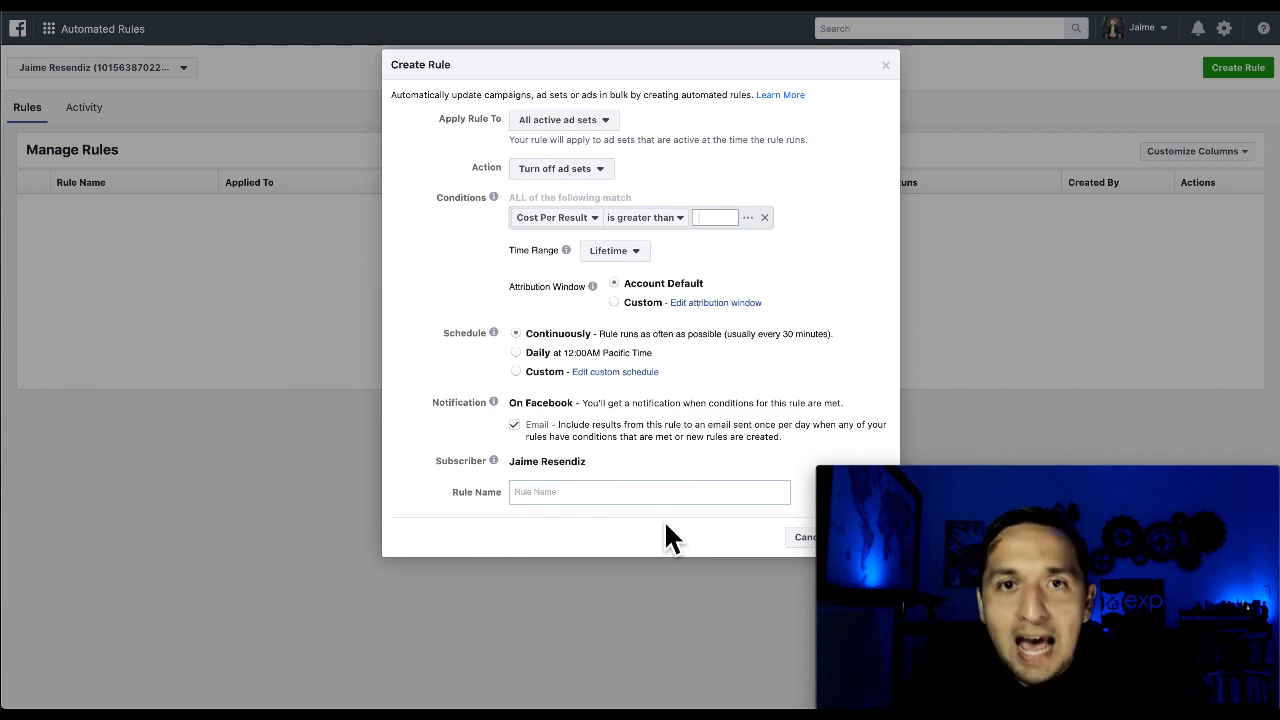
pyautogui.moveTo(848, 196)
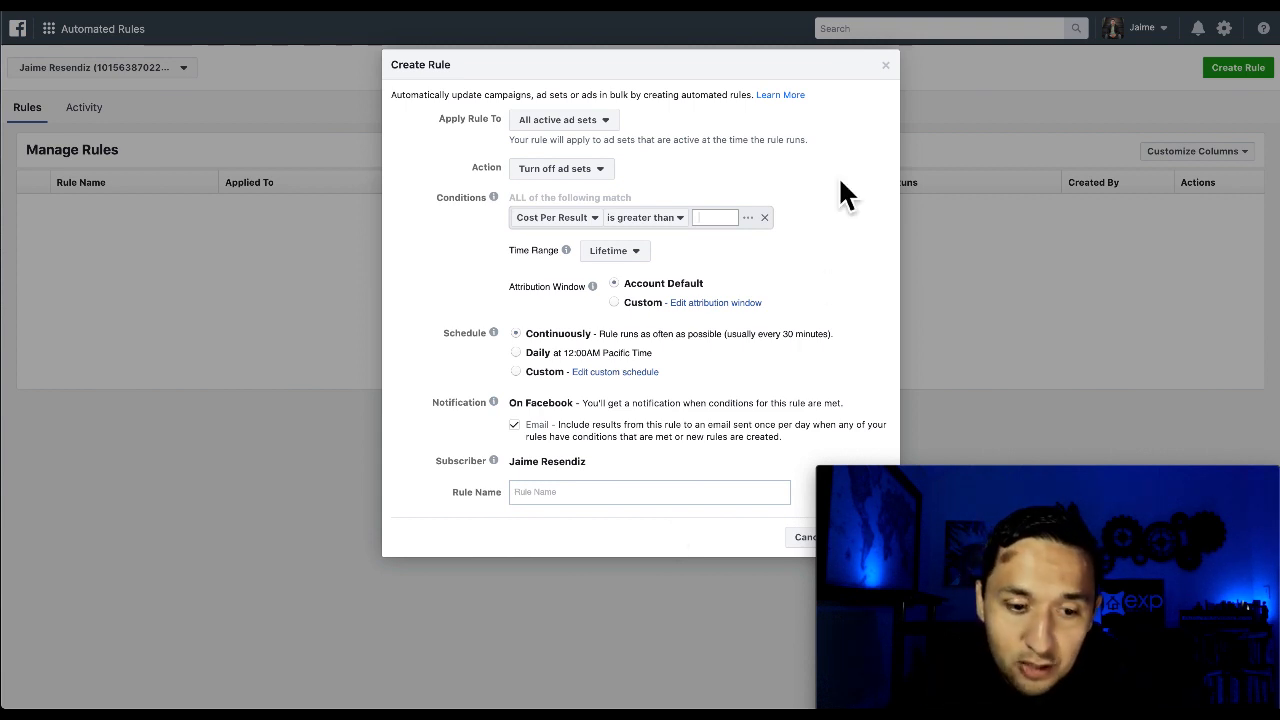
pyautogui.moveTo(888, 78)
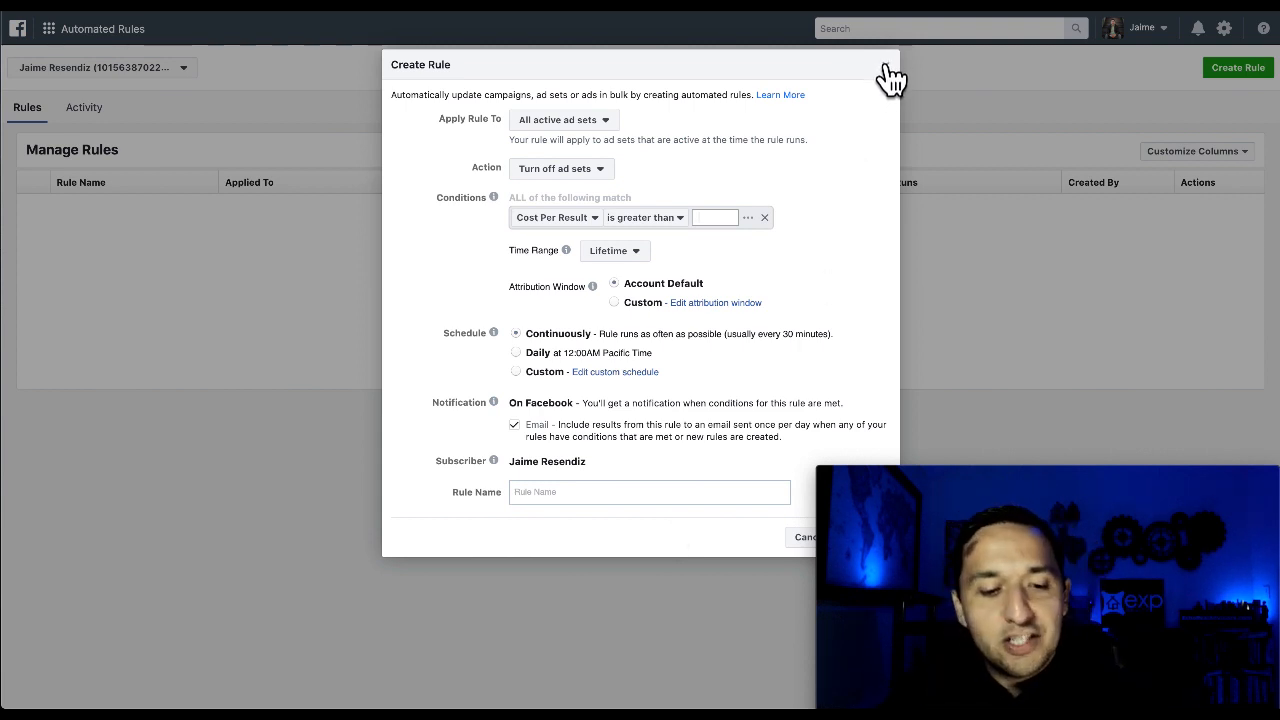
# Close the Create Rule form without saving, leaving no rules
pyautogui.click(884, 72)
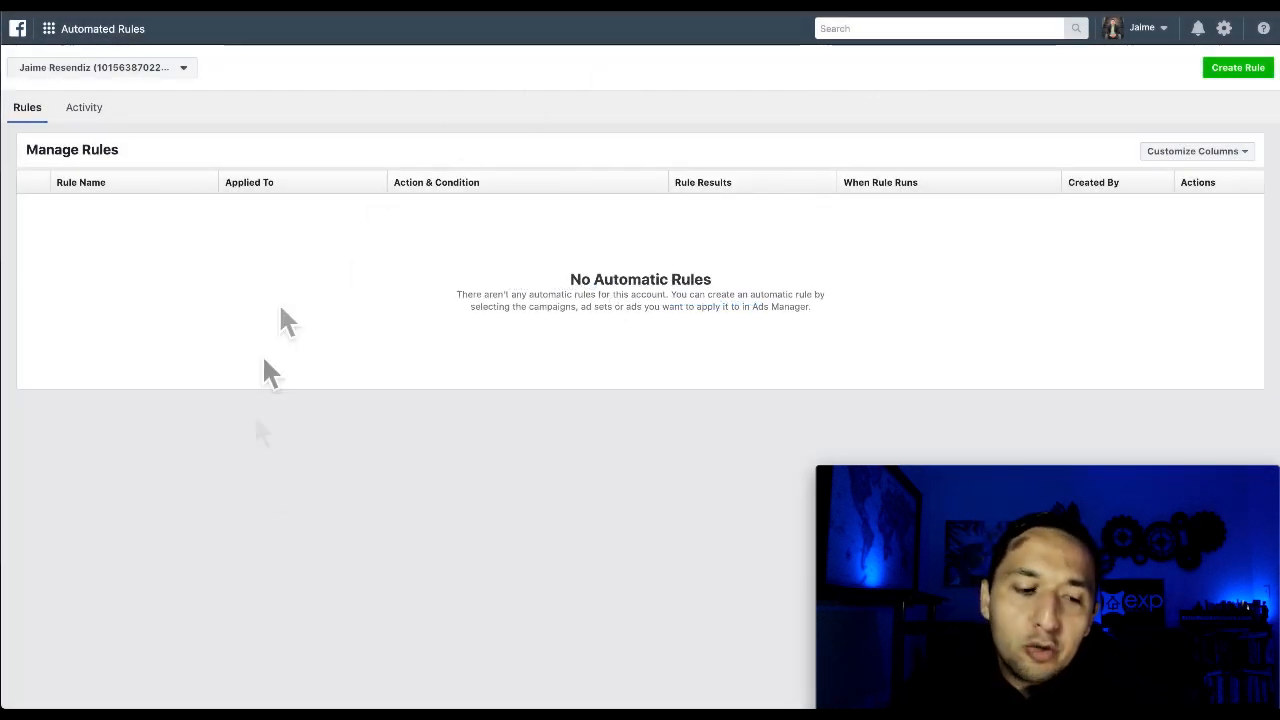
pyautogui.moveTo(120, 76)
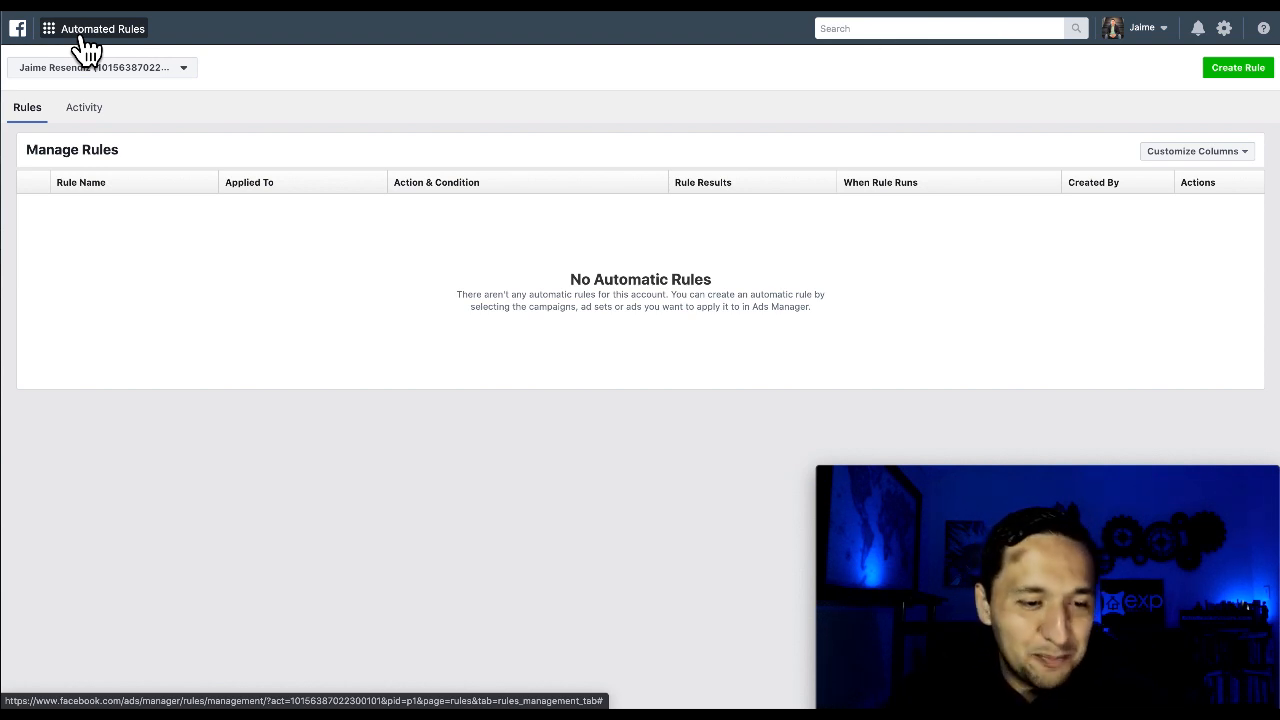
# Go to Creative Hub and list the Facebook and Instagram mockup formats
pyautogui.click(48, 28)
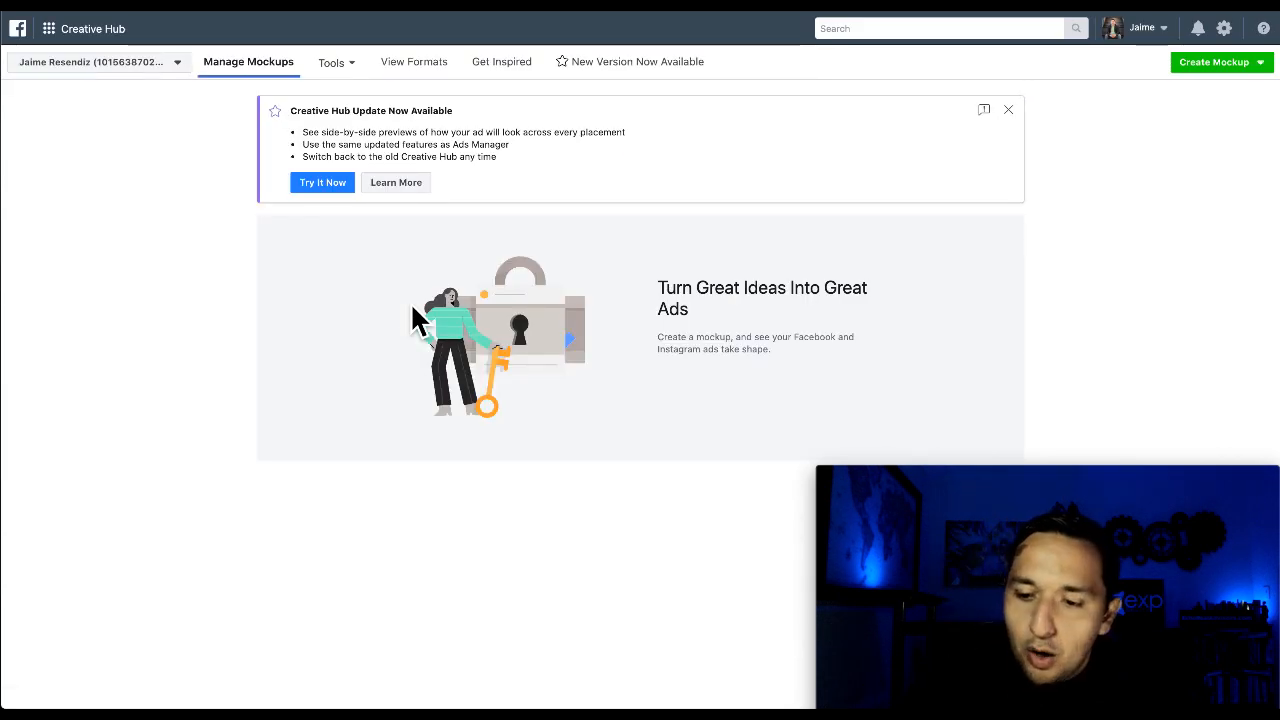
pyautogui.moveTo(1100, 200)
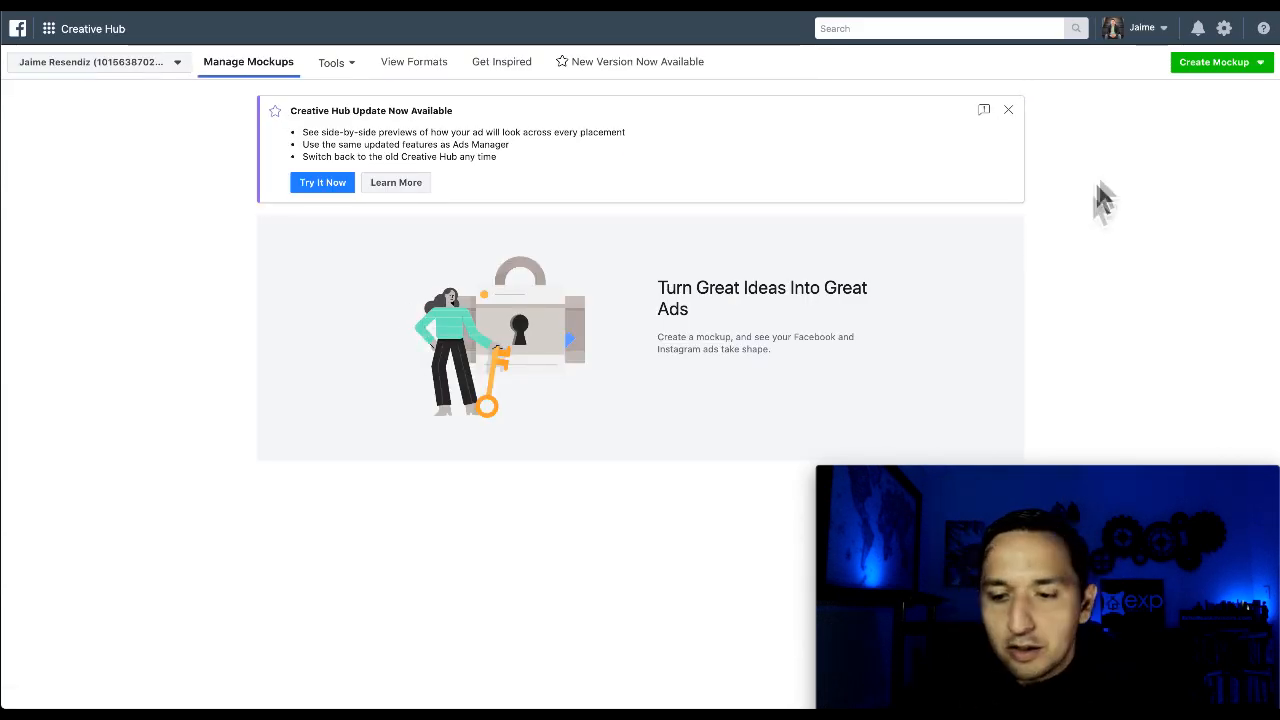
pyautogui.click(1216, 62)
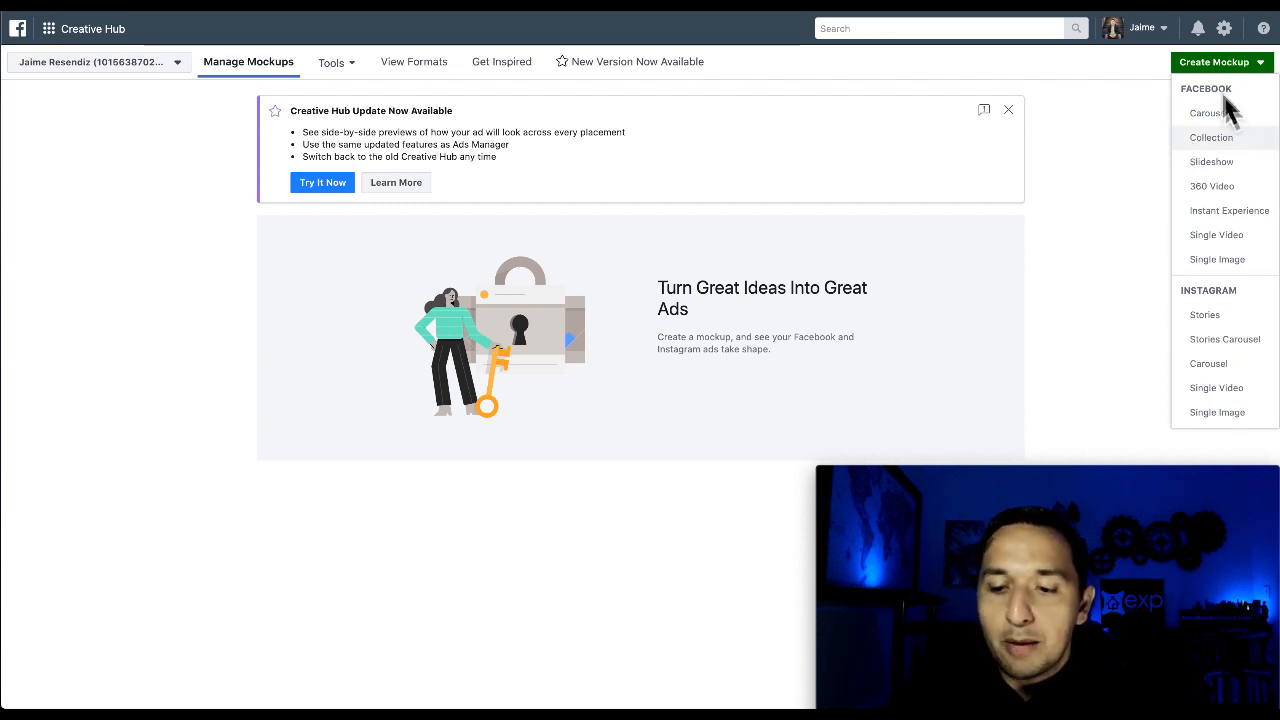
pyautogui.moveTo(1224, 260)
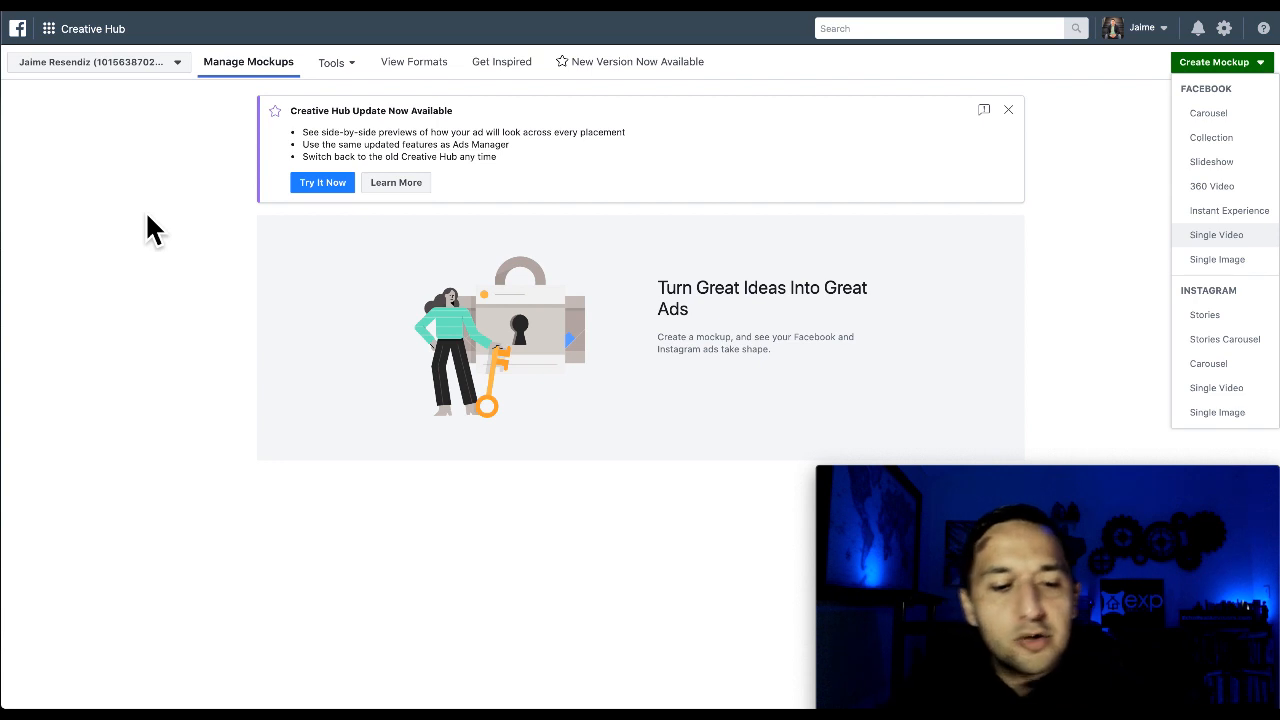
pyautogui.moveTo(224, 412)
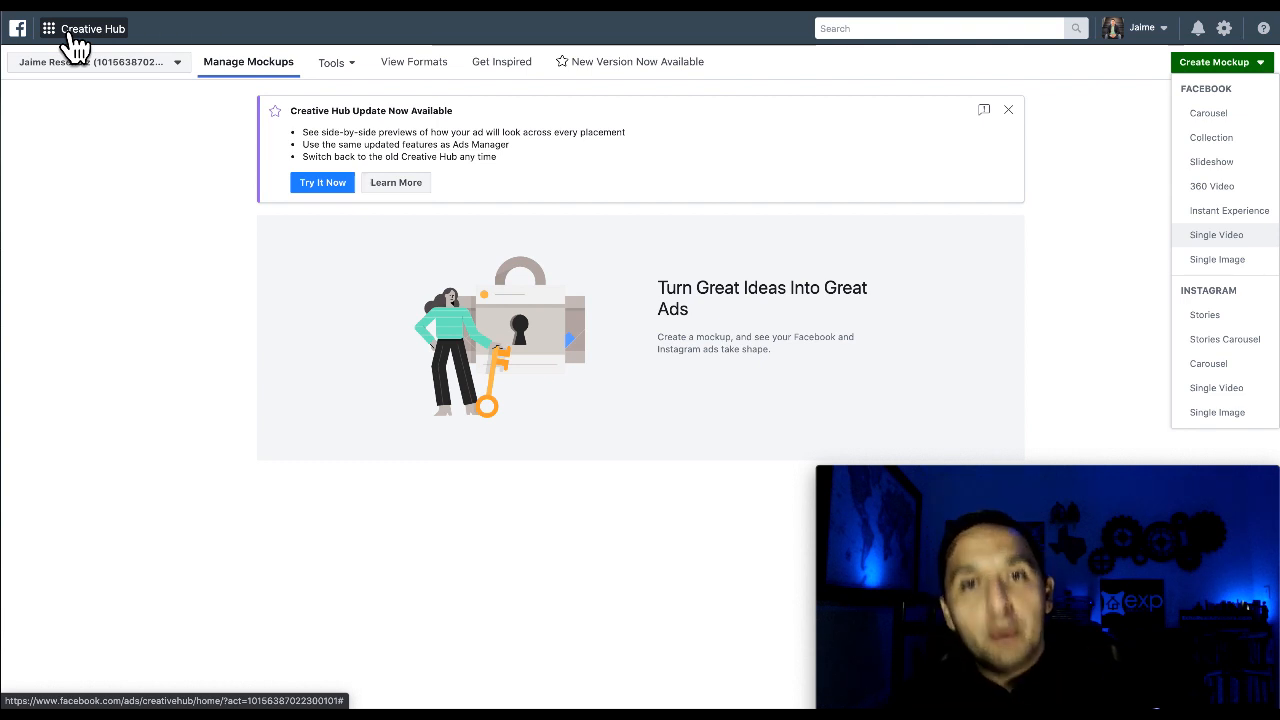
pyautogui.moveTo(500, 70)
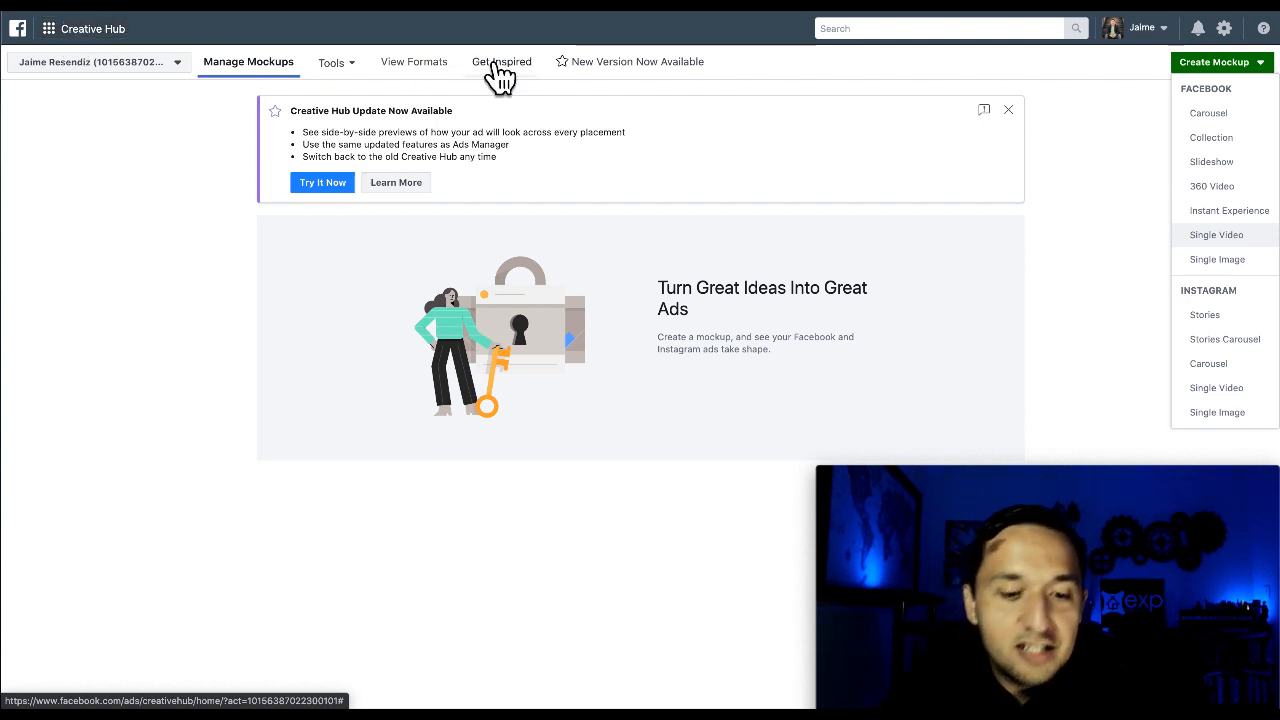
# Browse Creative Hub's Get Inspired gallery of example ads
pyautogui.click(500, 60)
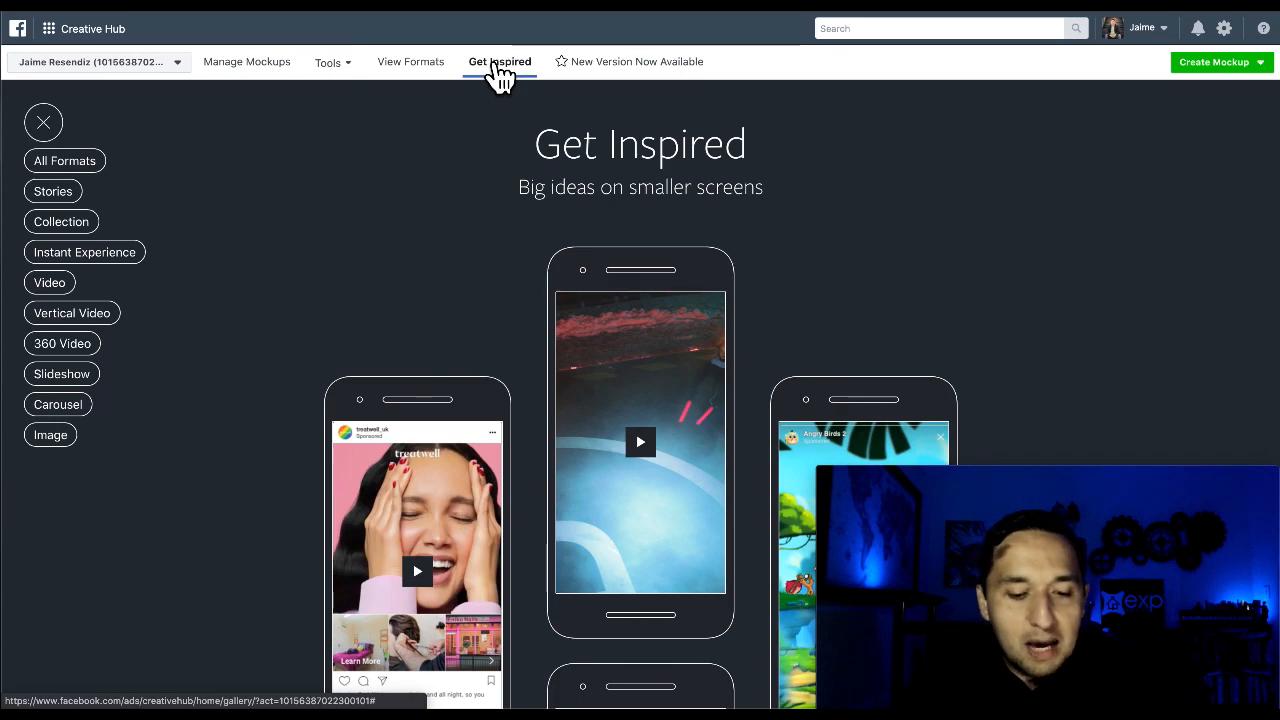
pyautogui.scroll(-3)
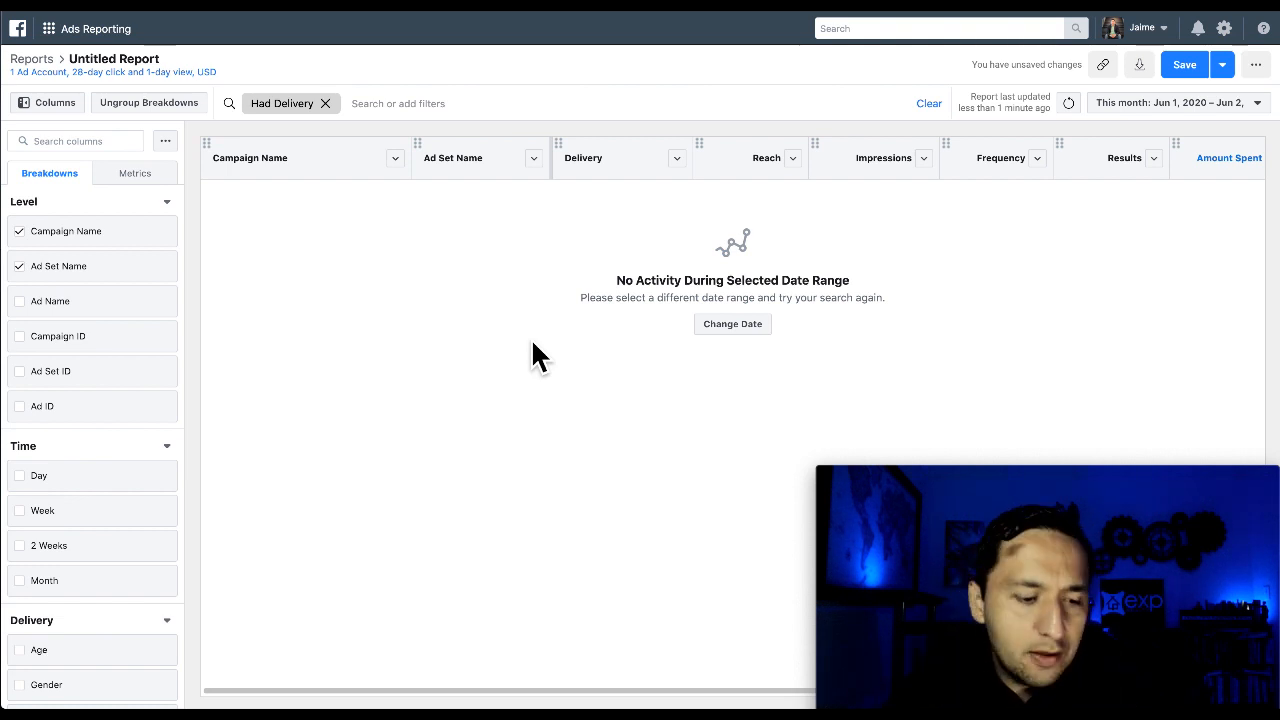
pyautogui.moveTo(530, 252)
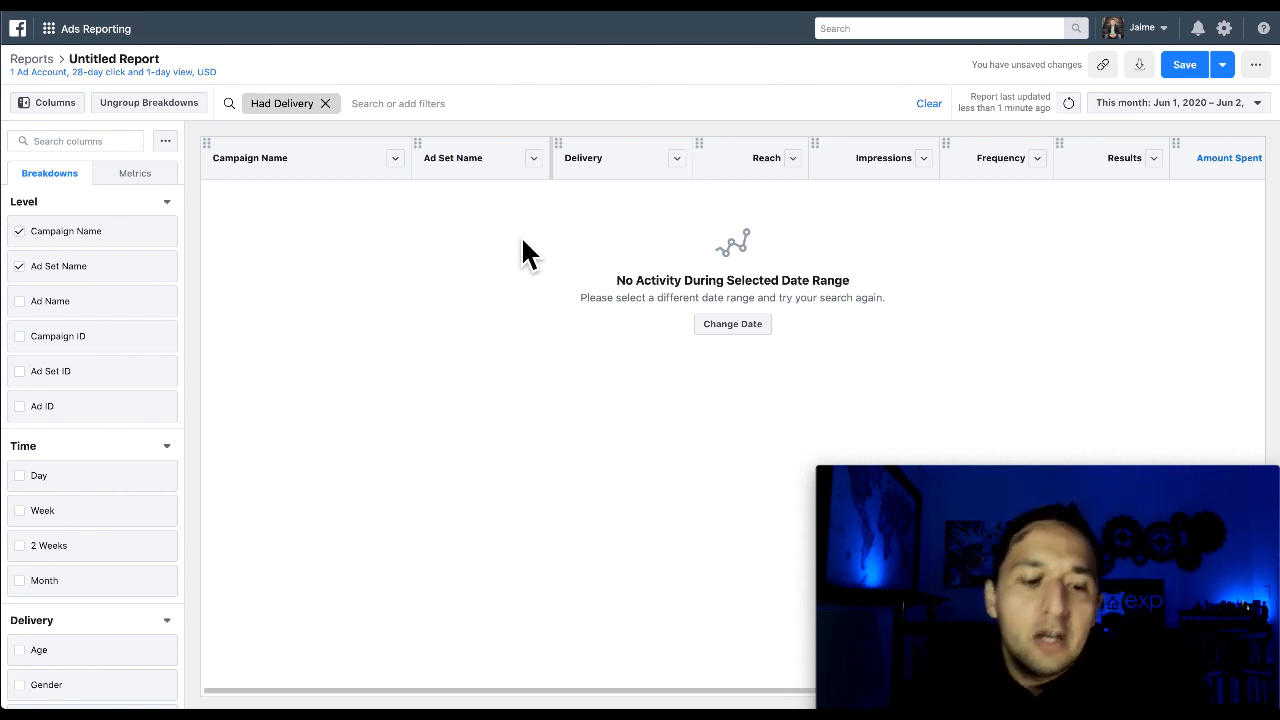
pyautogui.moveTo(220, 320)
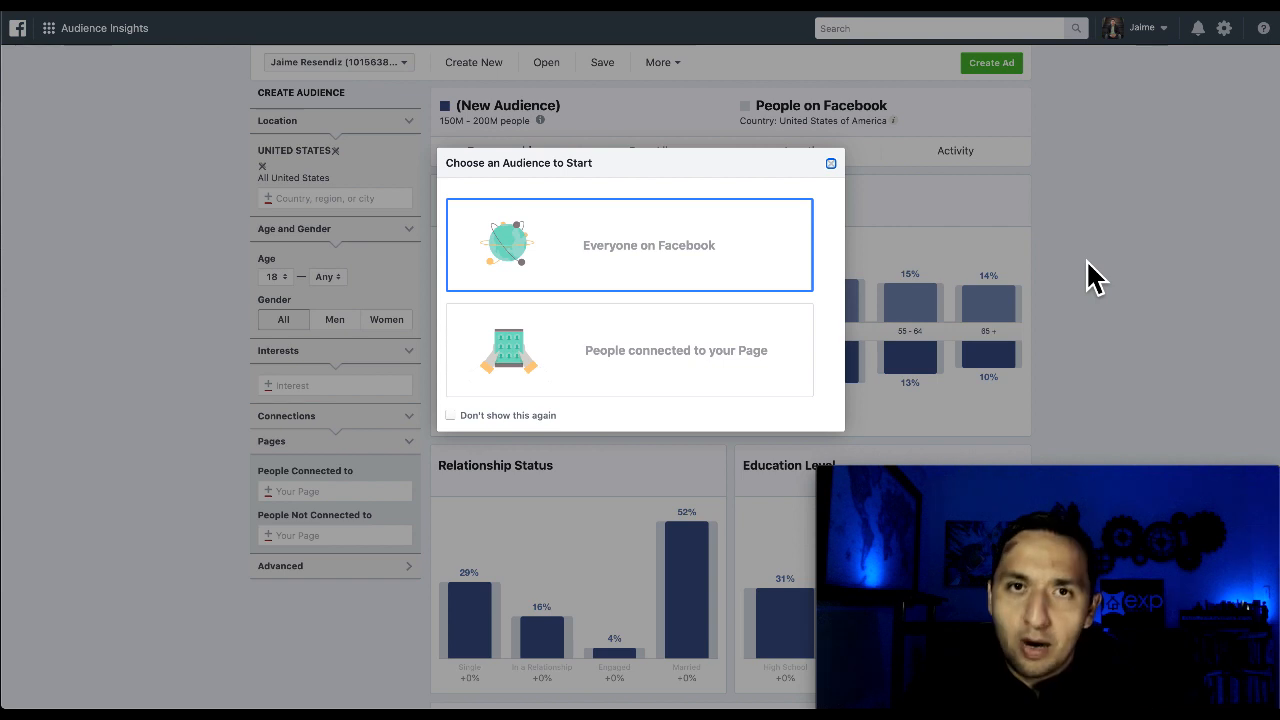
# Target everyone on Facebook in the US interested in Real estate and view their page likes
pyautogui.click(628, 244)
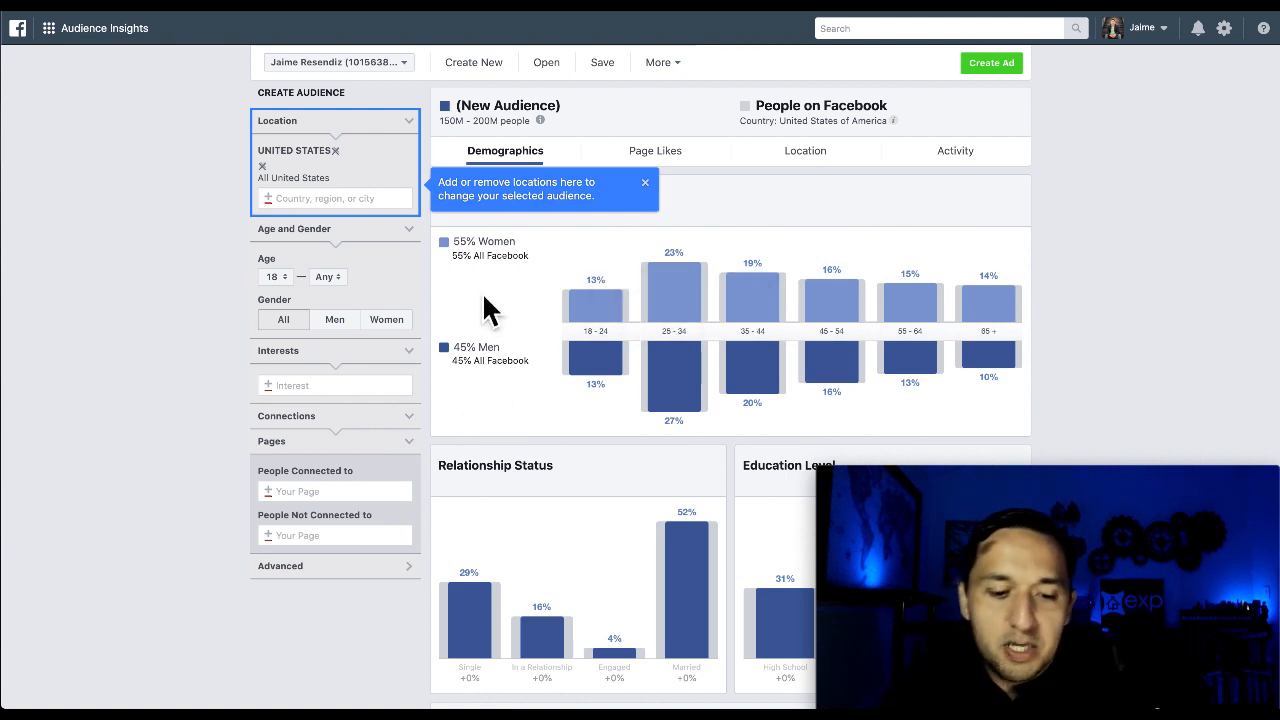
pyautogui.moveTo(536, 264)
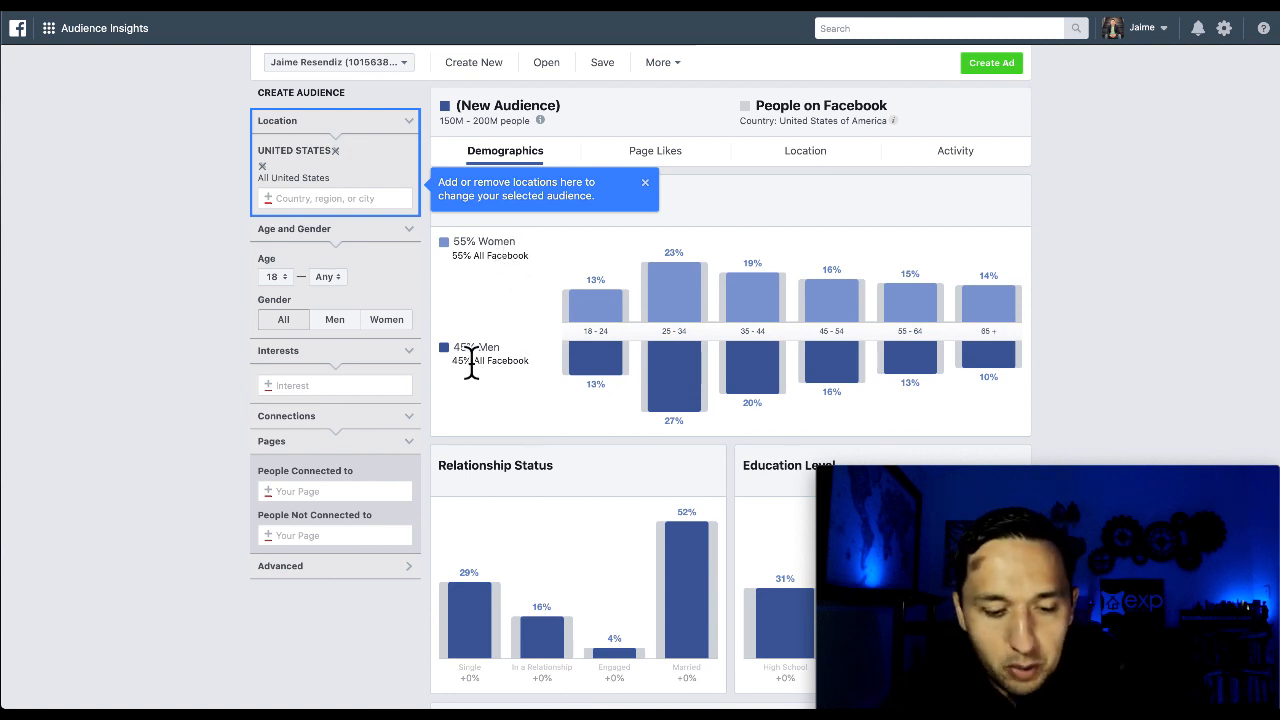
pyautogui.click(334, 384)
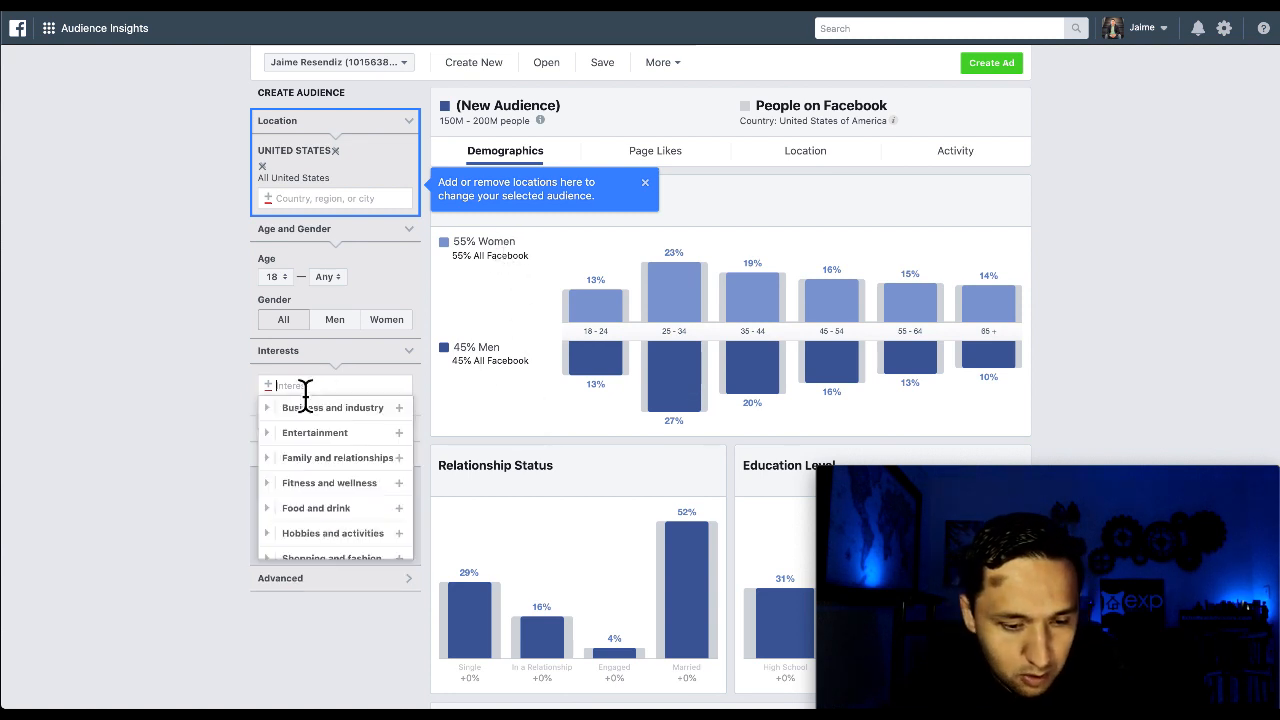
pyautogui.write('real estate')
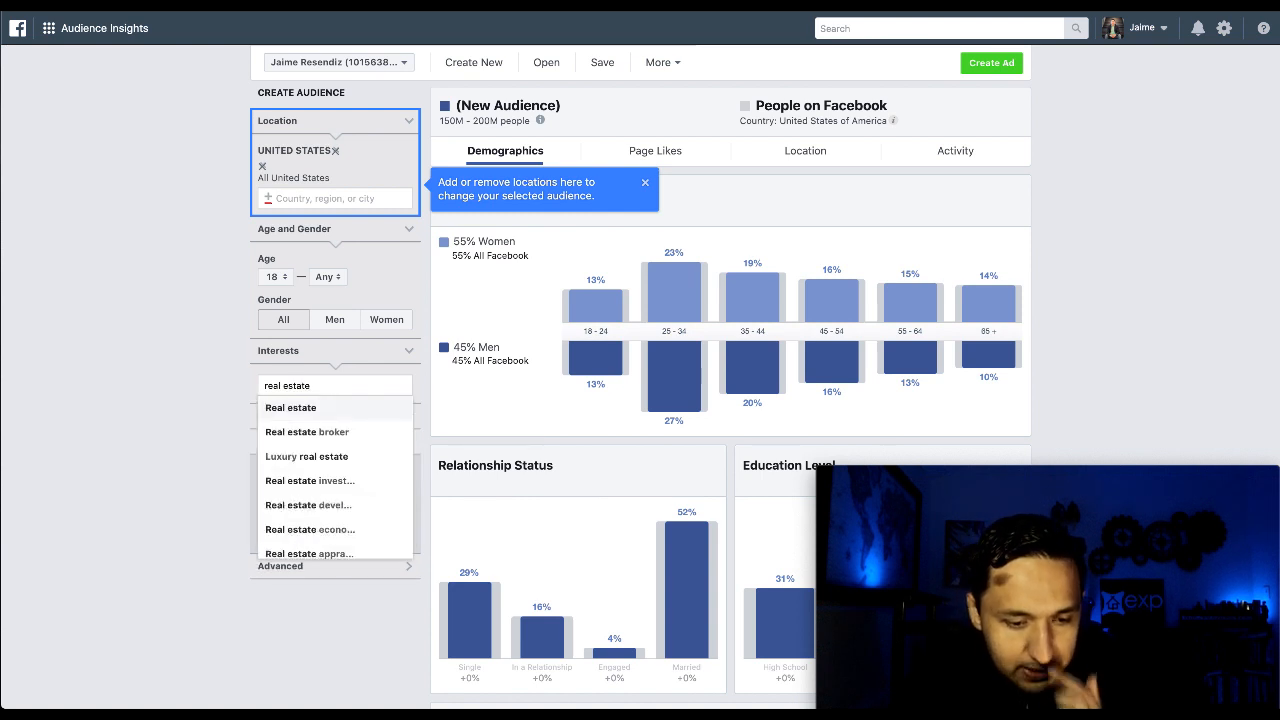
pyautogui.click(292, 408)
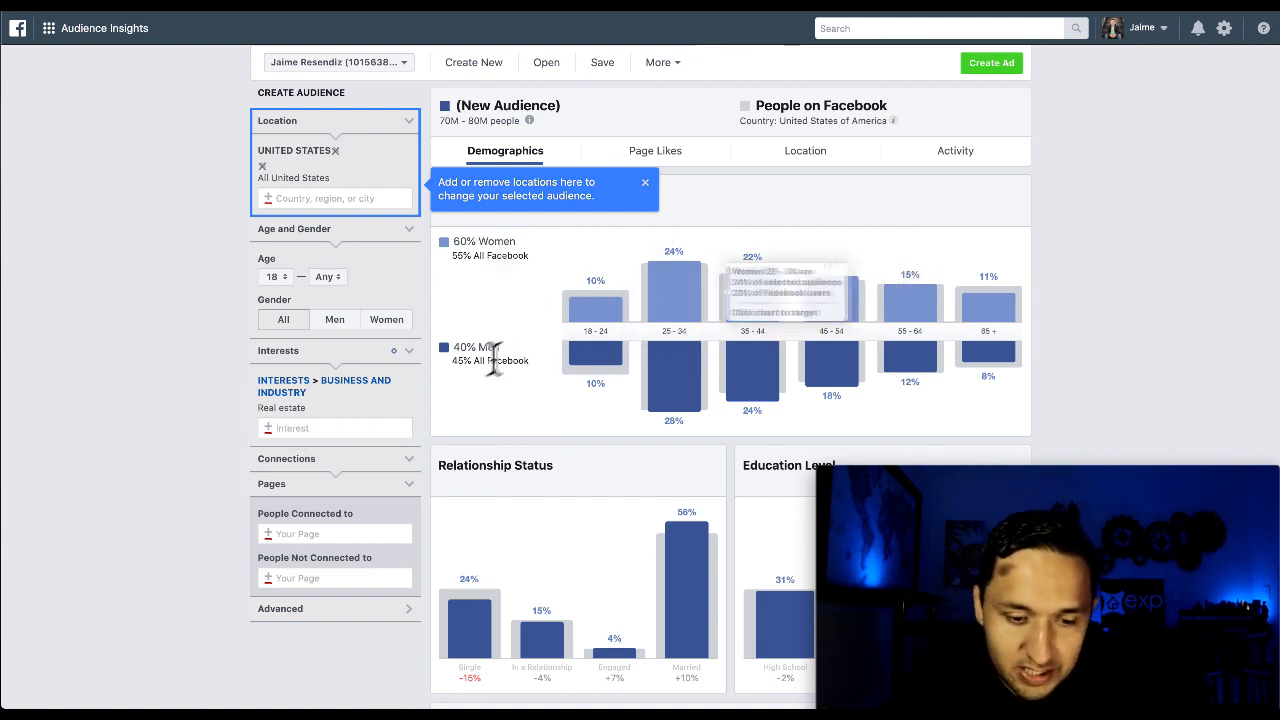
pyautogui.click(656, 150)
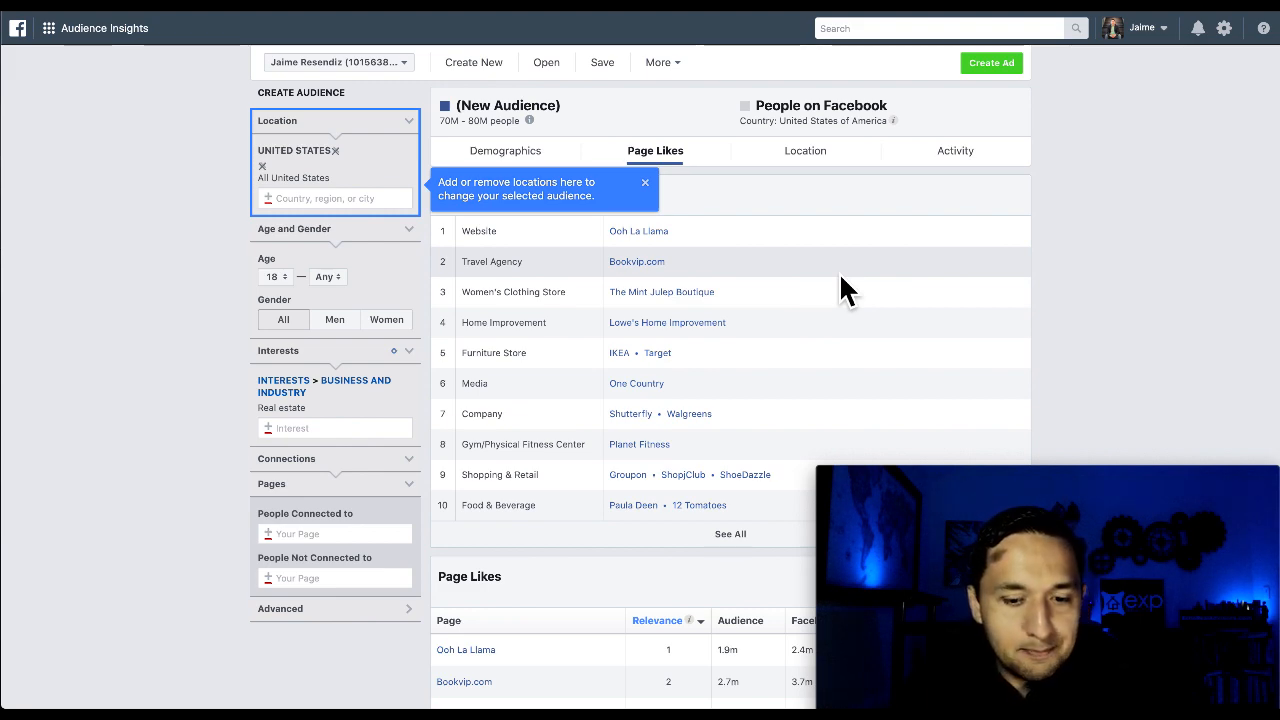
# Move from the audience's Page Likes ranking to its Location breakdown
pyautogui.scroll(-3)
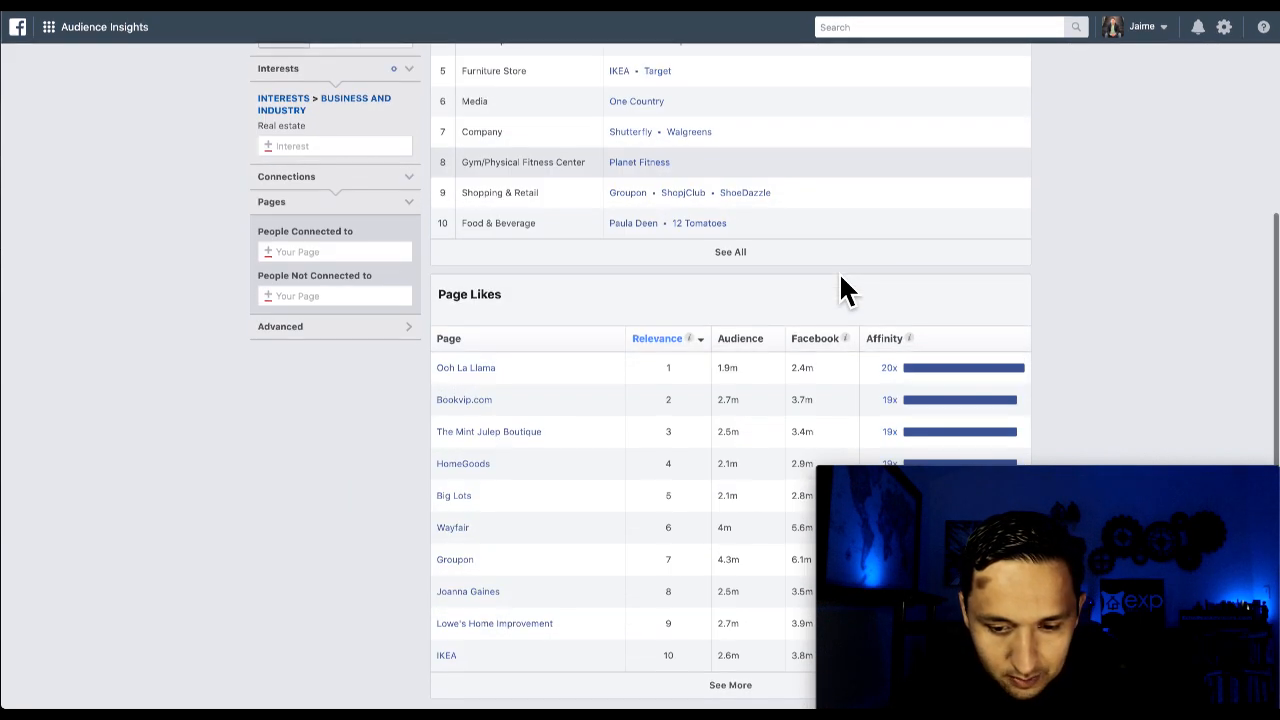
pyautogui.moveTo(912, 338)
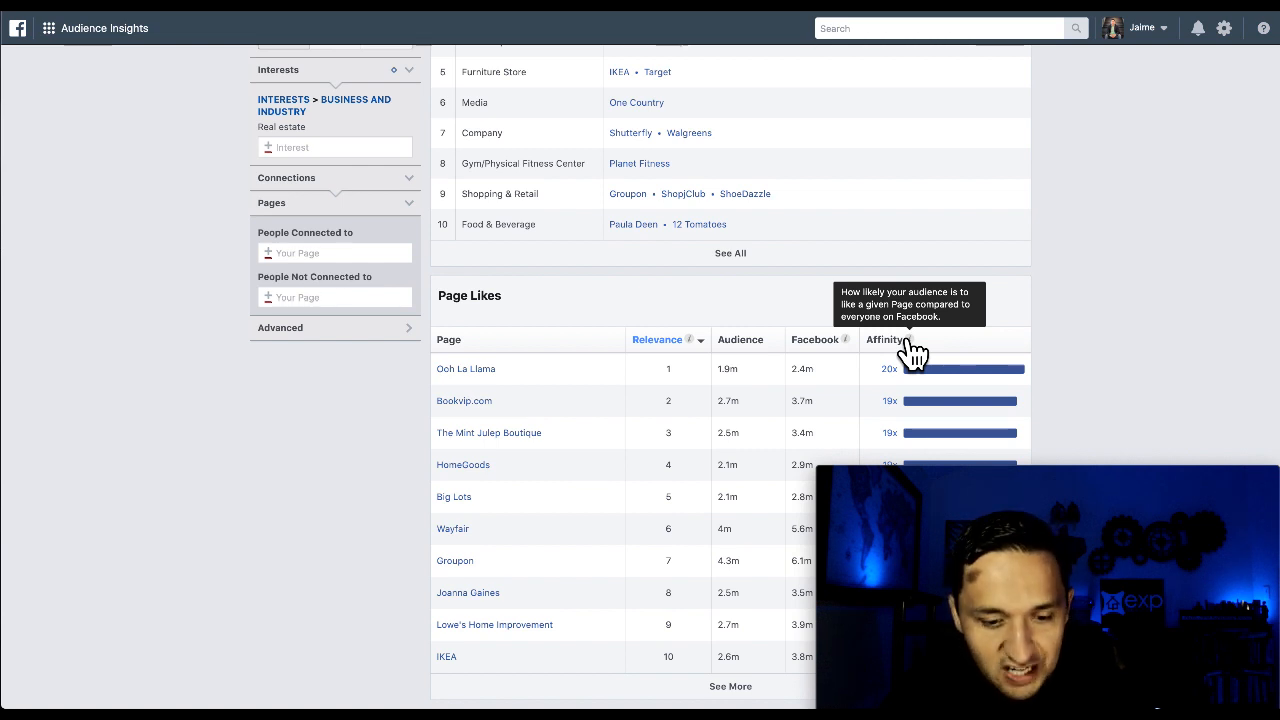
pyautogui.moveTo(466, 368)
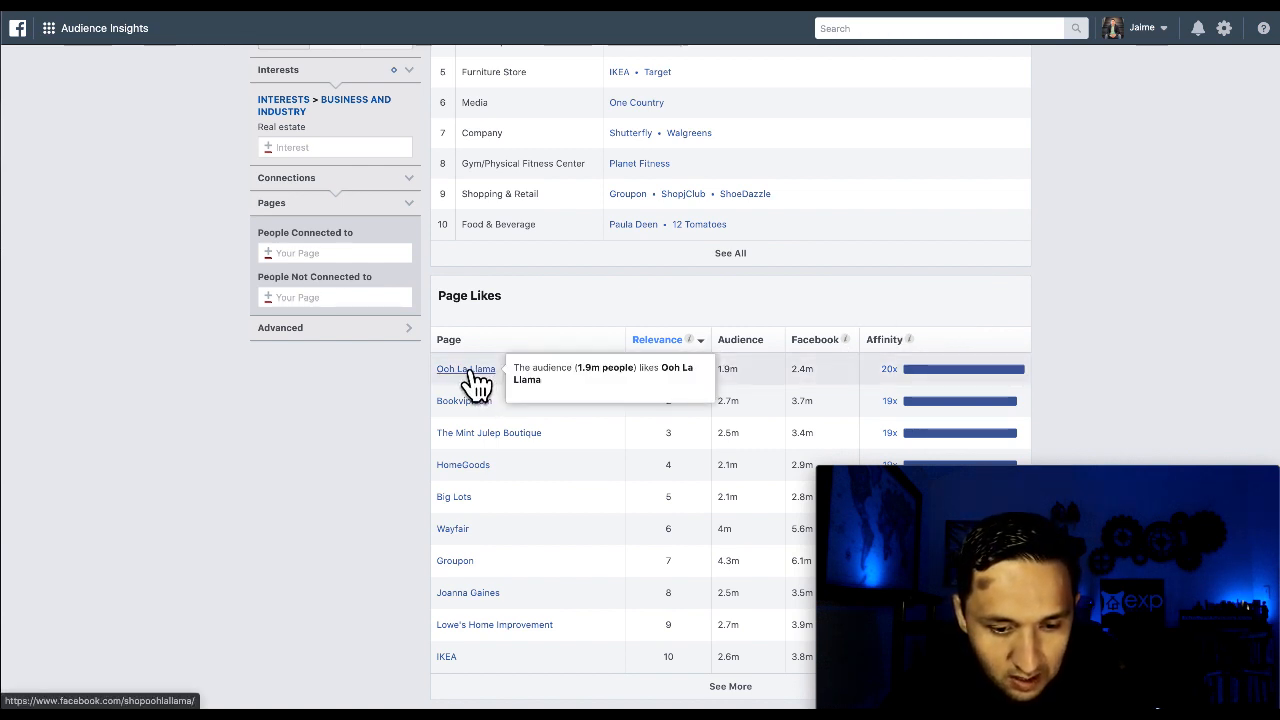
pyautogui.moveTo(558, 474)
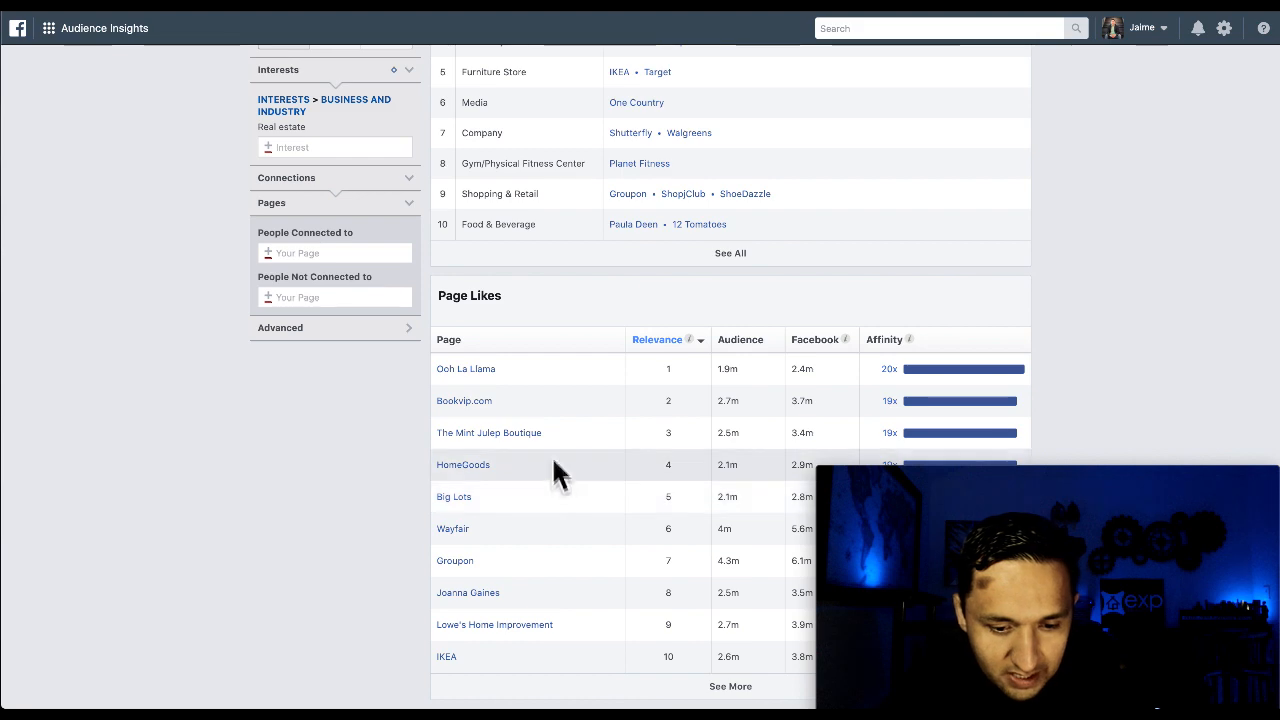
pyautogui.moveTo(454, 496)
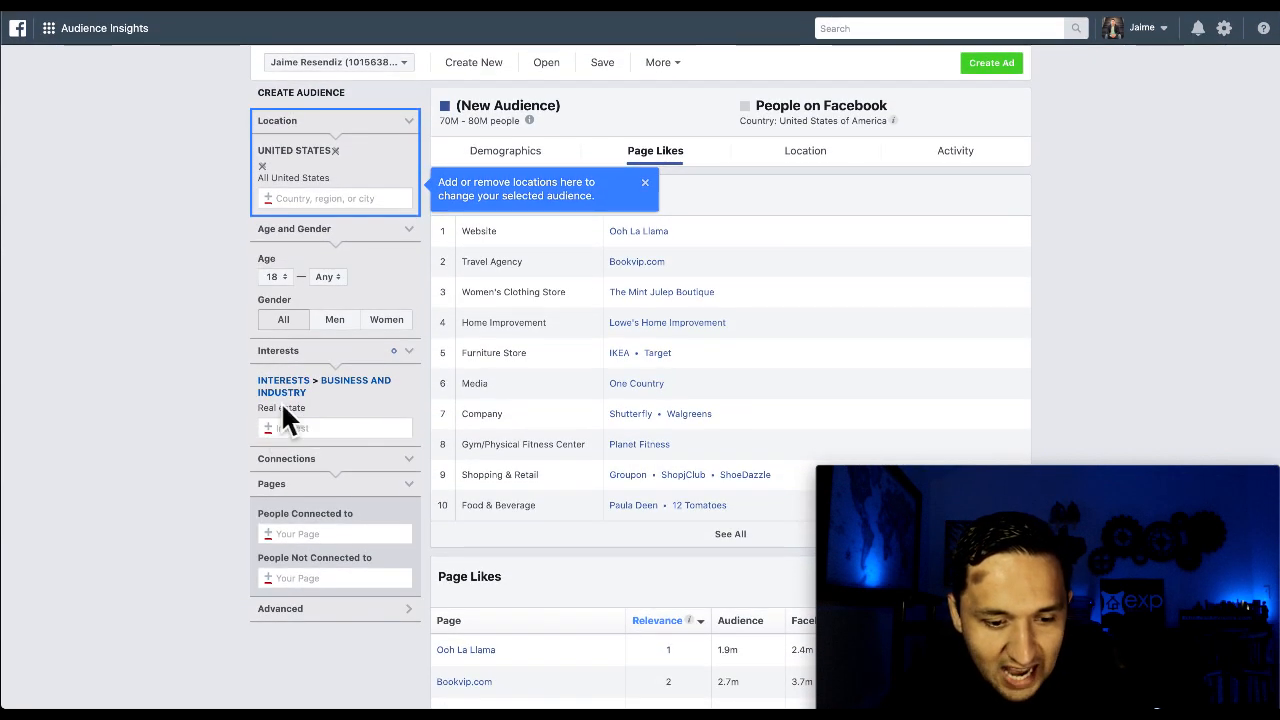
pyautogui.scroll(-3)
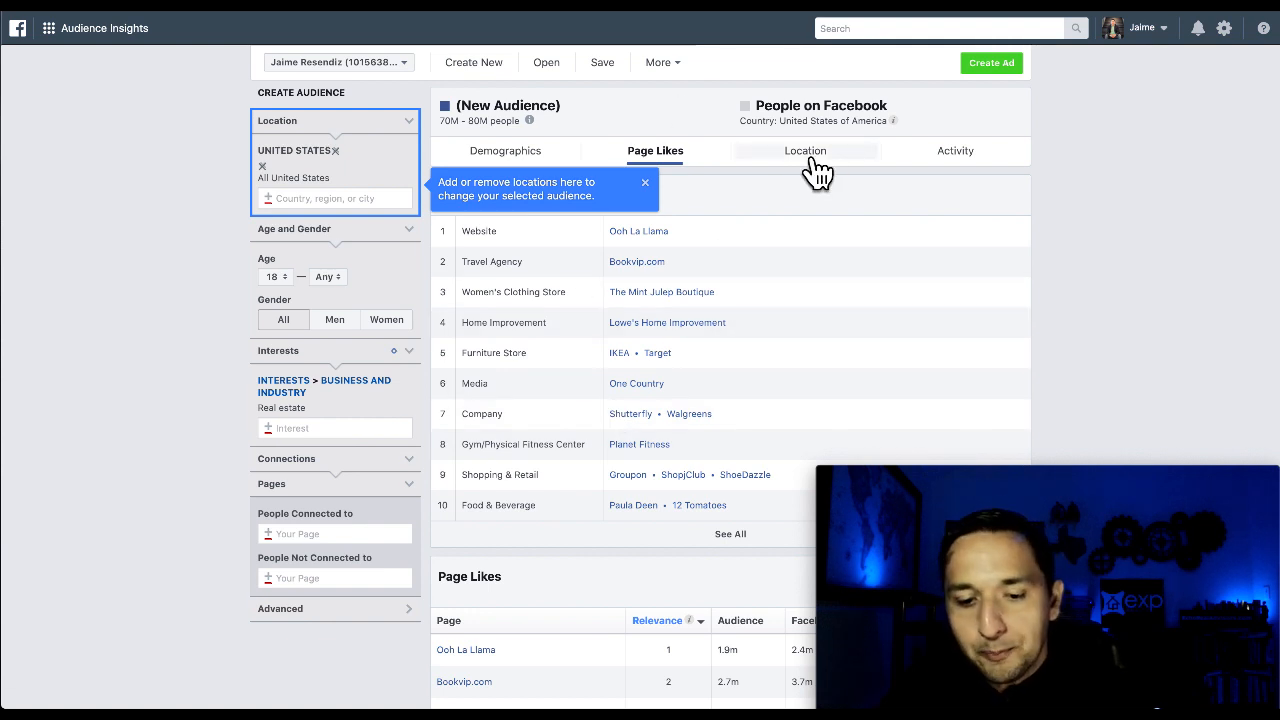
pyautogui.click(806, 152)
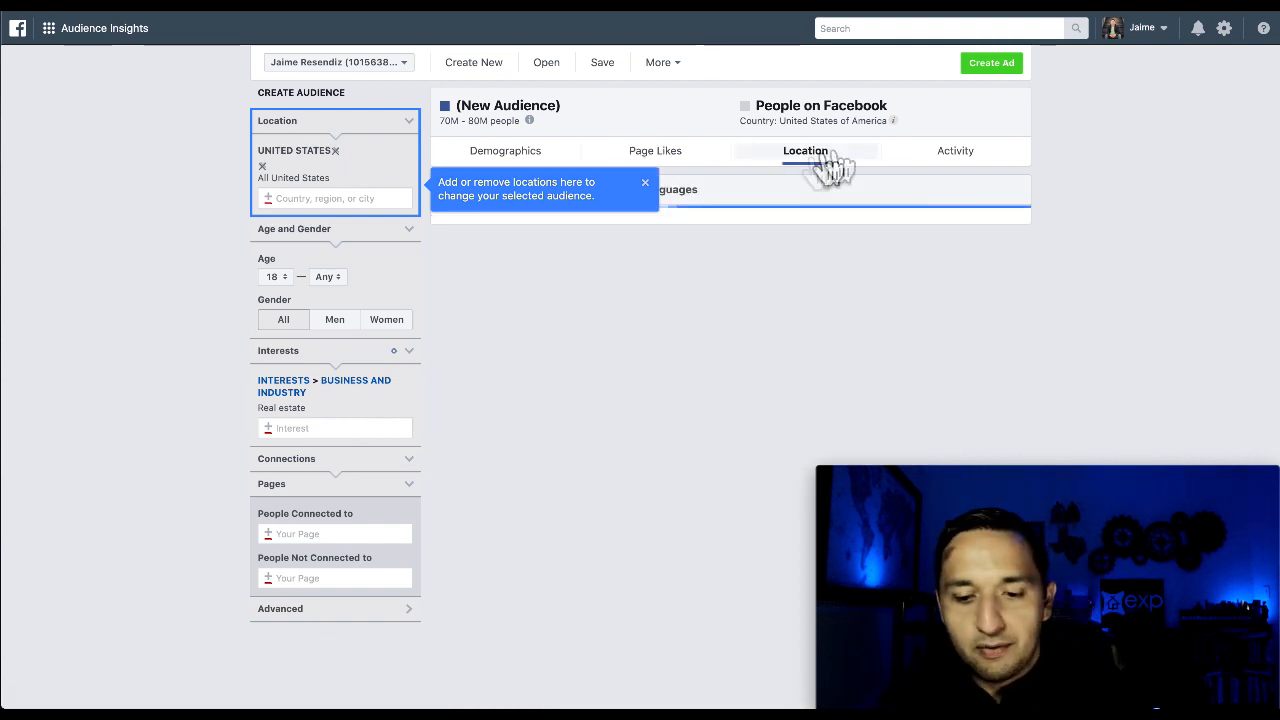
# View the audience's Activity charts, then choose Experiments from the Ads Manager tools list
pyautogui.click(956, 150)
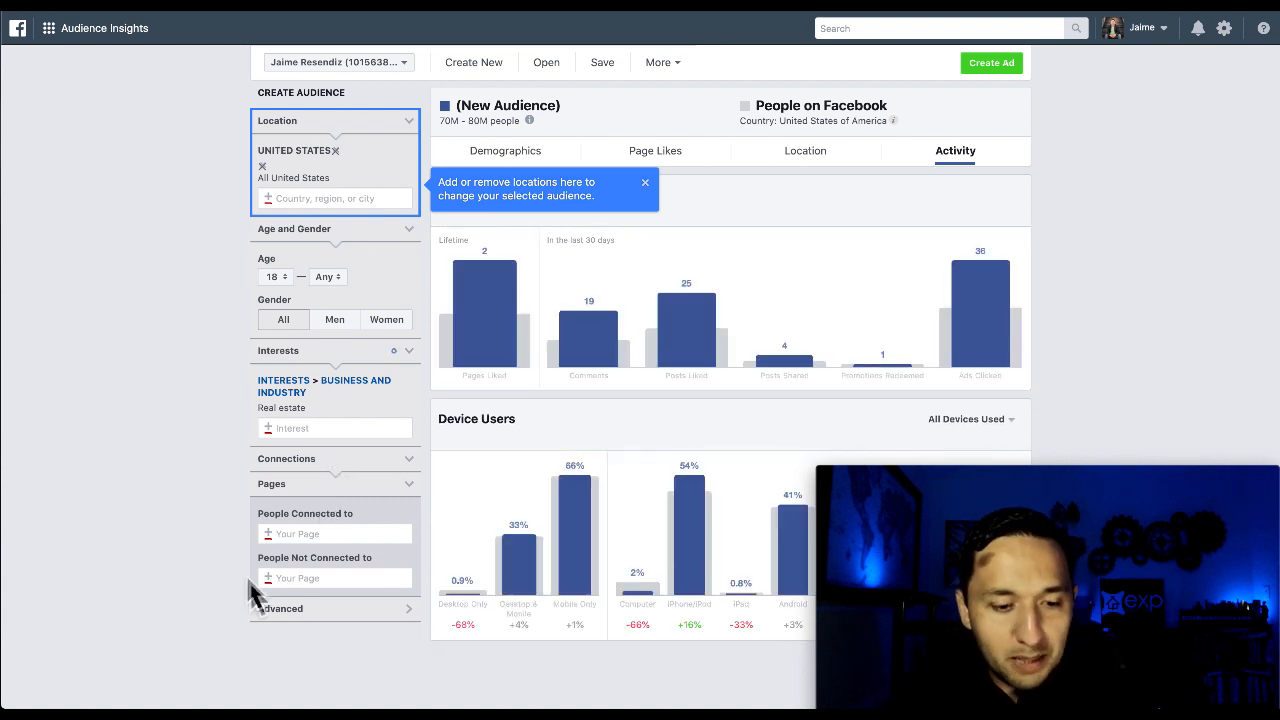
pyautogui.click(48, 28)
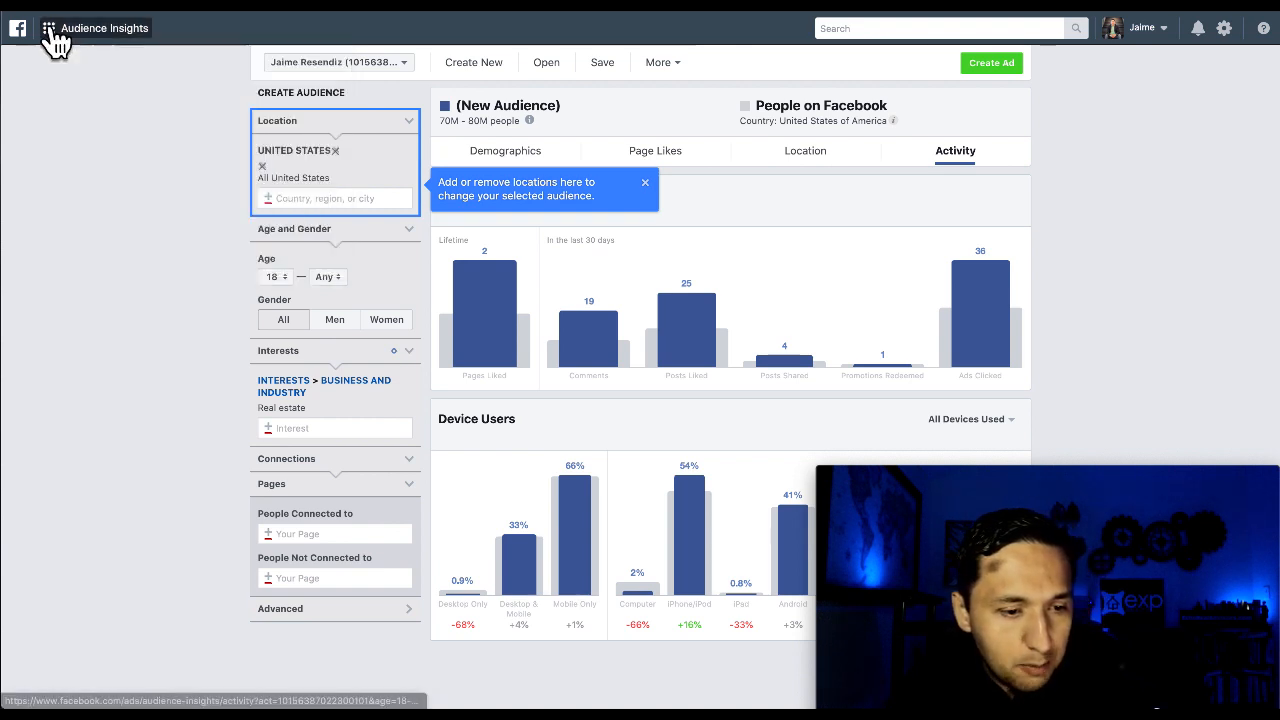
pyautogui.click(48, 28)
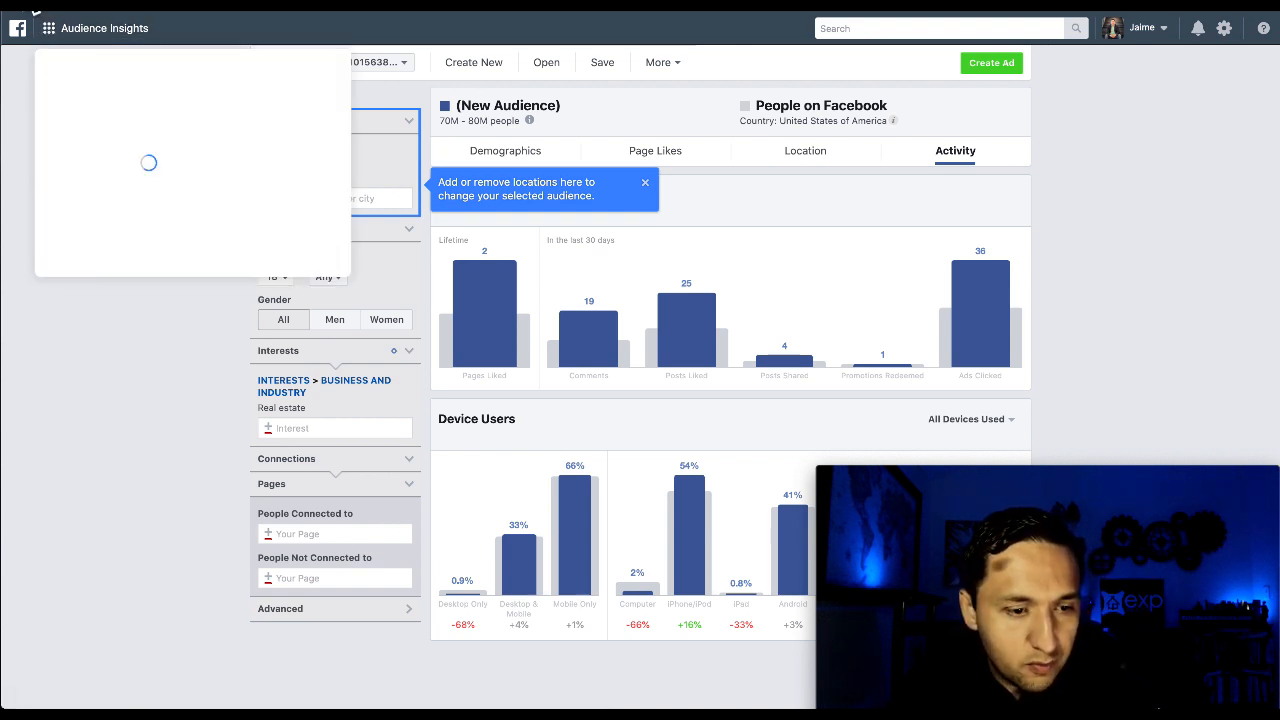
pyautogui.click(656, 150)
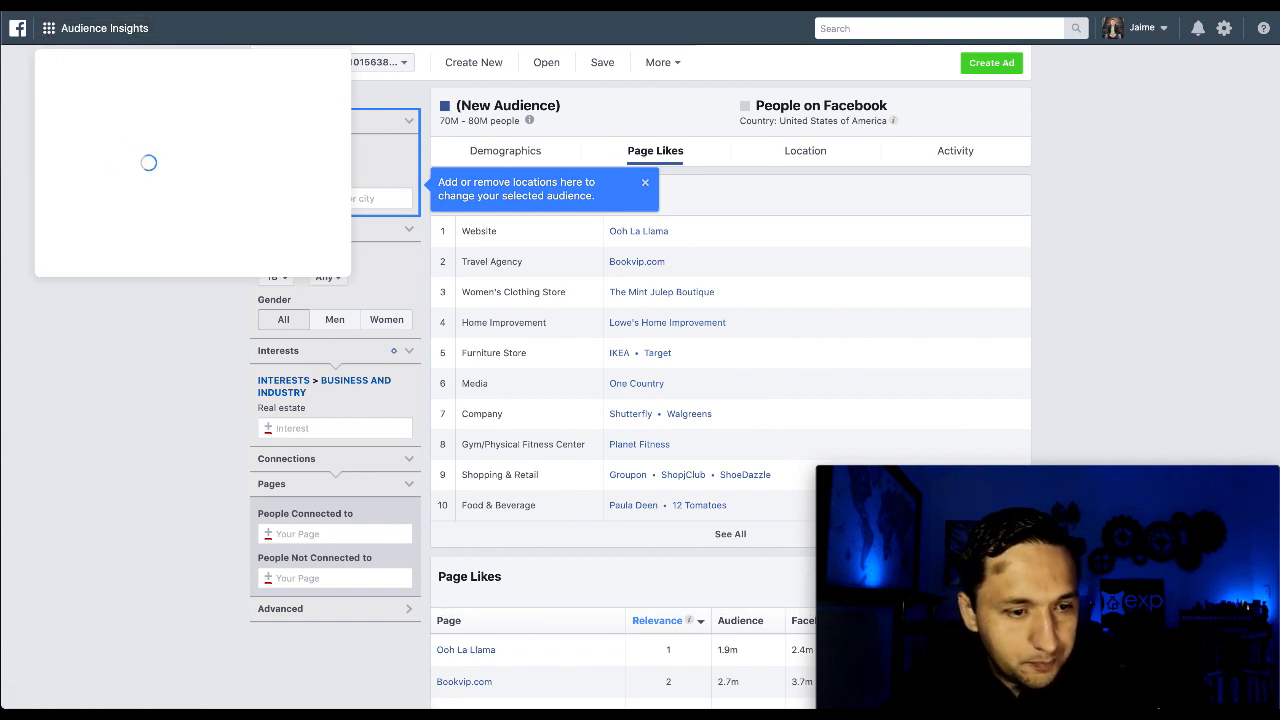
pyautogui.moveTo(776, 216)
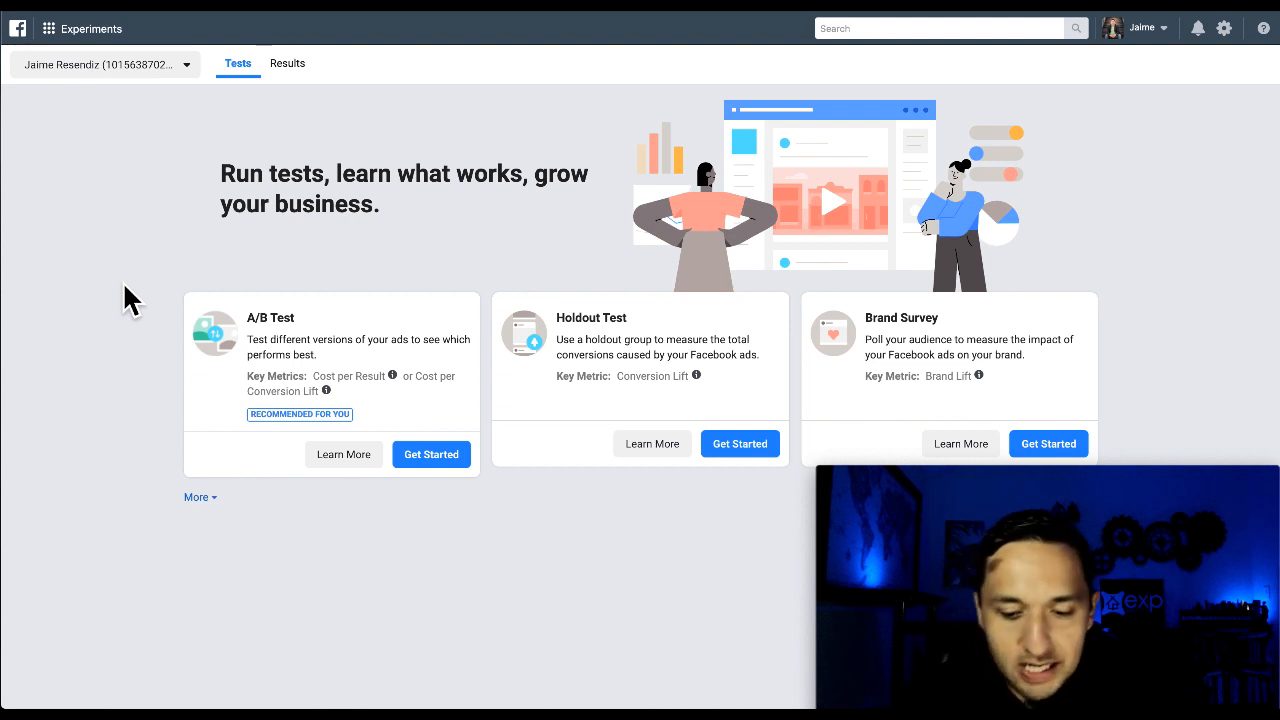
pyautogui.moveTo(304, 312)
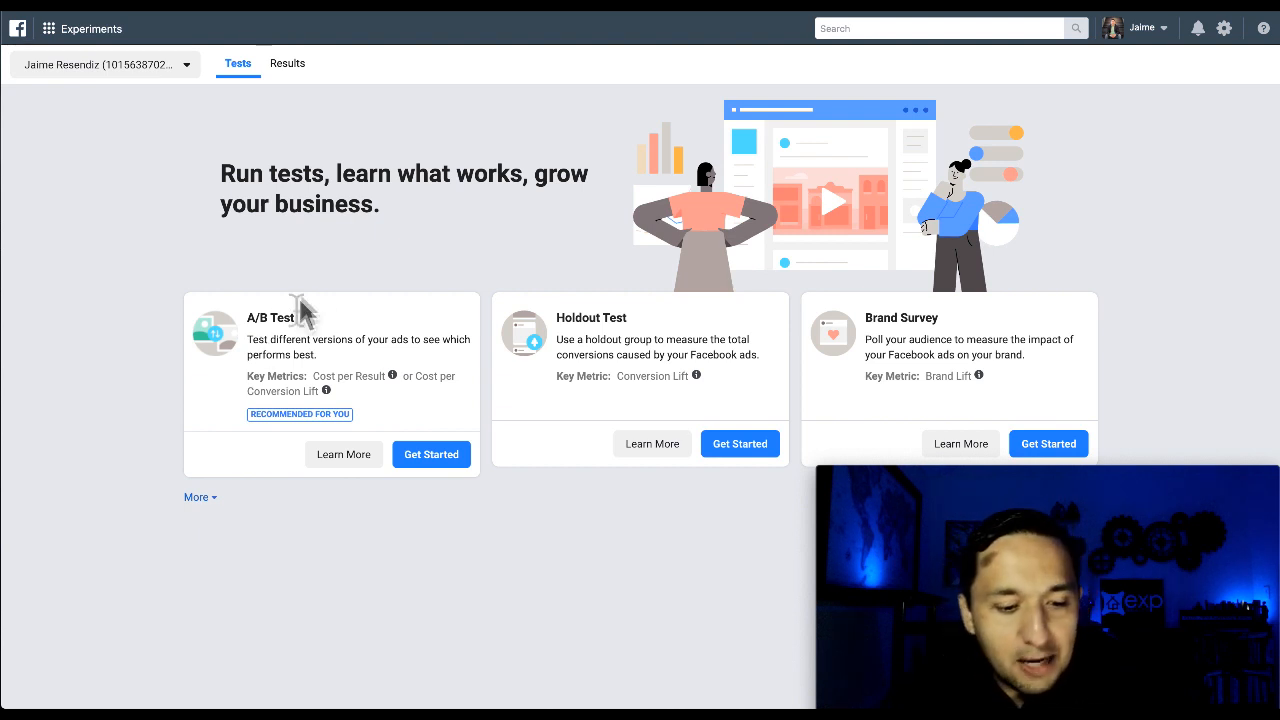
pyautogui.moveTo(684, 368)
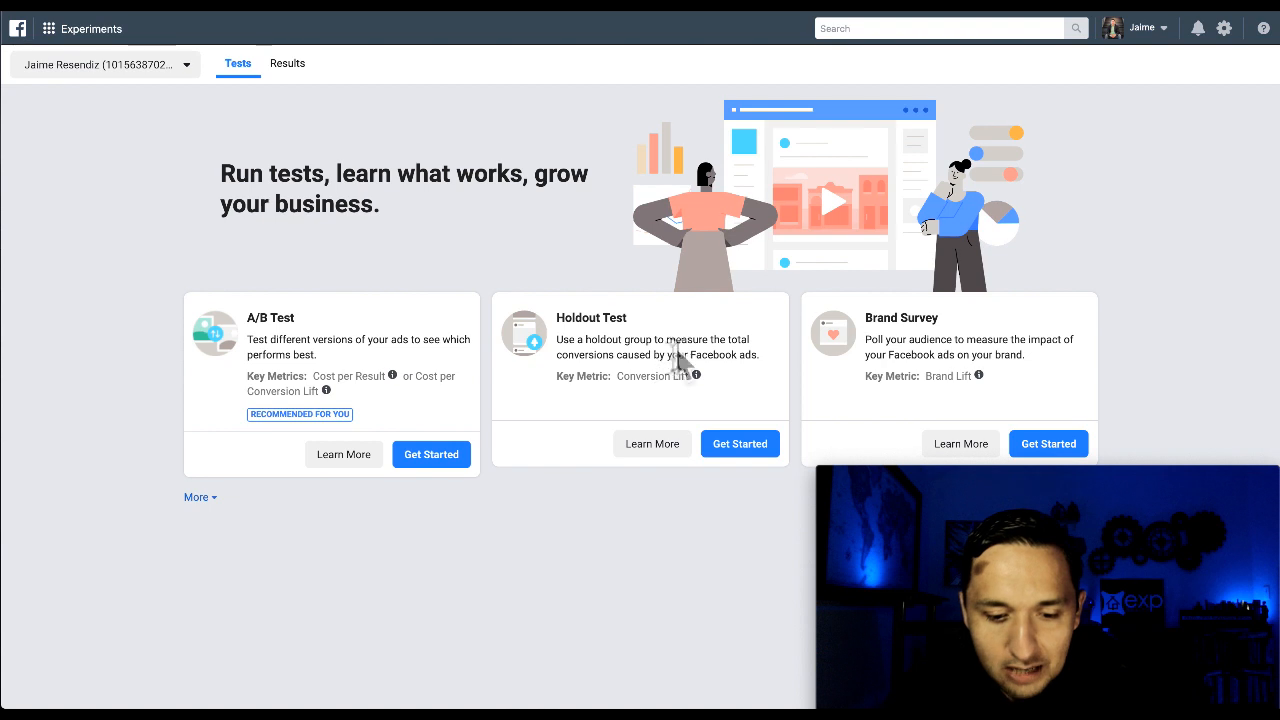
pyautogui.moveTo(696, 376)
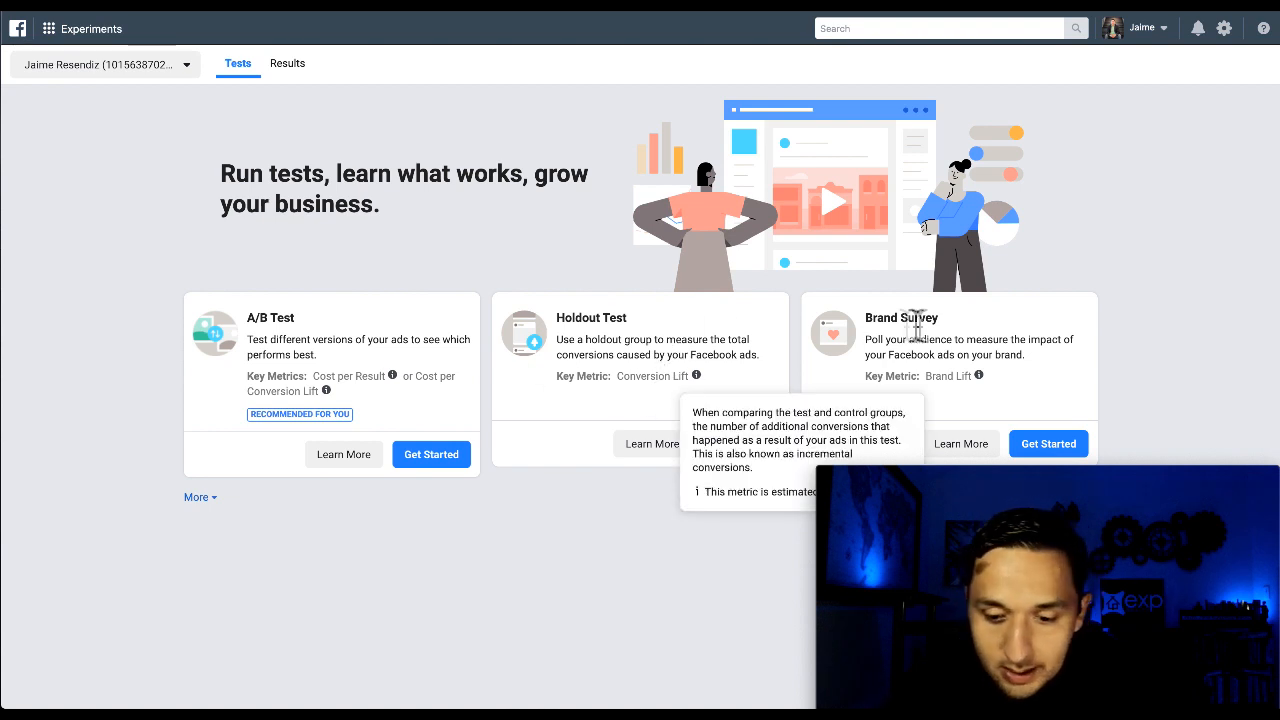
pyautogui.moveTo(1120, 364)
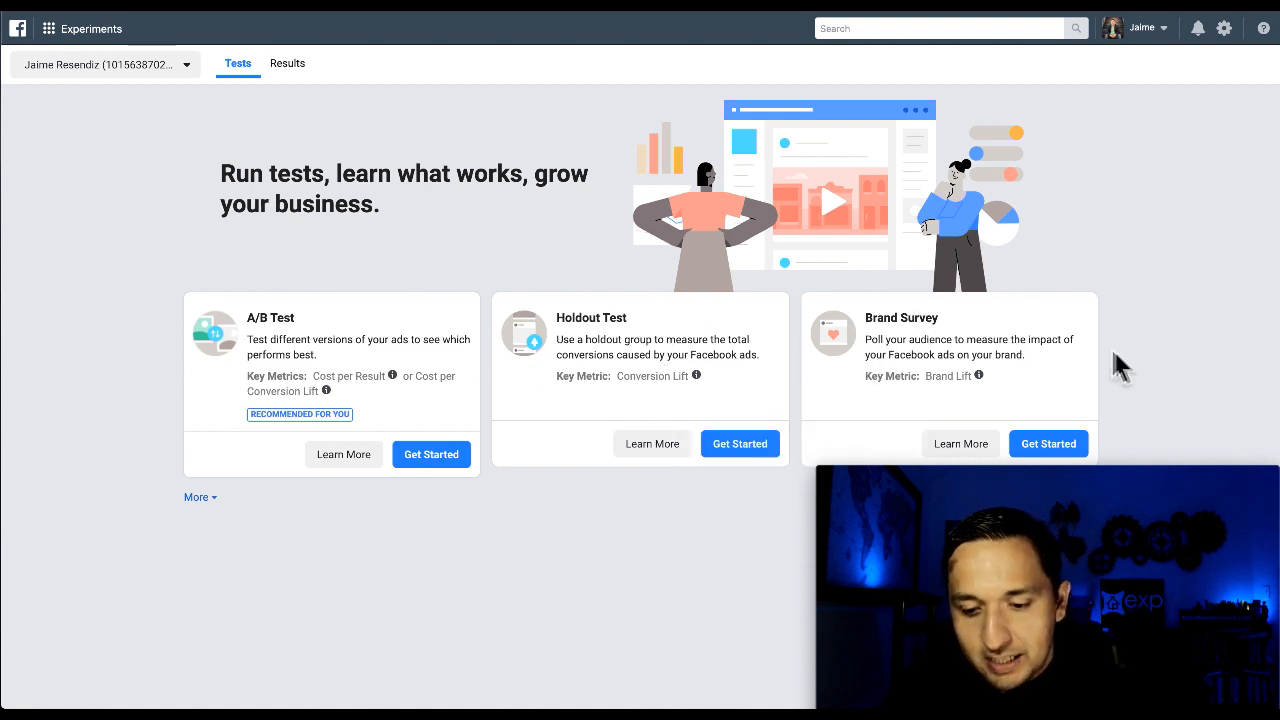
pyautogui.moveTo(1170, 338)
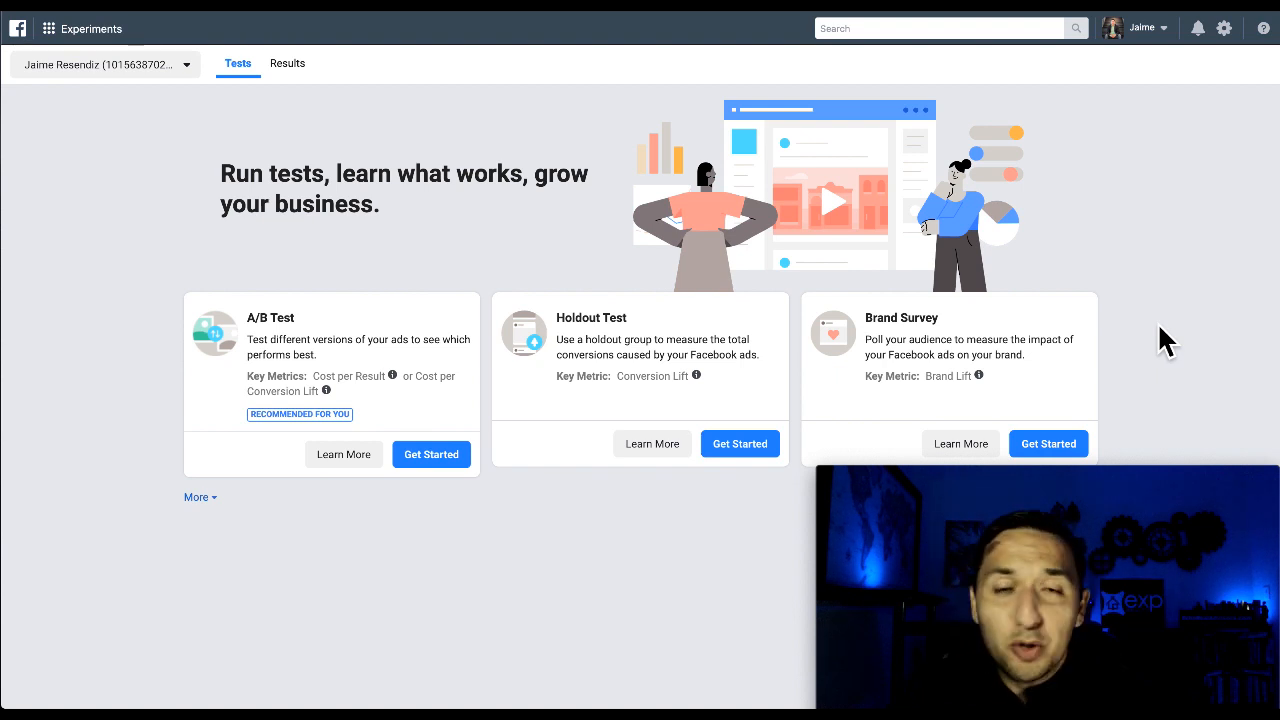
pyautogui.moveTo(392, 376)
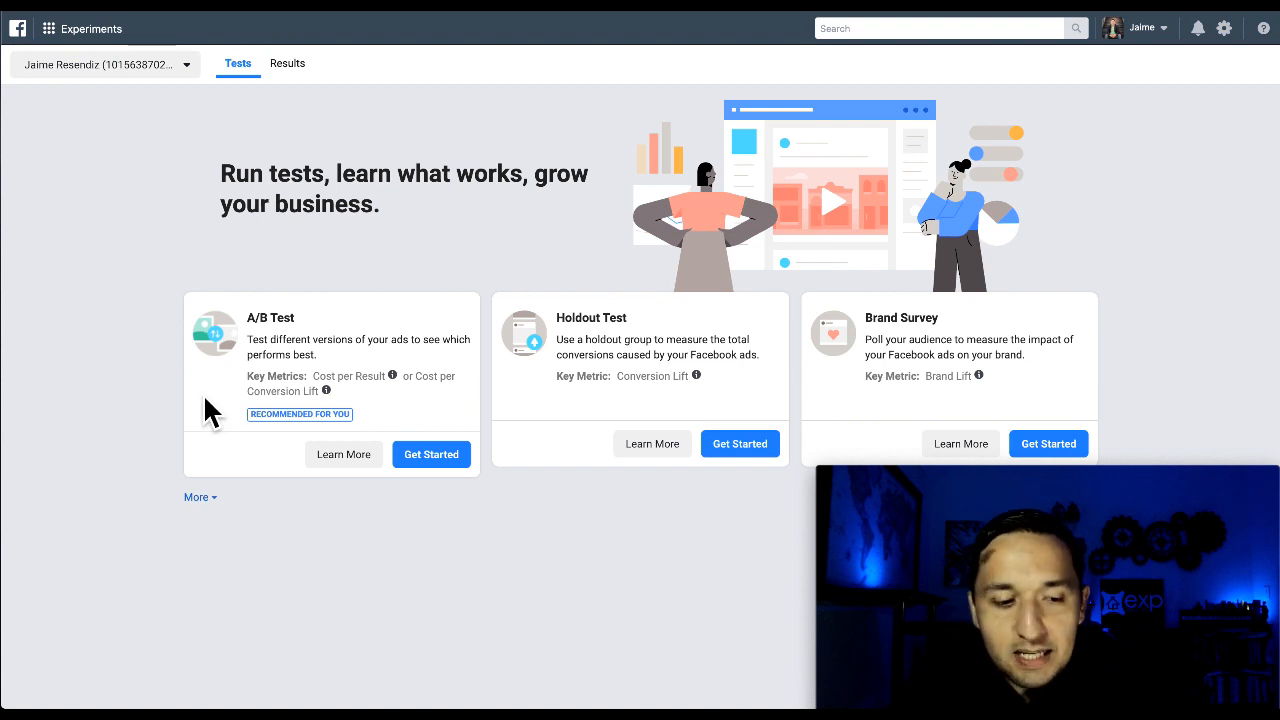
pyautogui.moveTo(96, 60)
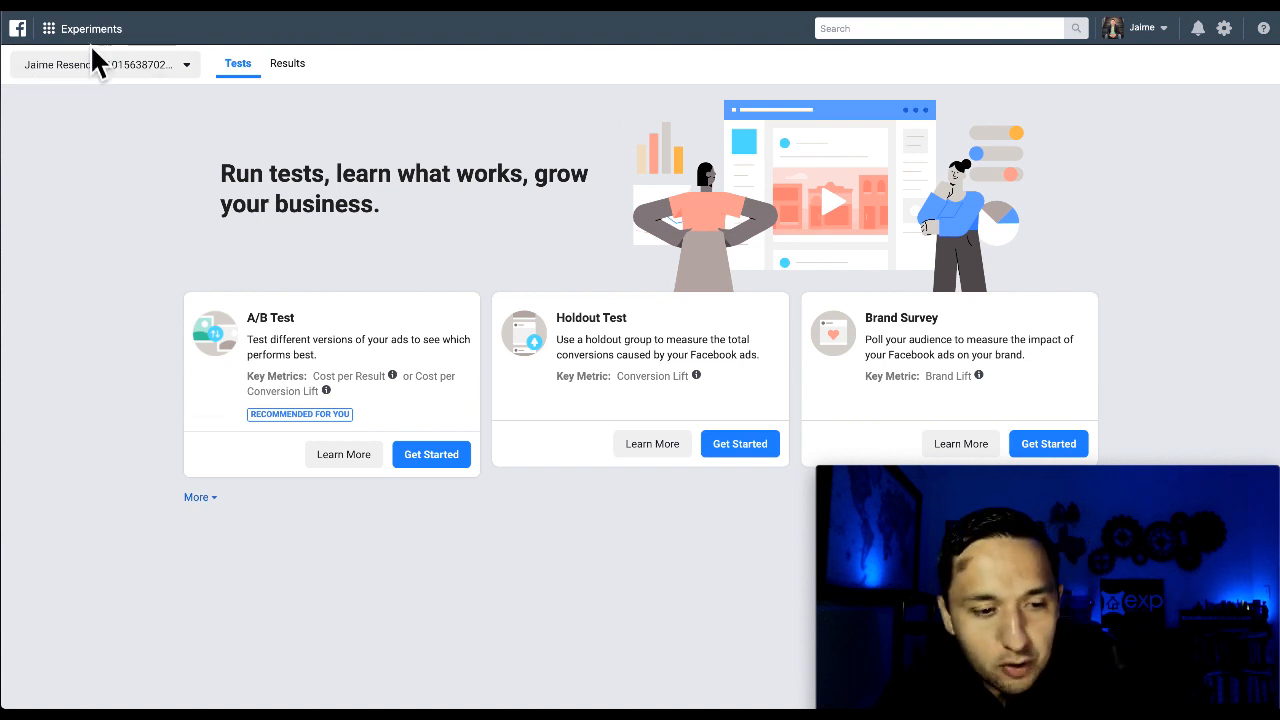
# Open the Page Posts tool under Engage Customers from the tools menu
pyautogui.click(48, 28)
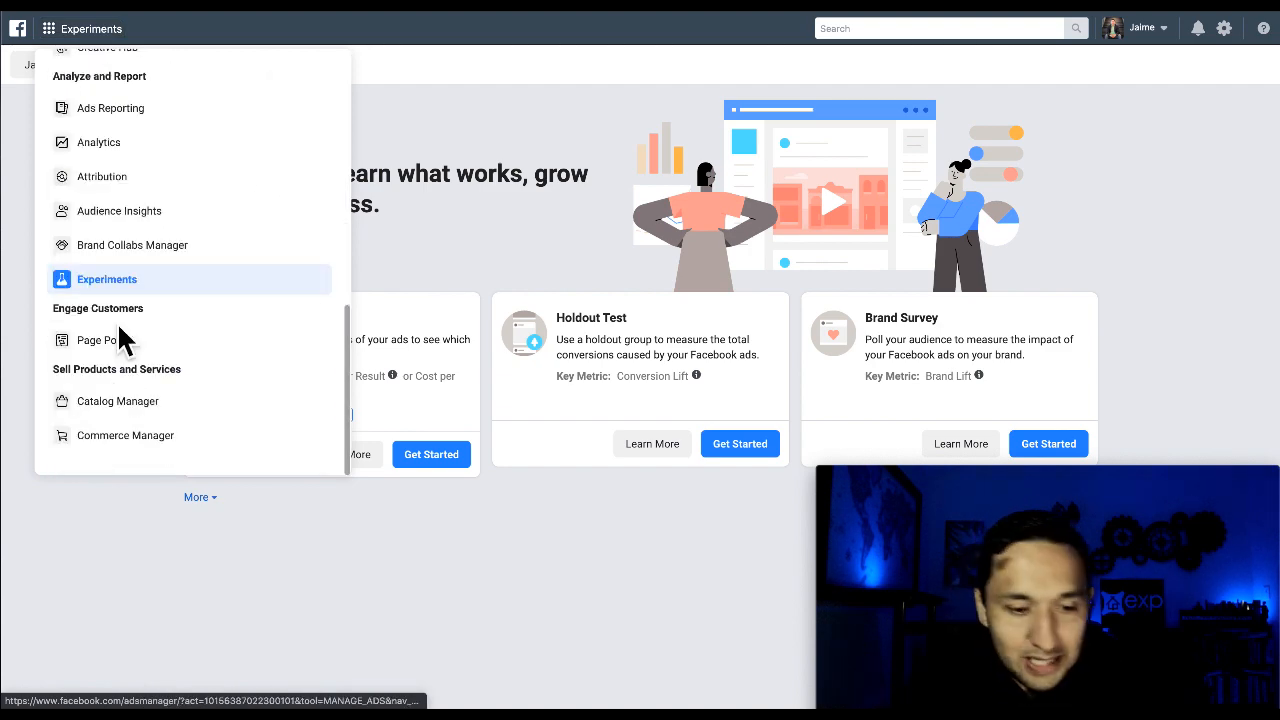
pyautogui.moveTo(100, 340)
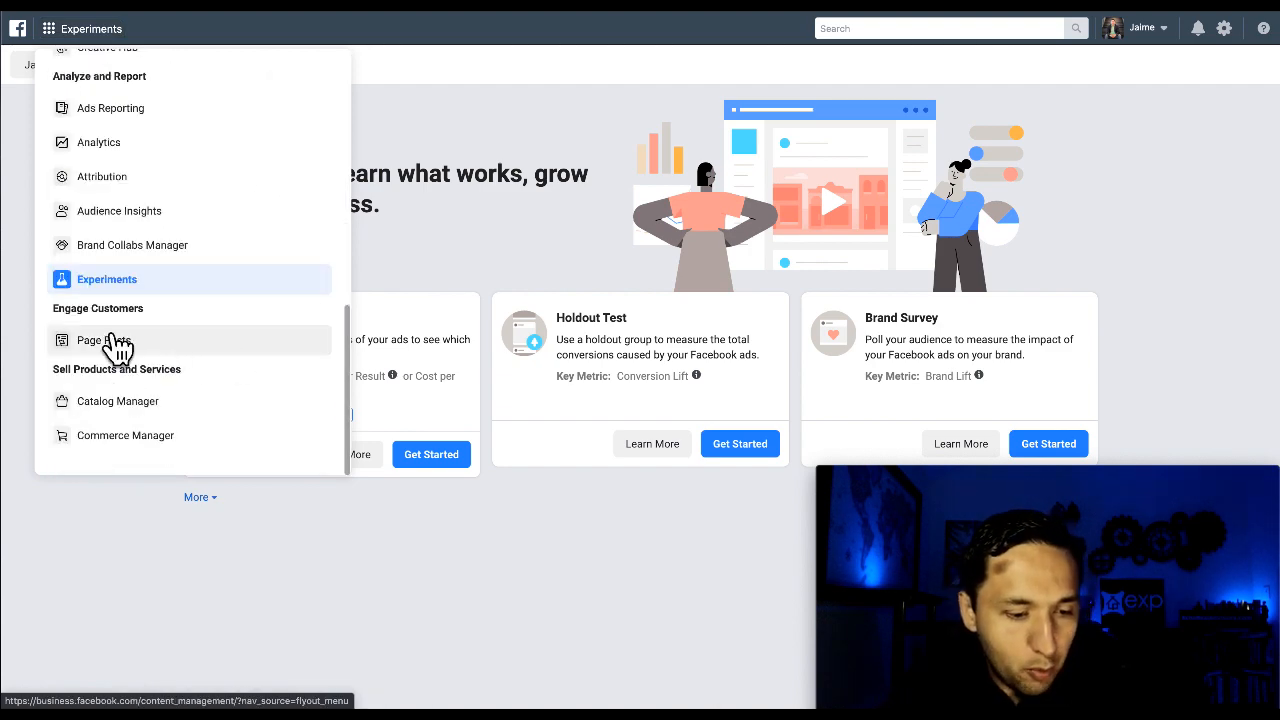
pyautogui.moveTo(120, 350)
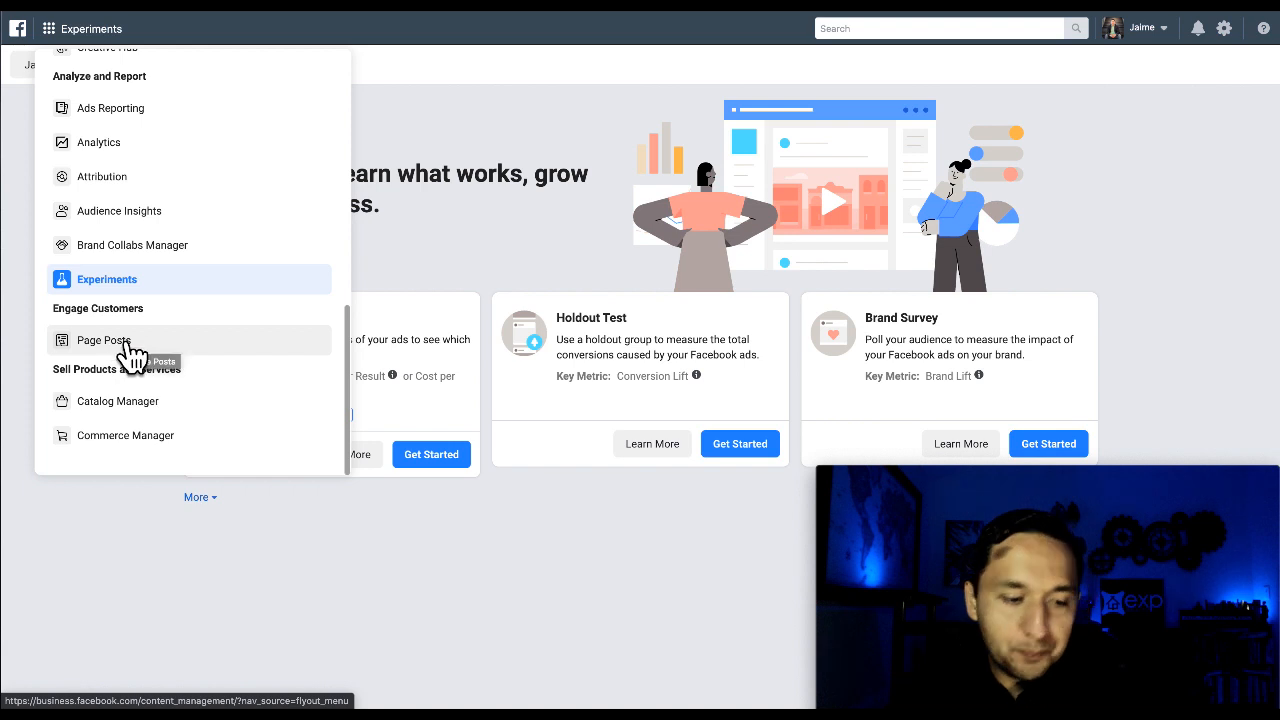
pyautogui.click(102, 340)
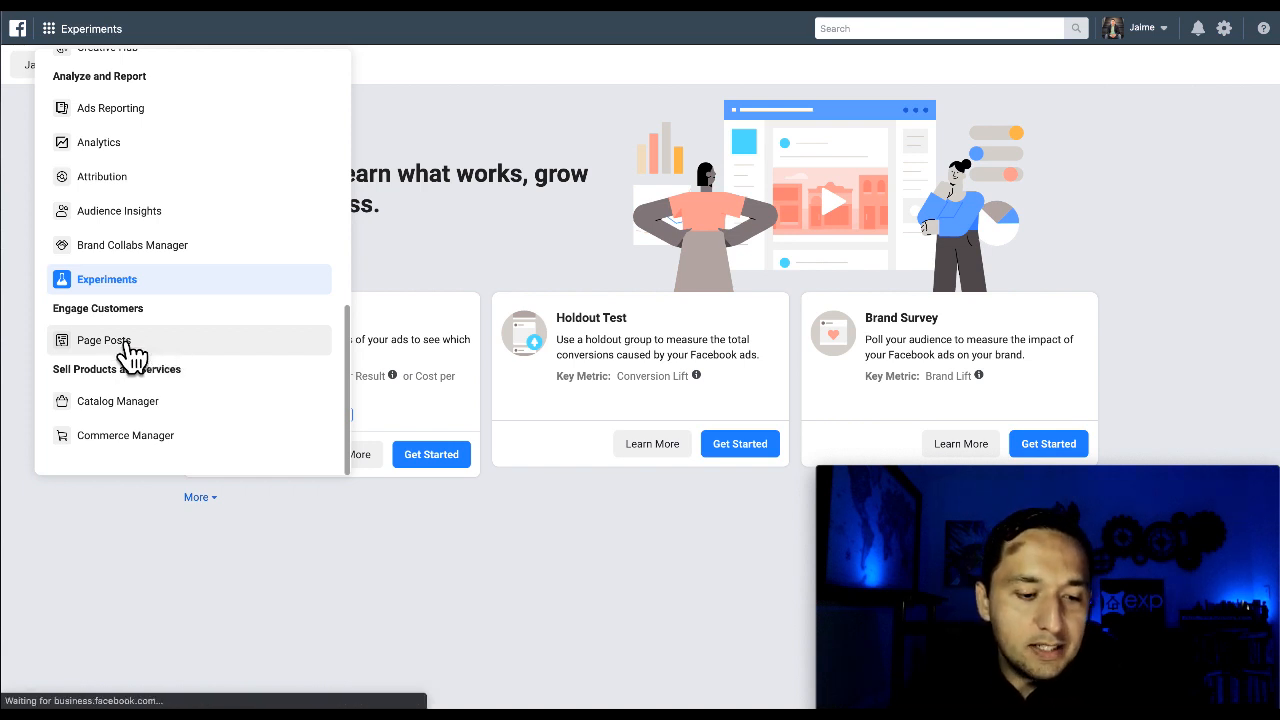
pyautogui.click(102, 340)
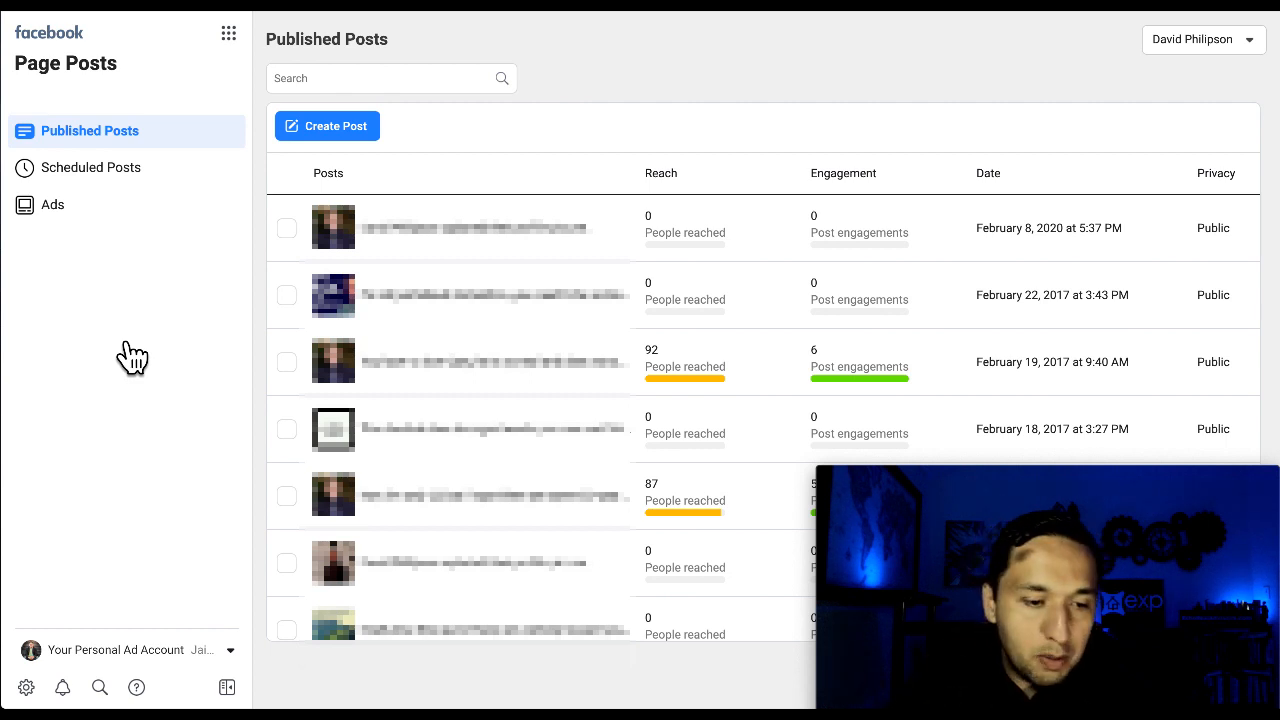
pyautogui.moveTo(92, 168)
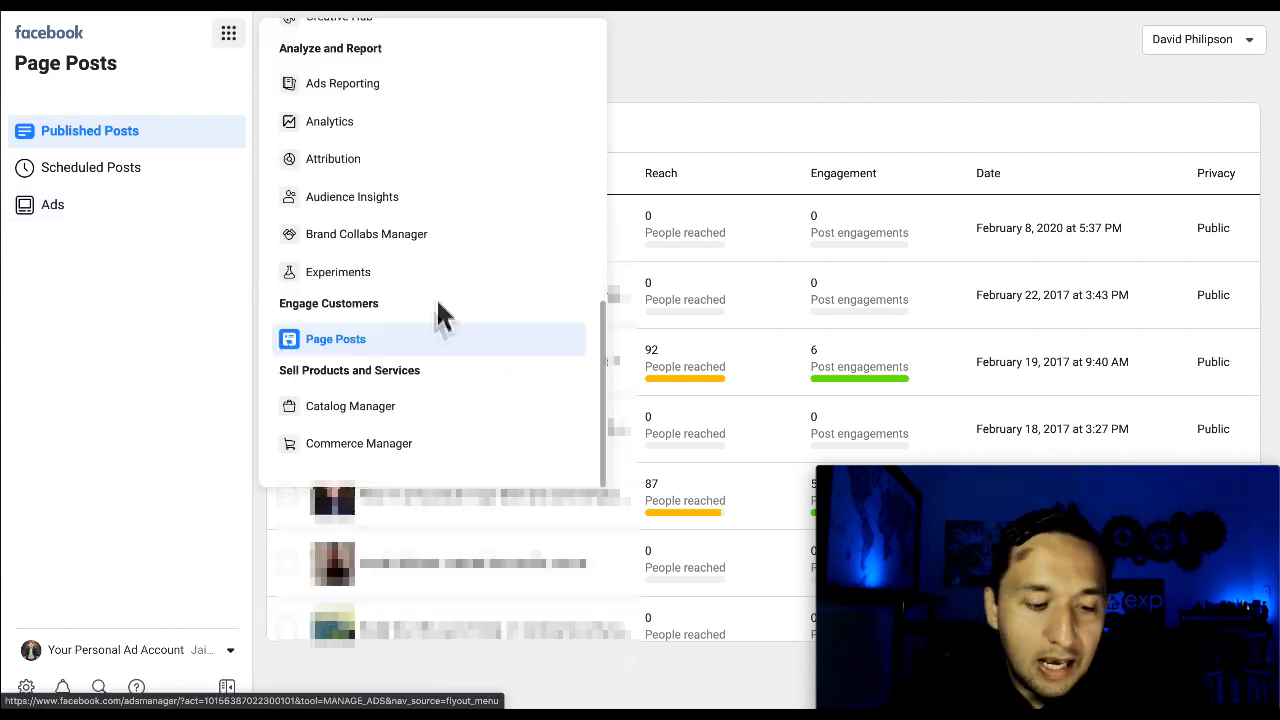
pyautogui.moveTo(428, 424)
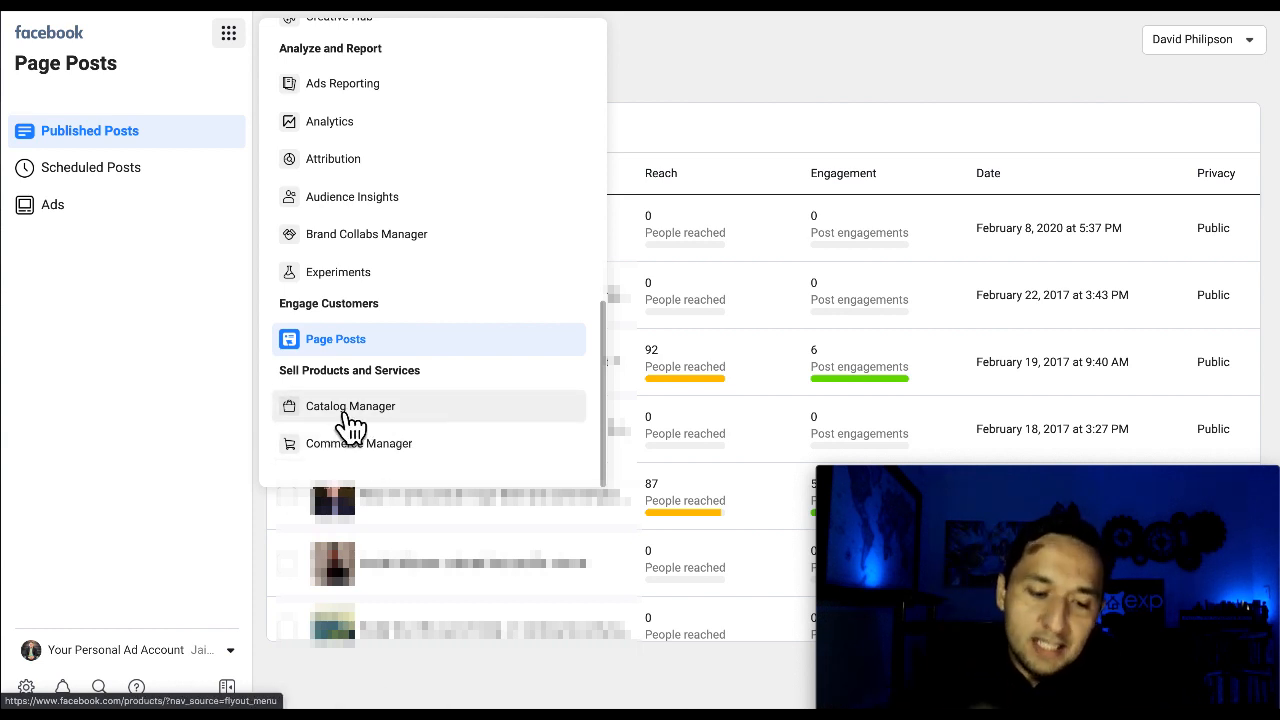
pyautogui.moveTo(344, 410)
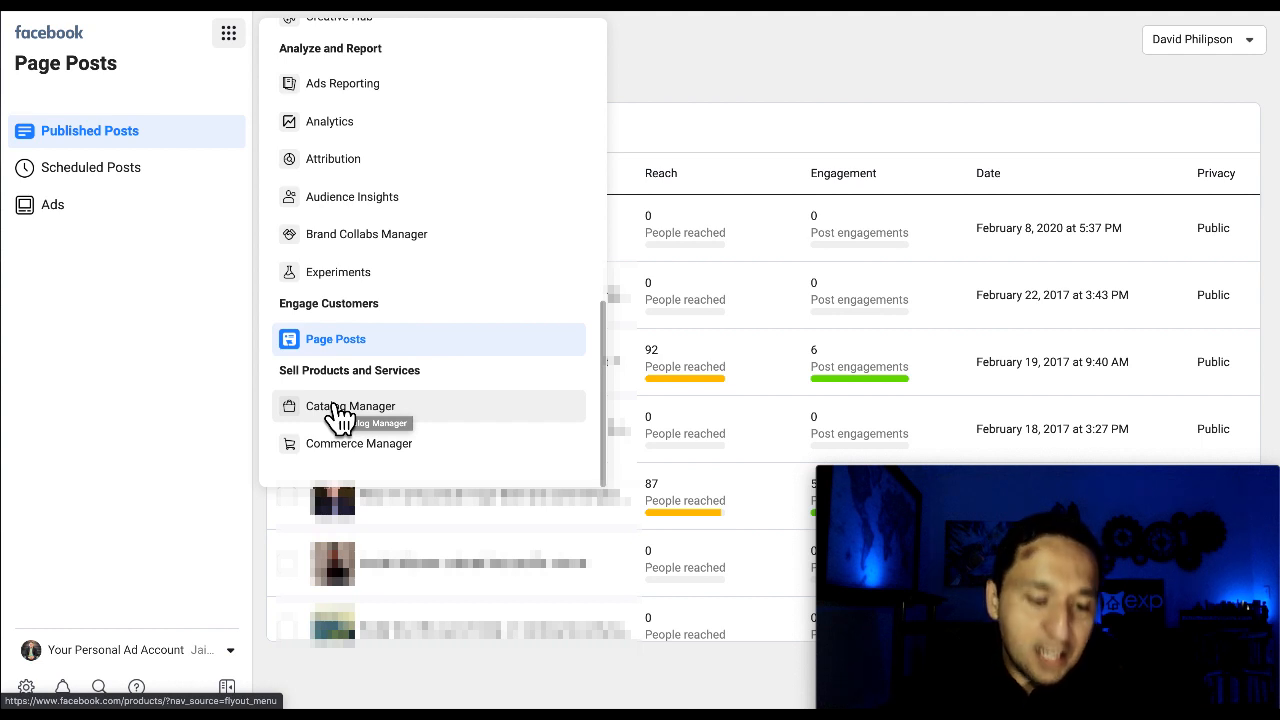
pyautogui.moveTo(384, 424)
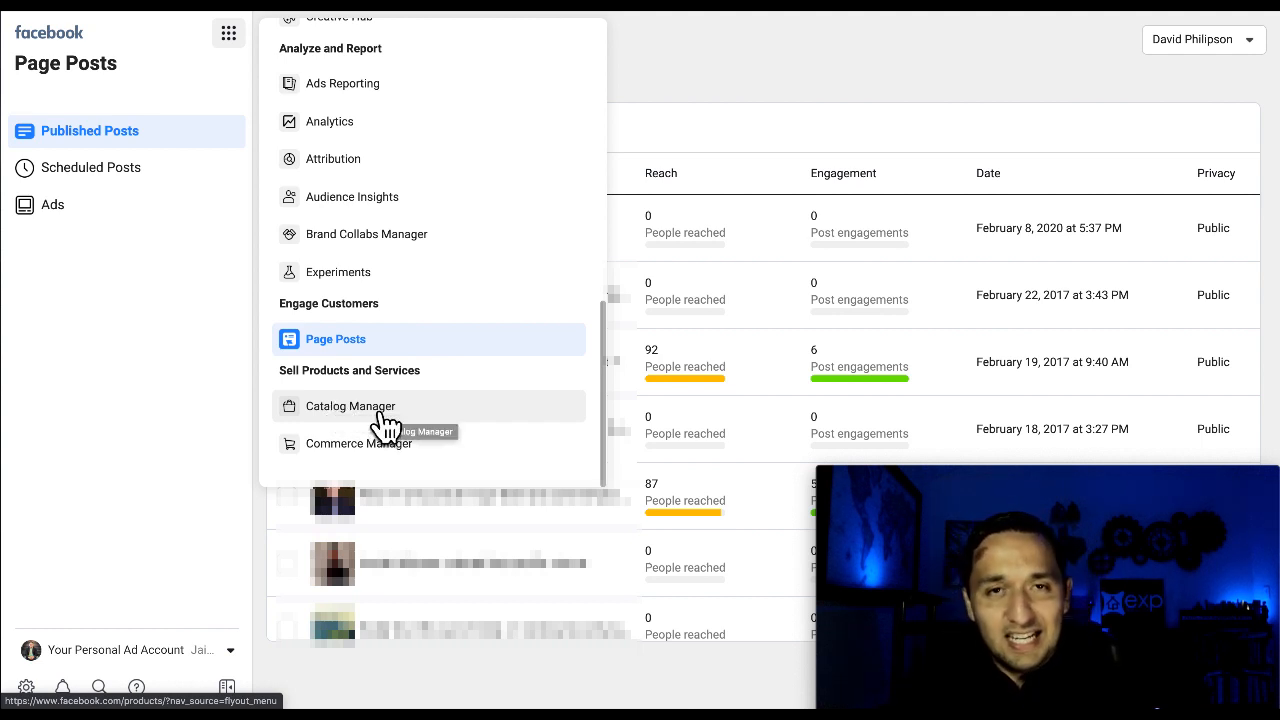